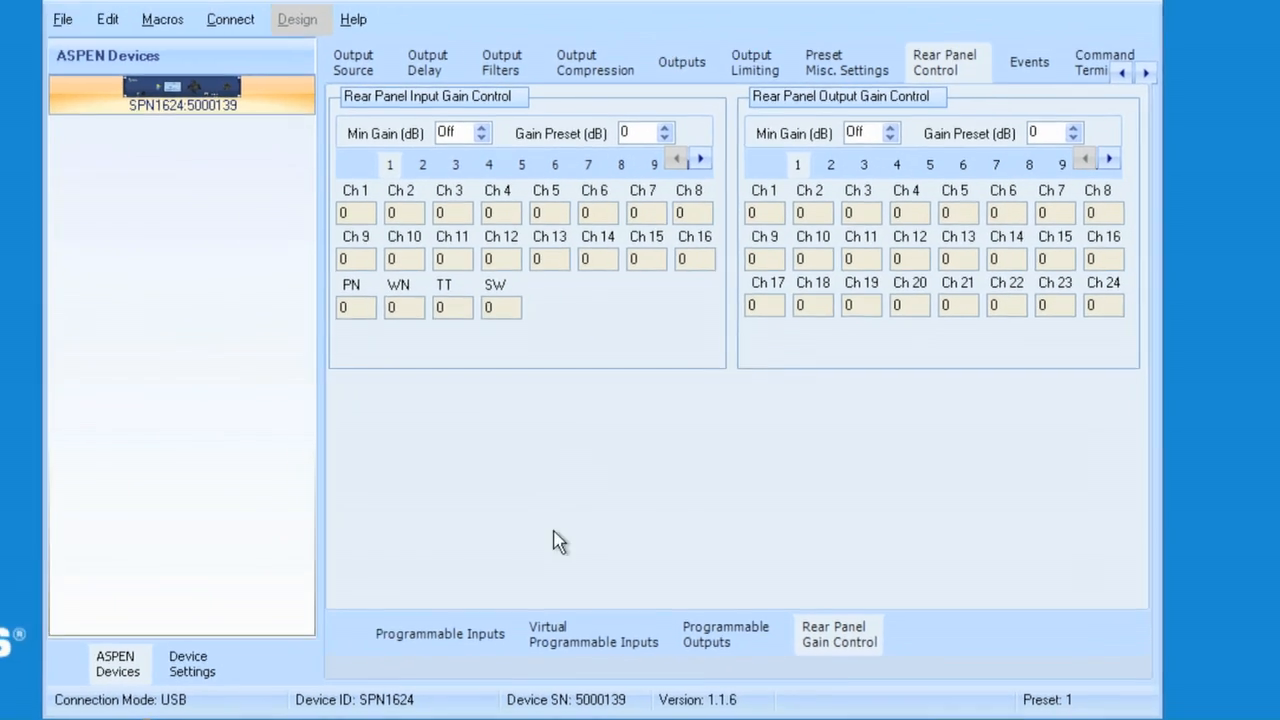
- View programmable inputs 1 and 2 stepping rear-panel gain 1 dB, then bring up unassigned pin 3
left_click(440, 633)
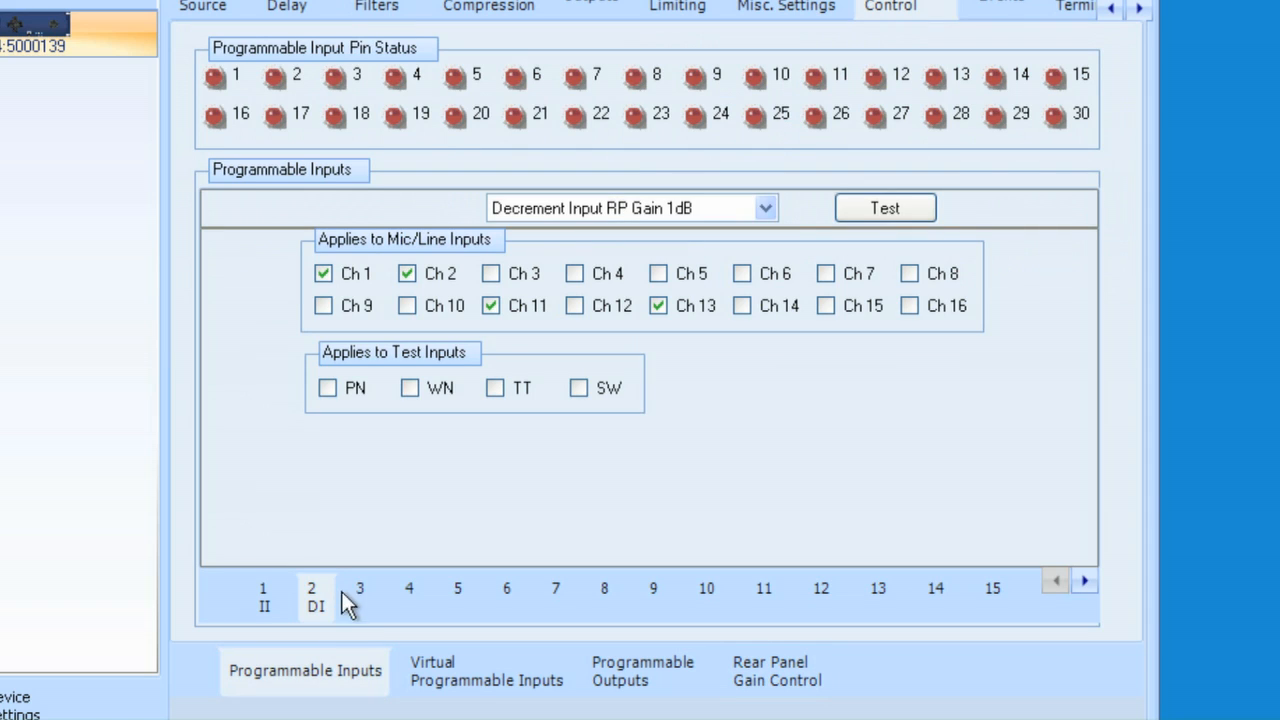
left_click(264, 597)
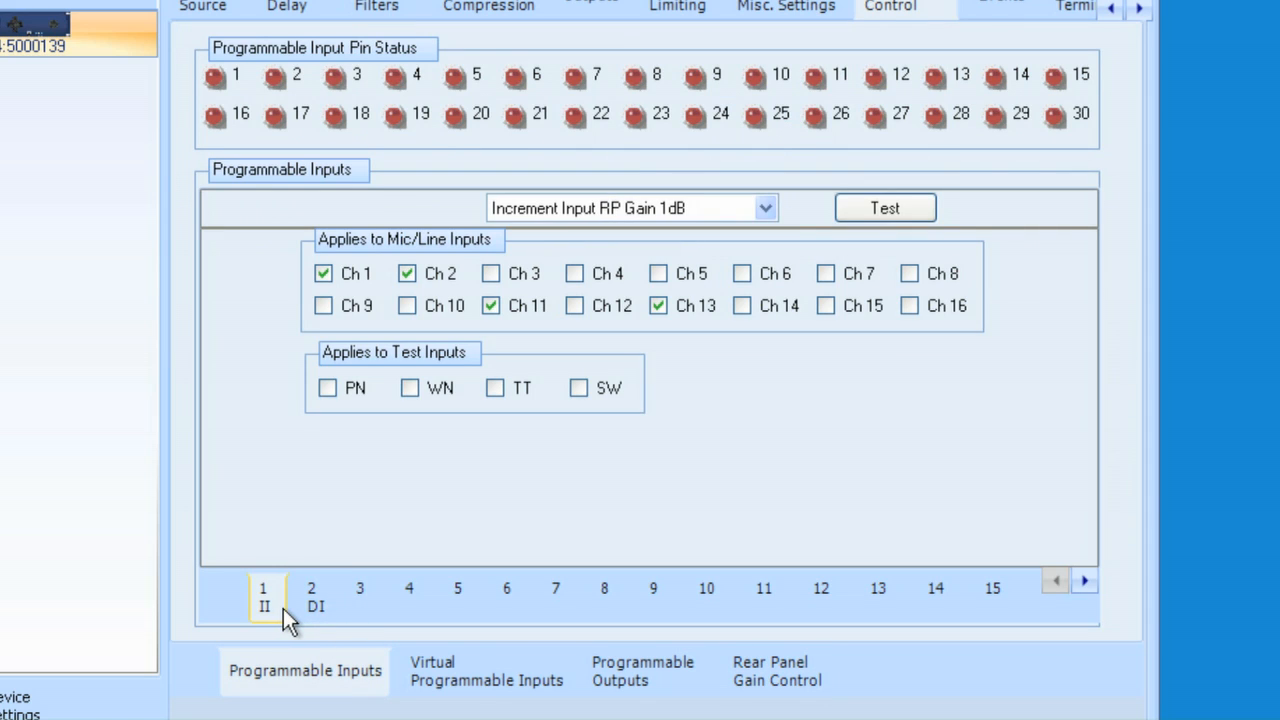
left_click(311, 595)
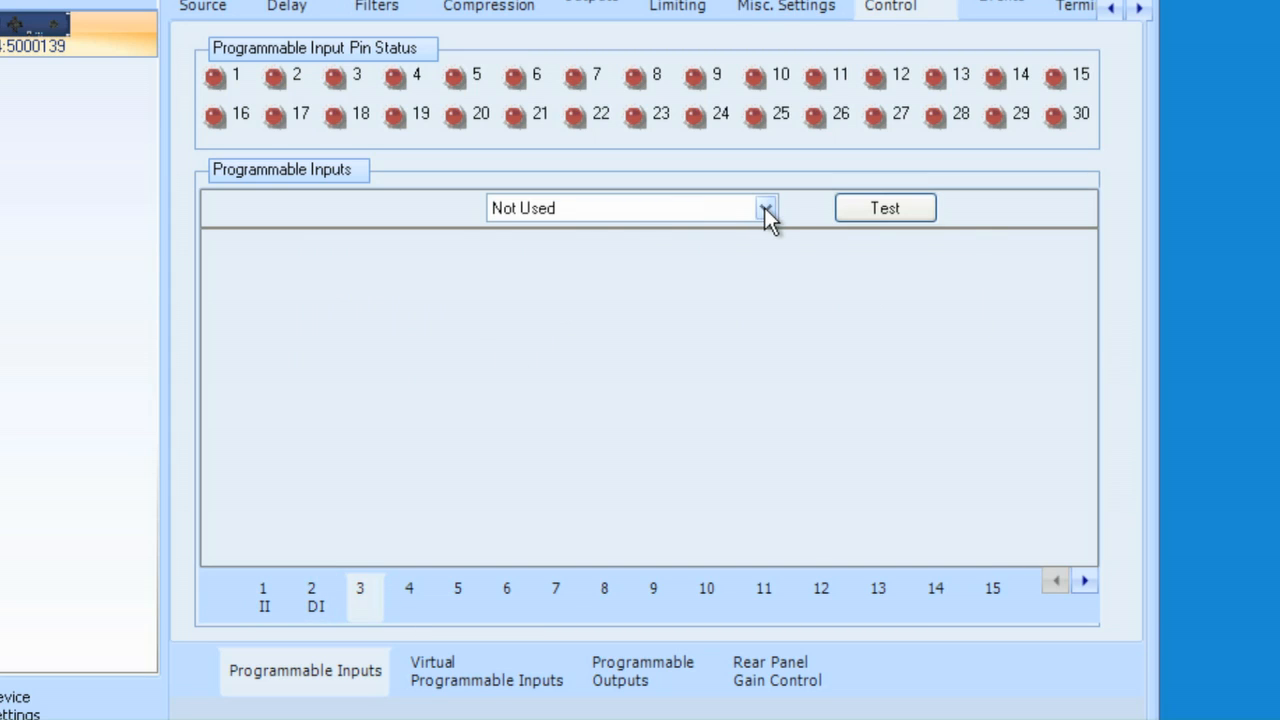
- Assign pin 3 the Toggle Mute Inputs function
left_click(766, 208)
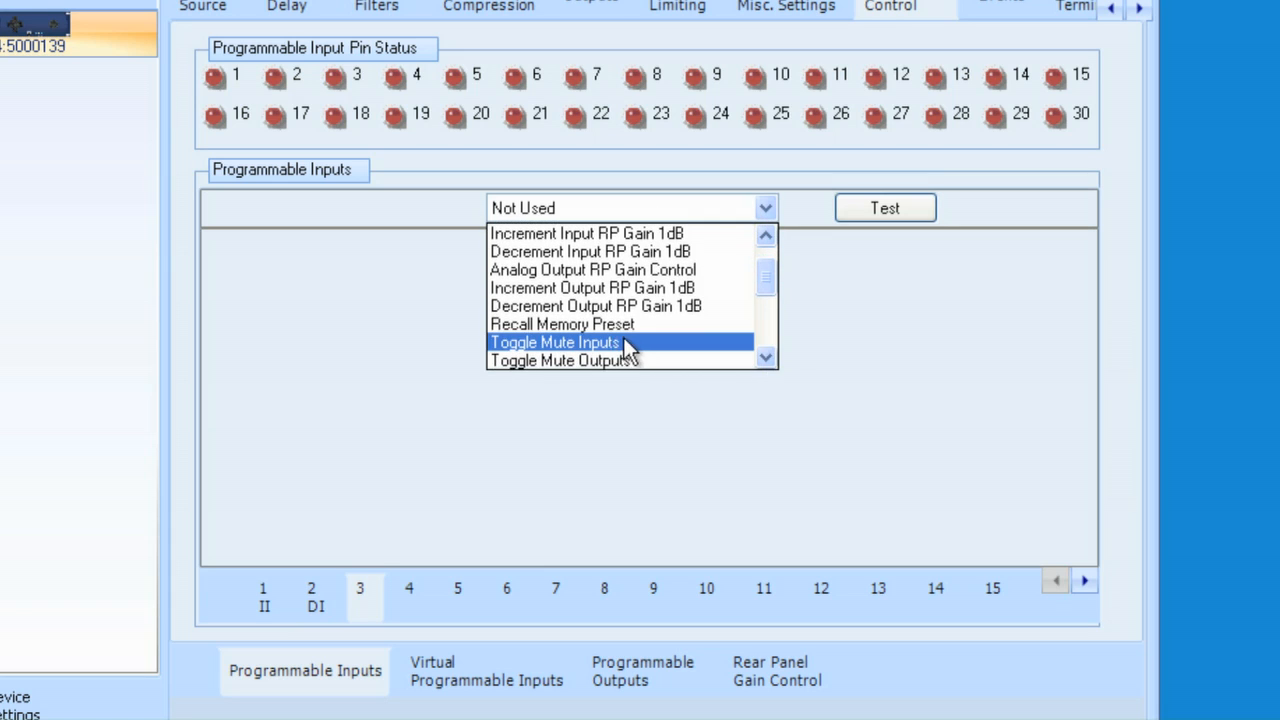
left_click(555, 342)
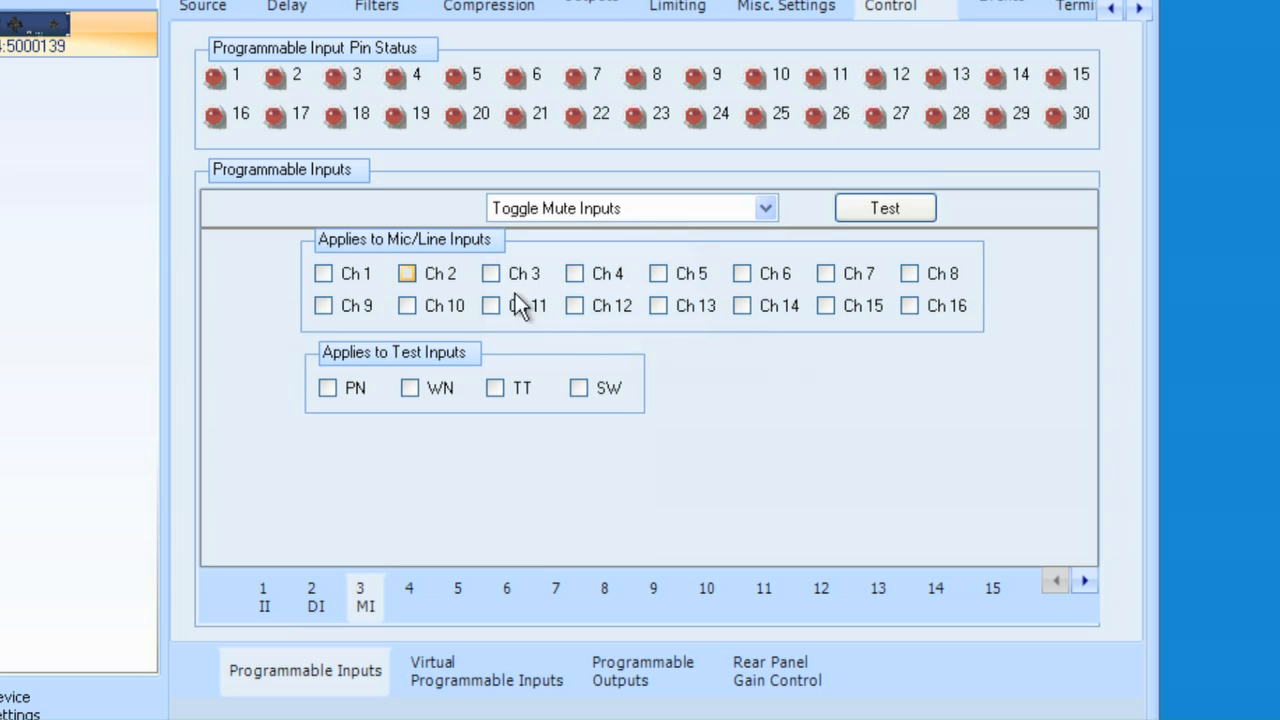
left_click(407, 273)
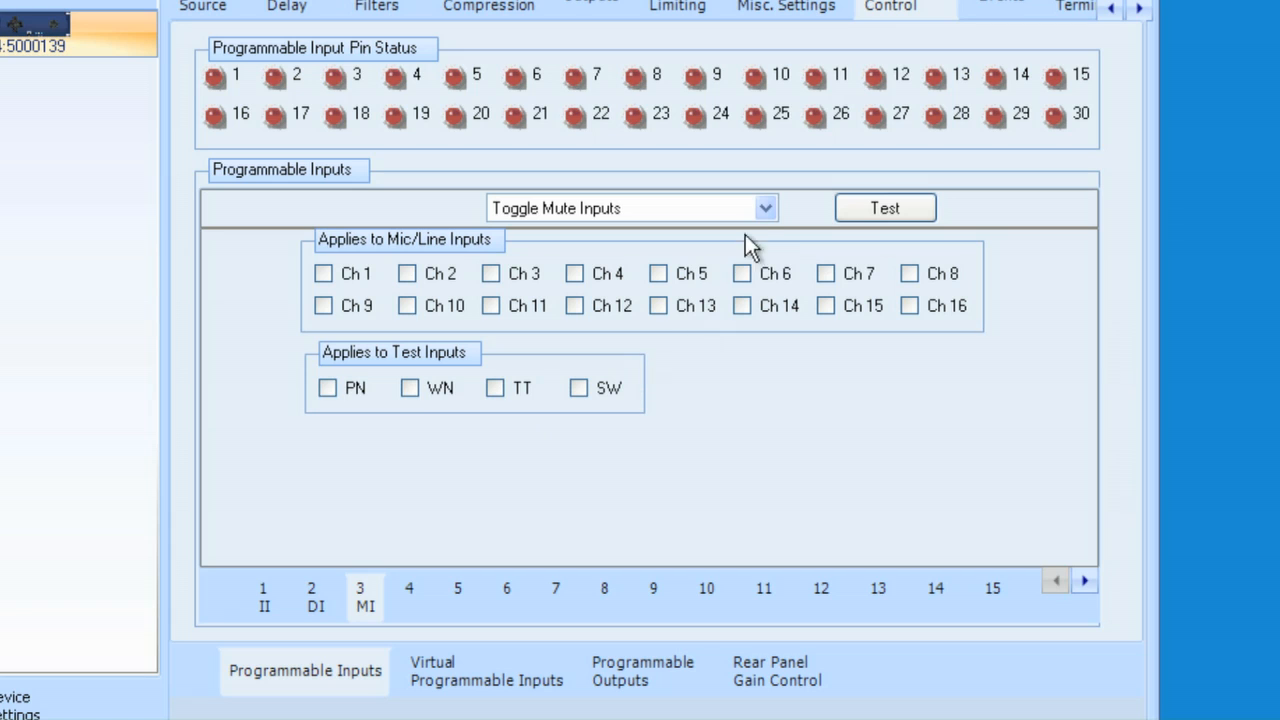
- Change pin 3 to Toggle Mute Outputs, listing its 24 output channels
left_click(765, 208)
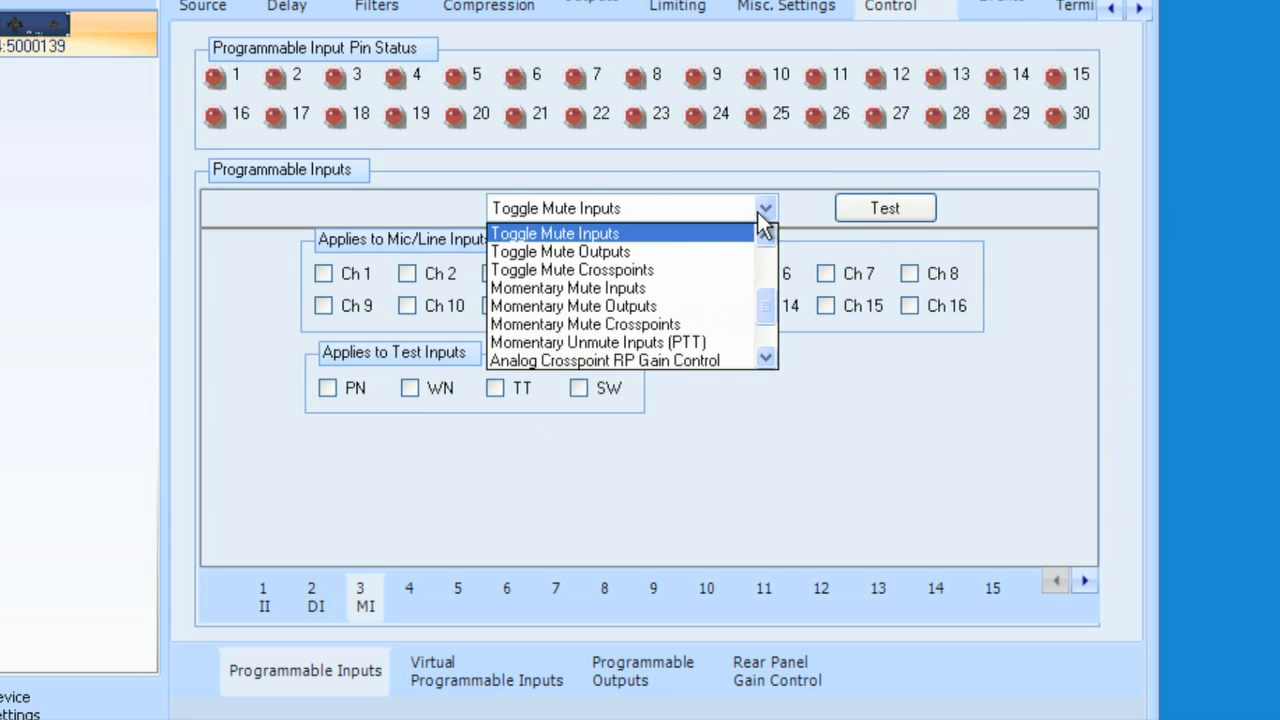
left_click(561, 251)
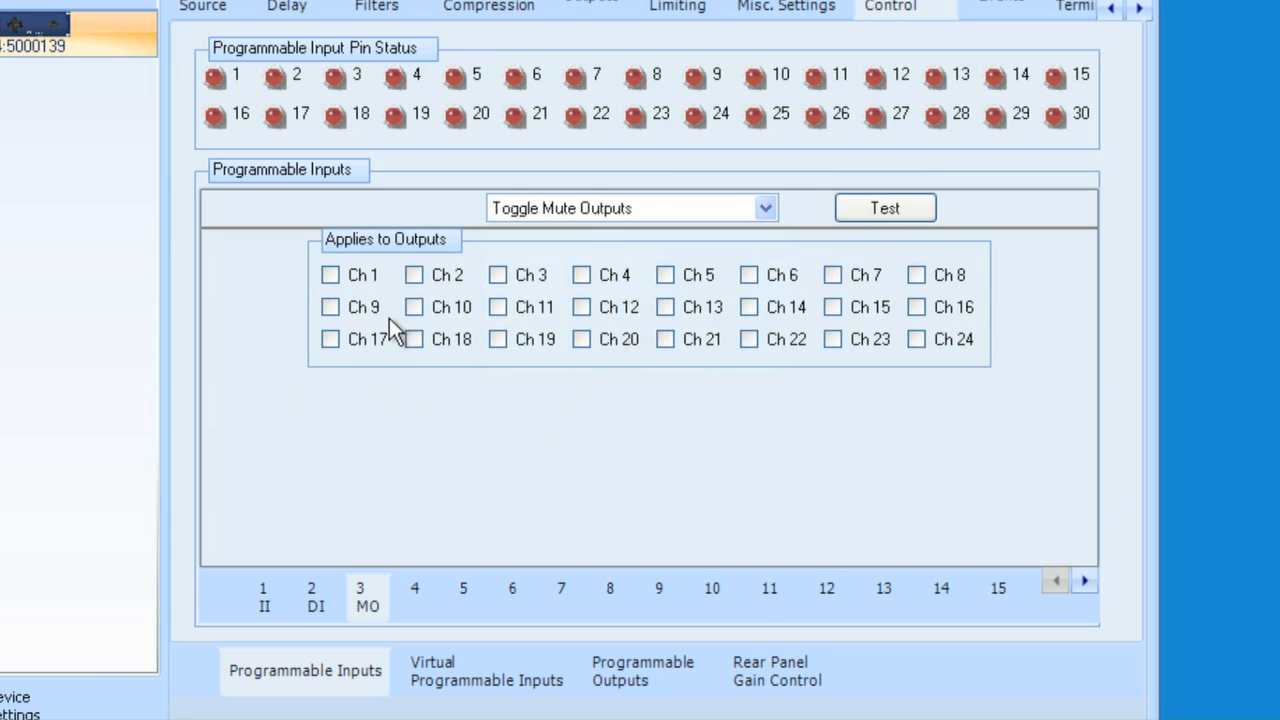
left_click(766, 208)
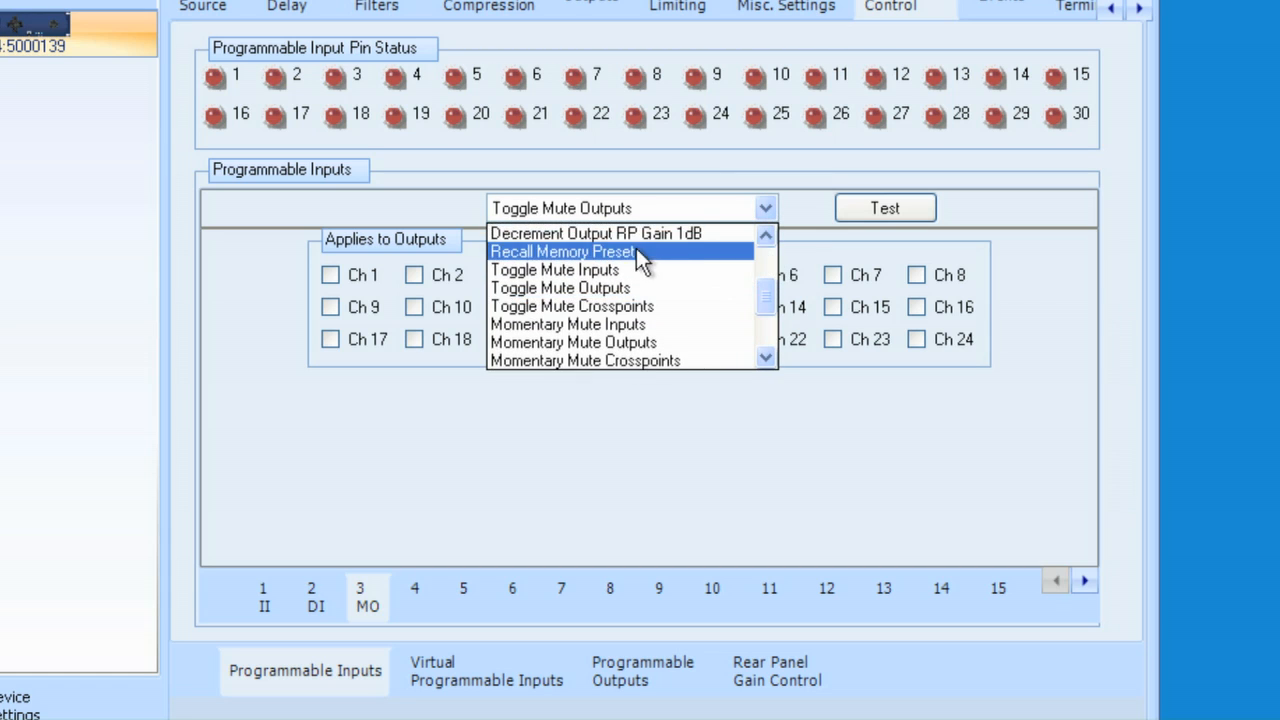
- Try Recall Memory Preset on pin 3, then set it to Run Macro on Close with macro 1 'mute'
left_click(563, 251)
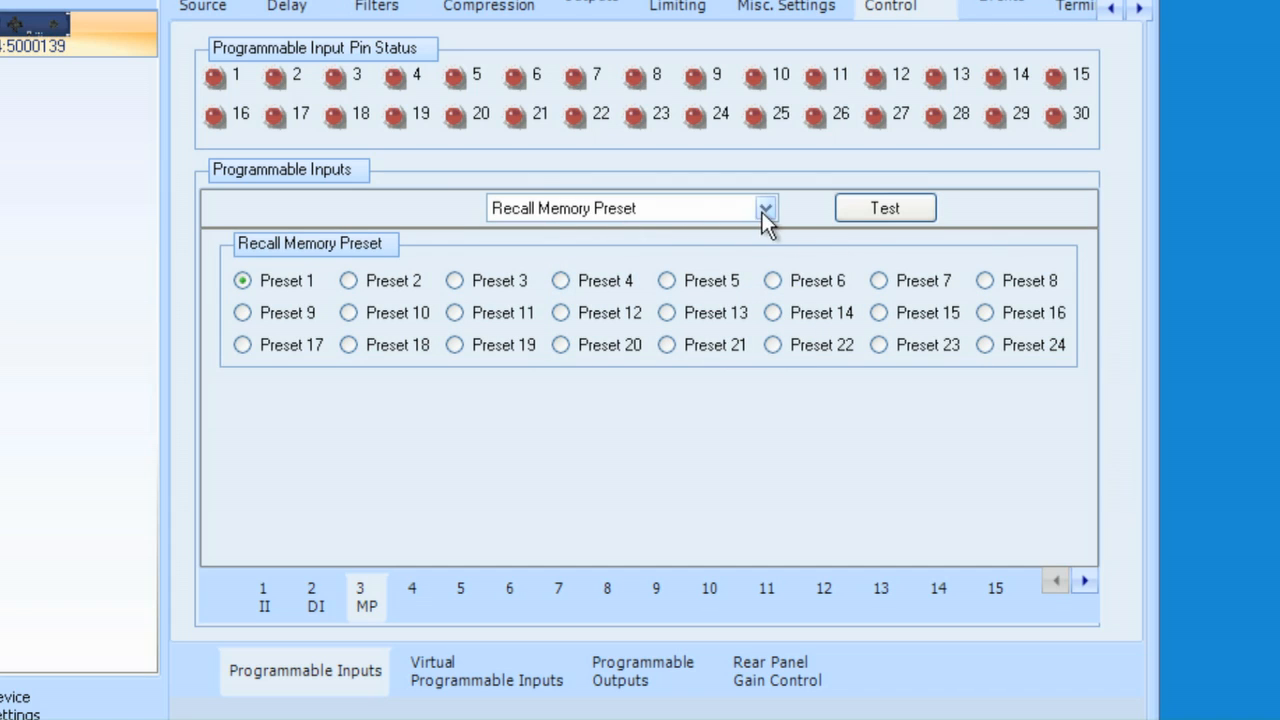
left_click(765, 208)
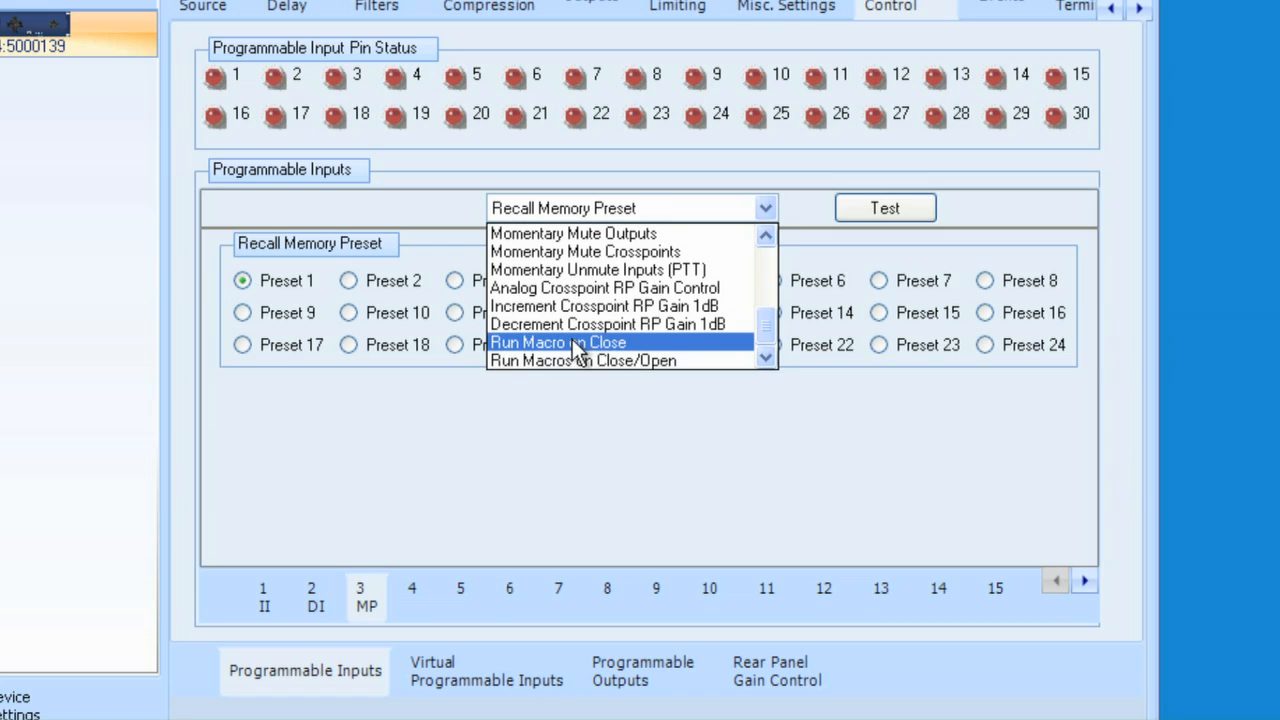
left_click(558, 342)
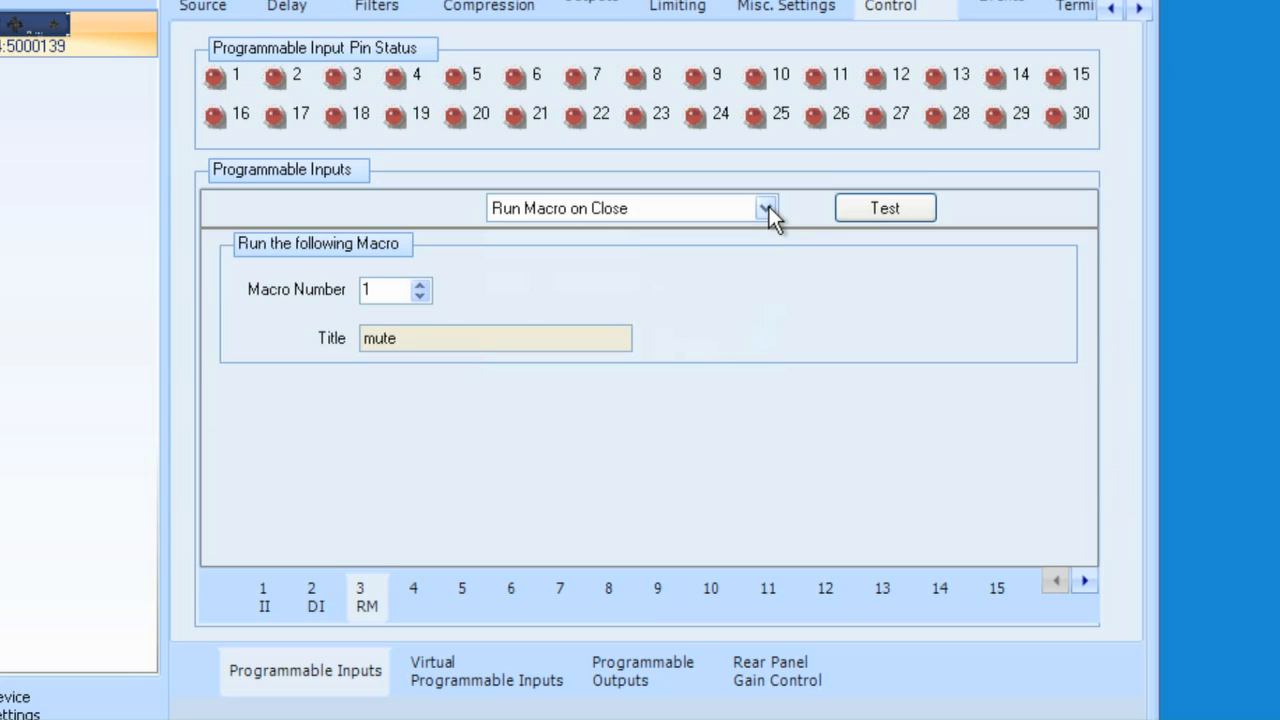
mouse_move(790, 215)
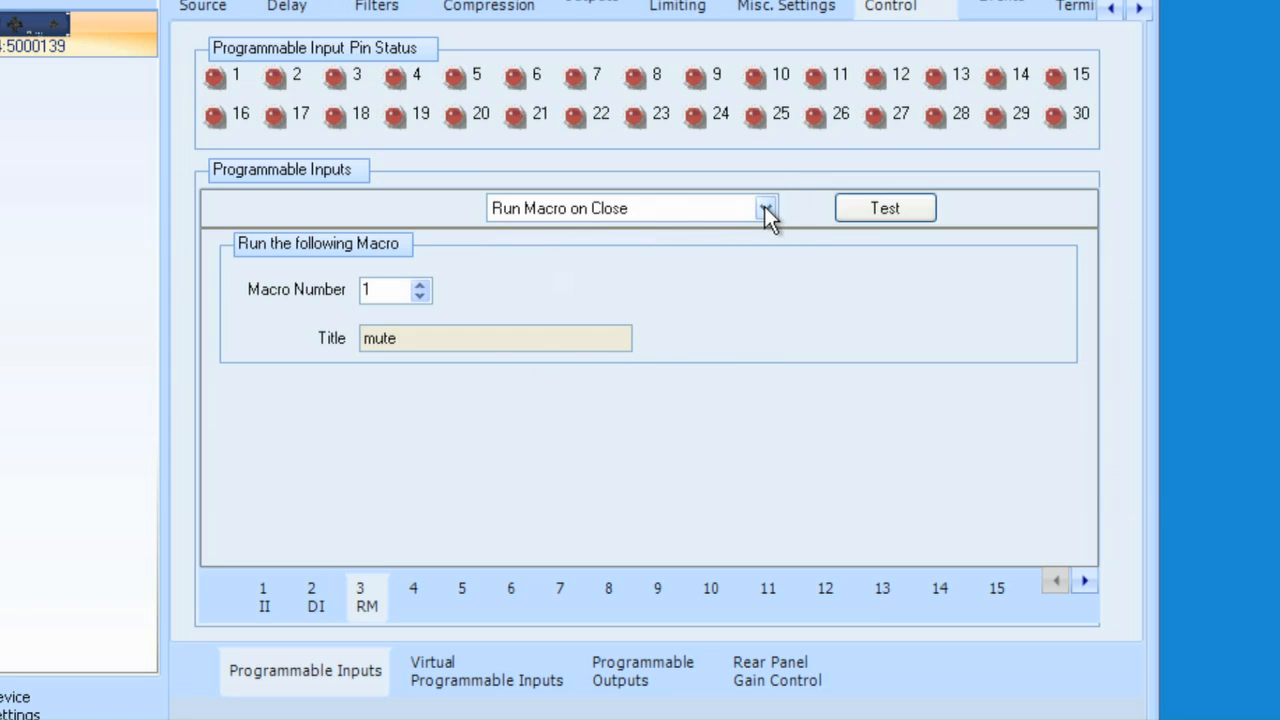
- Switch pin 3 to Momentary Mute Outputs, then back to Not Used
left_click(766, 208)
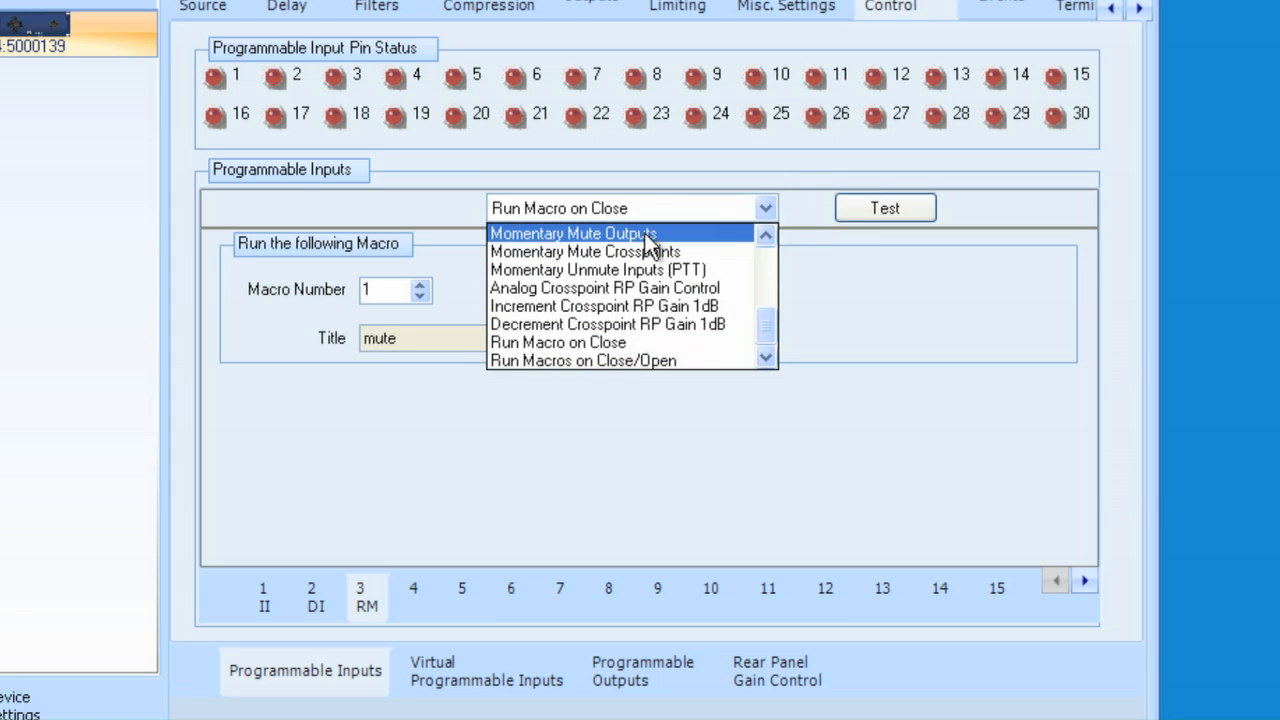
left_click(572, 233)
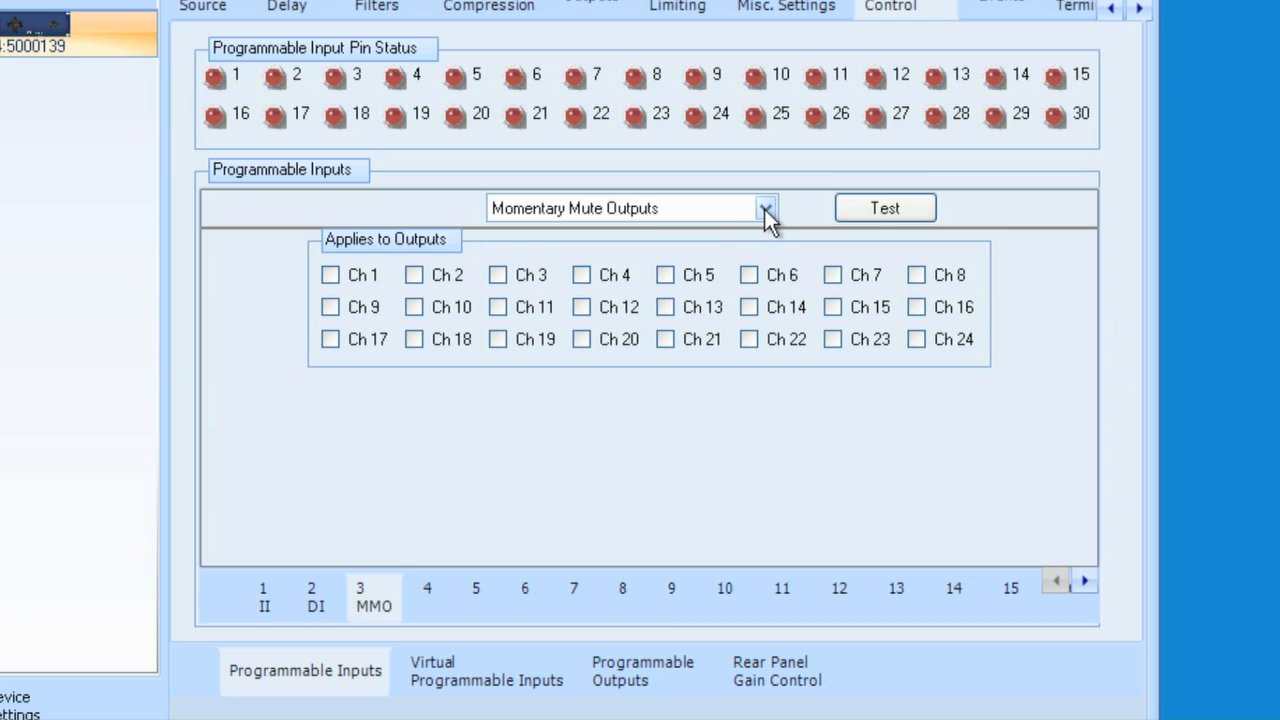
left_click(766, 208)
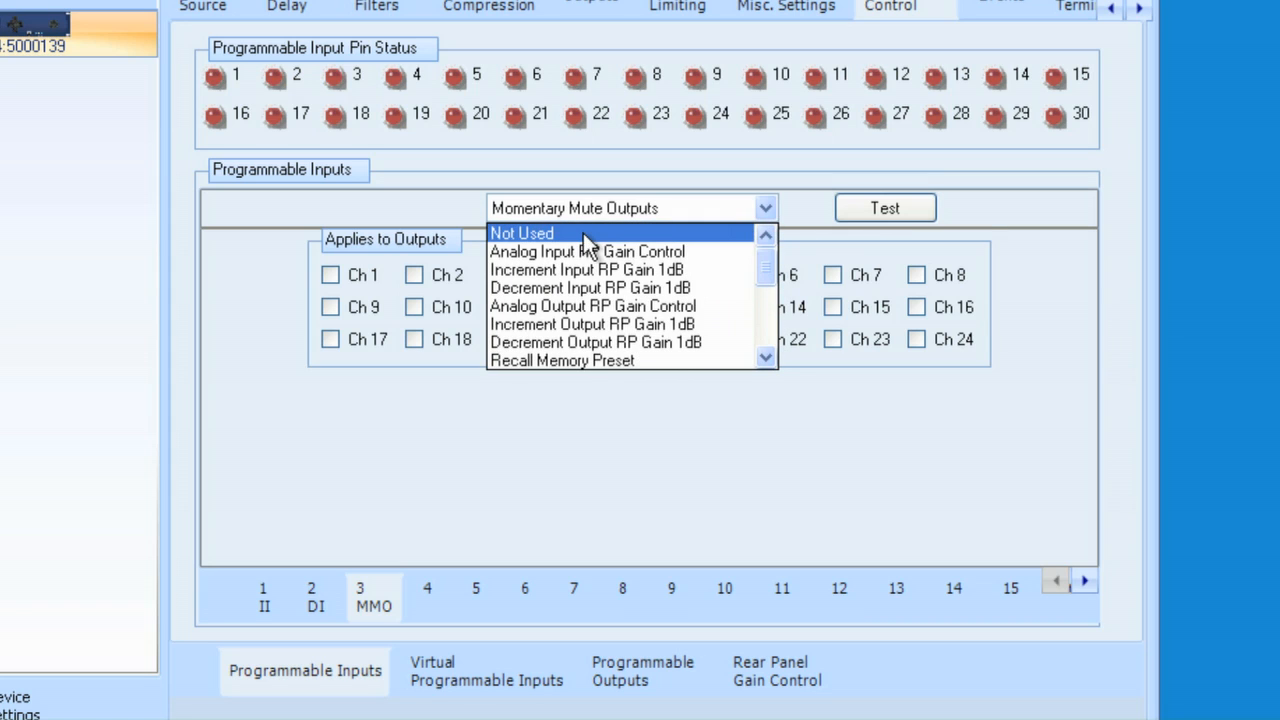
left_click(522, 233)
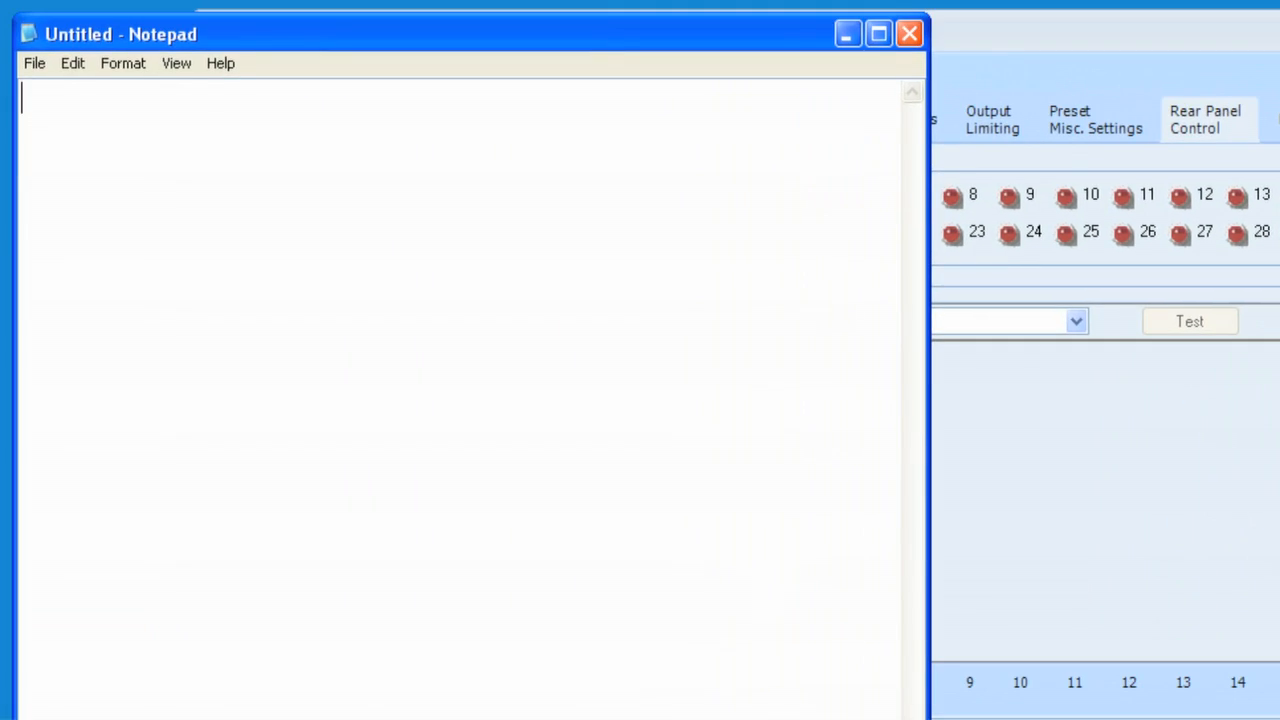
- Maximize the blank untitled Notepad window
left_click(877, 33)
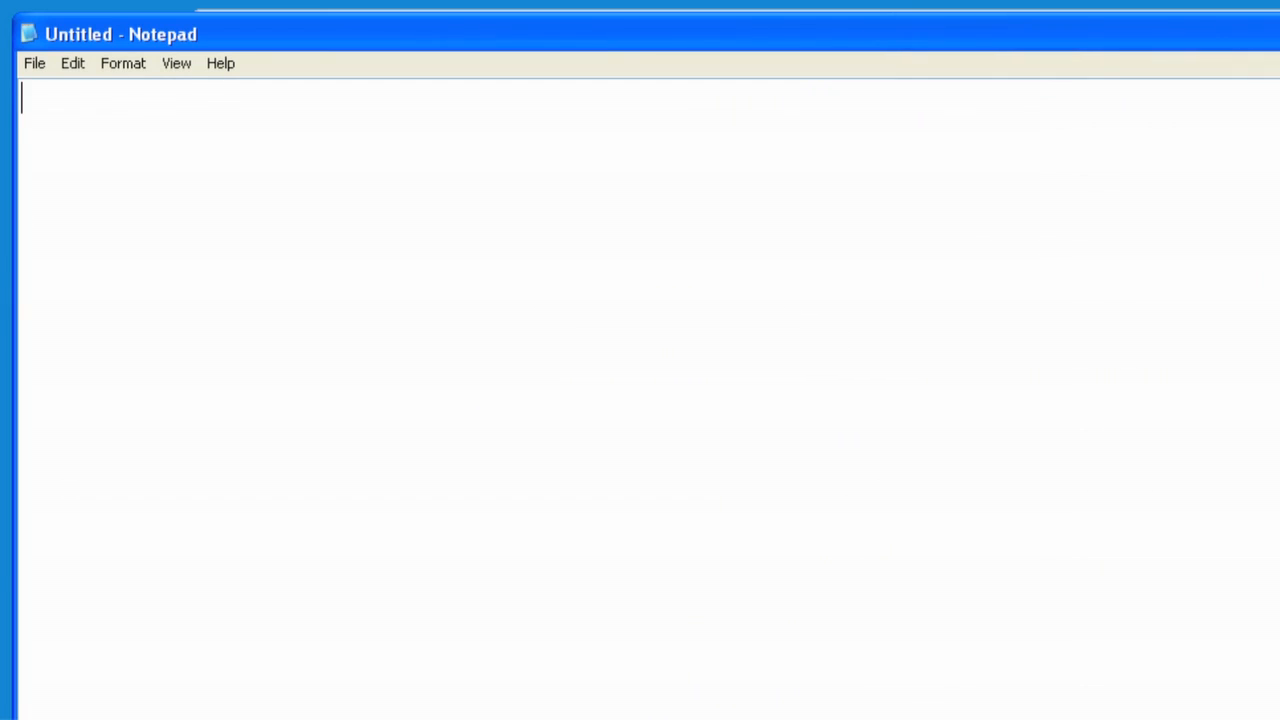
mouse_move(94, 151)
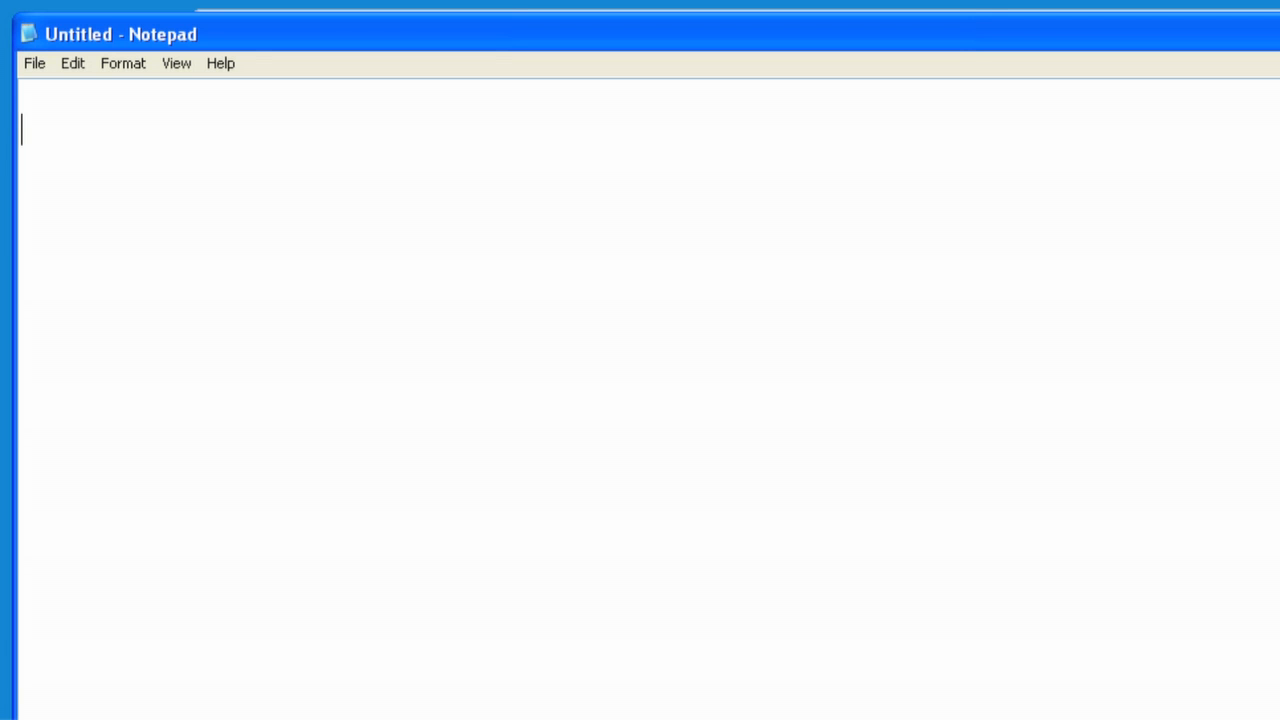
- Write the sentence 'input gain of channel 5 is equal to 10'
type("input")
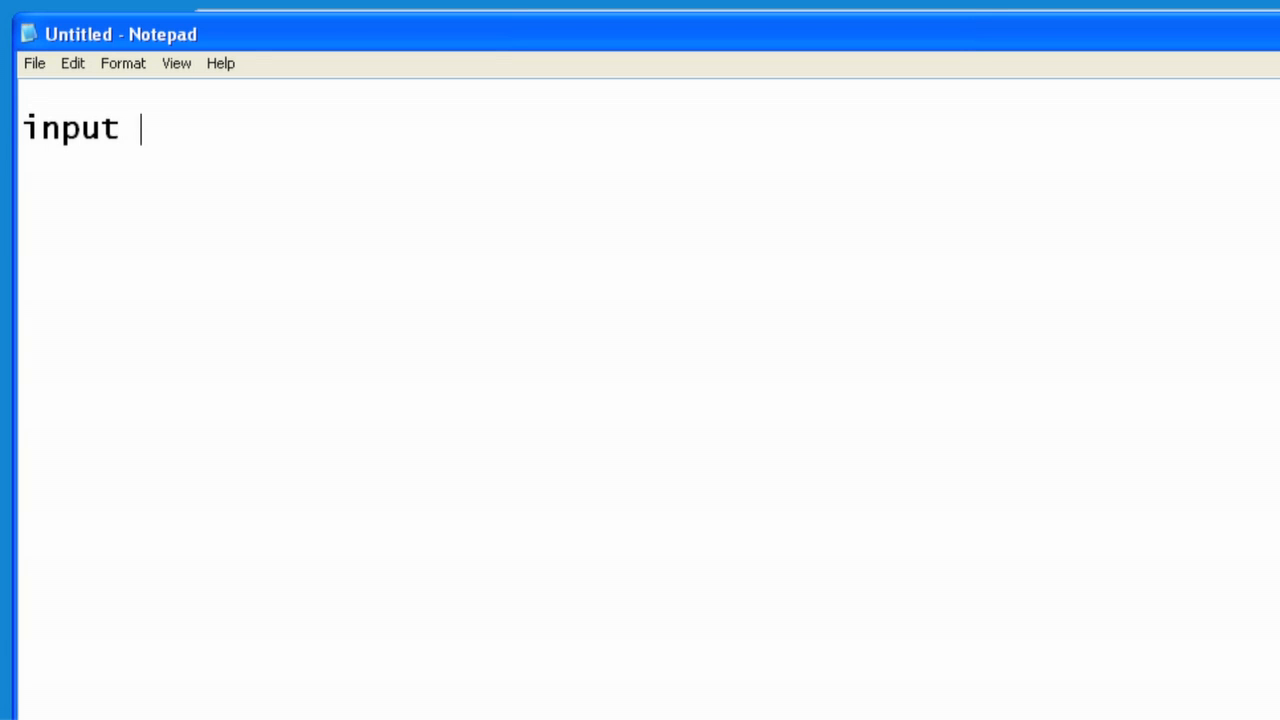
type("gain")
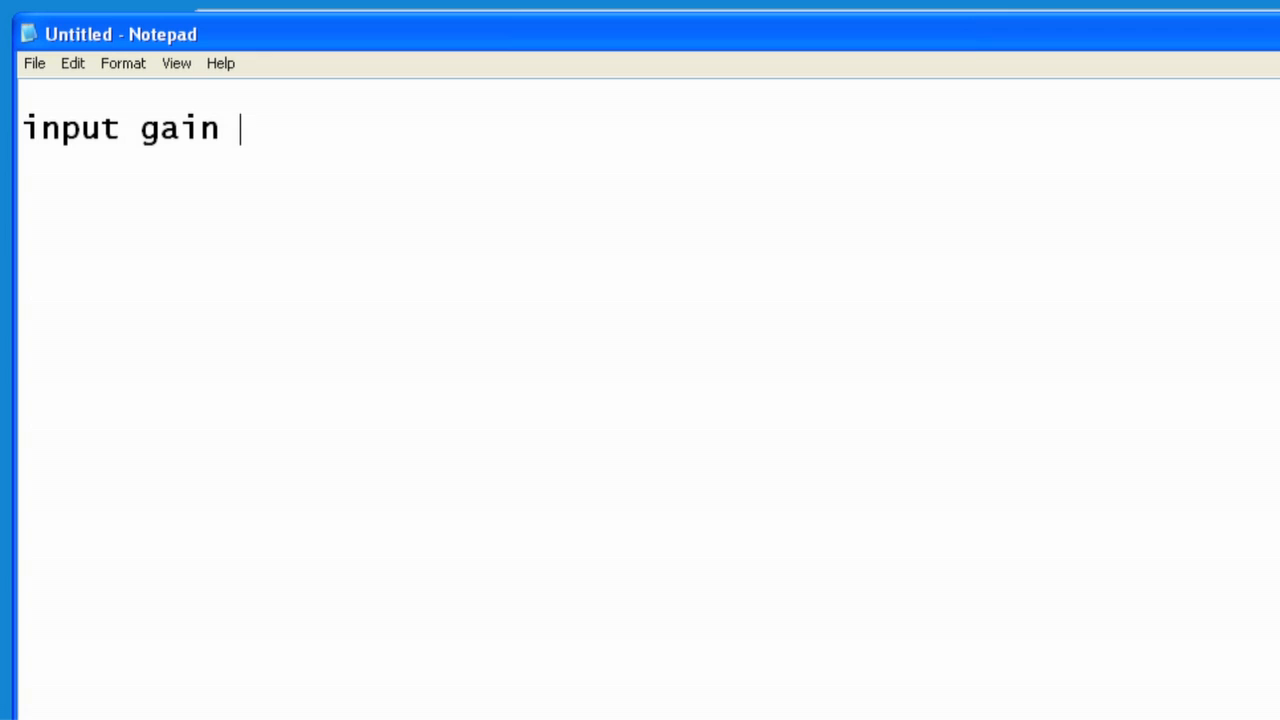
type("of ch")
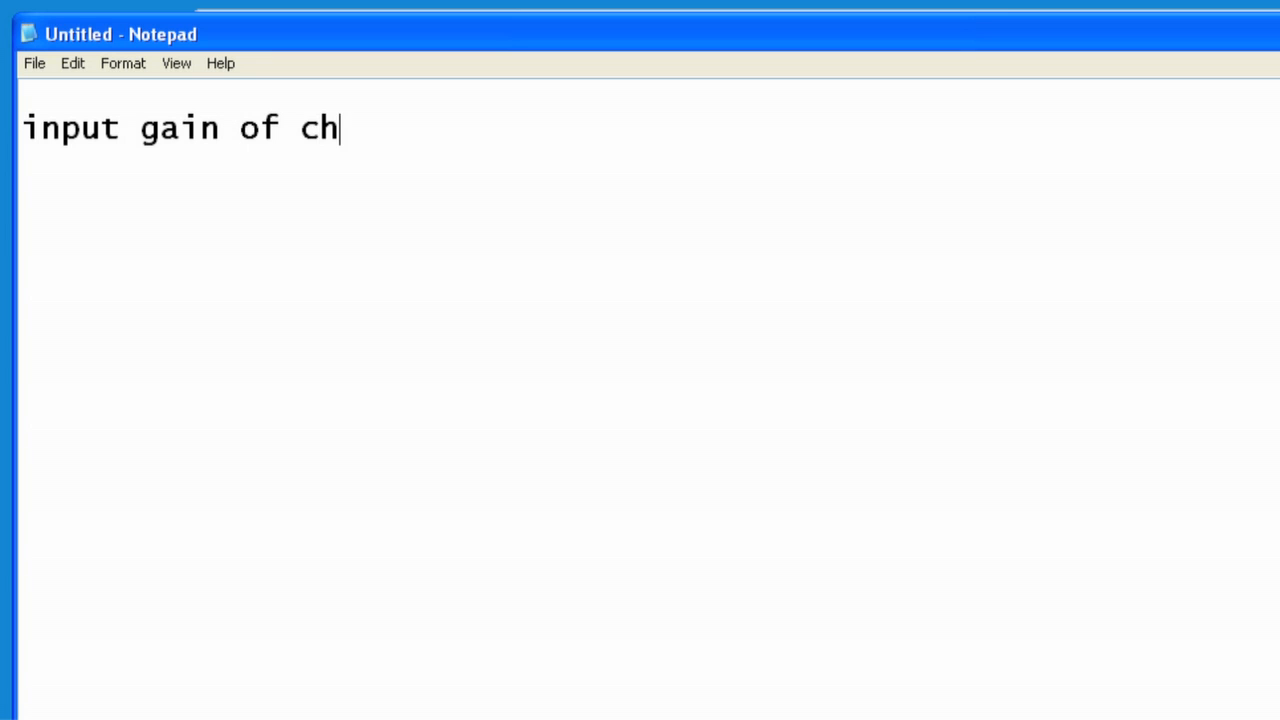
type("annel 5")
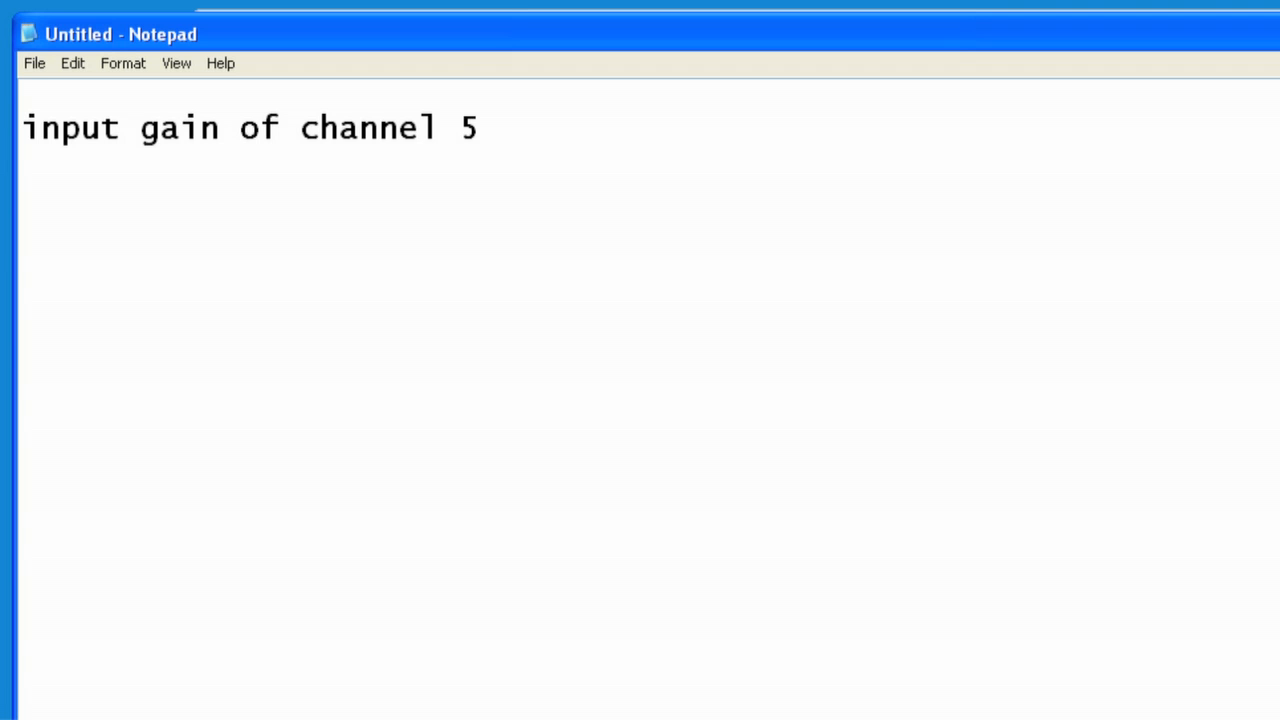
type("is eq")
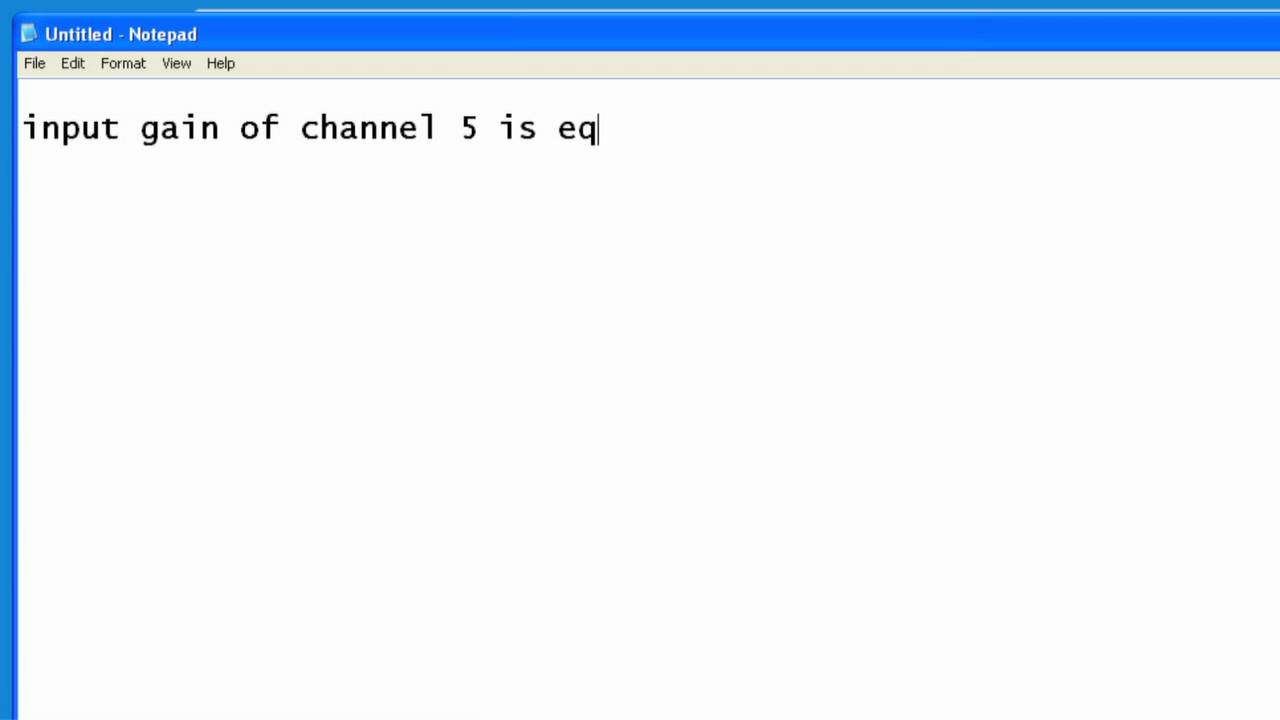
type("ual to")
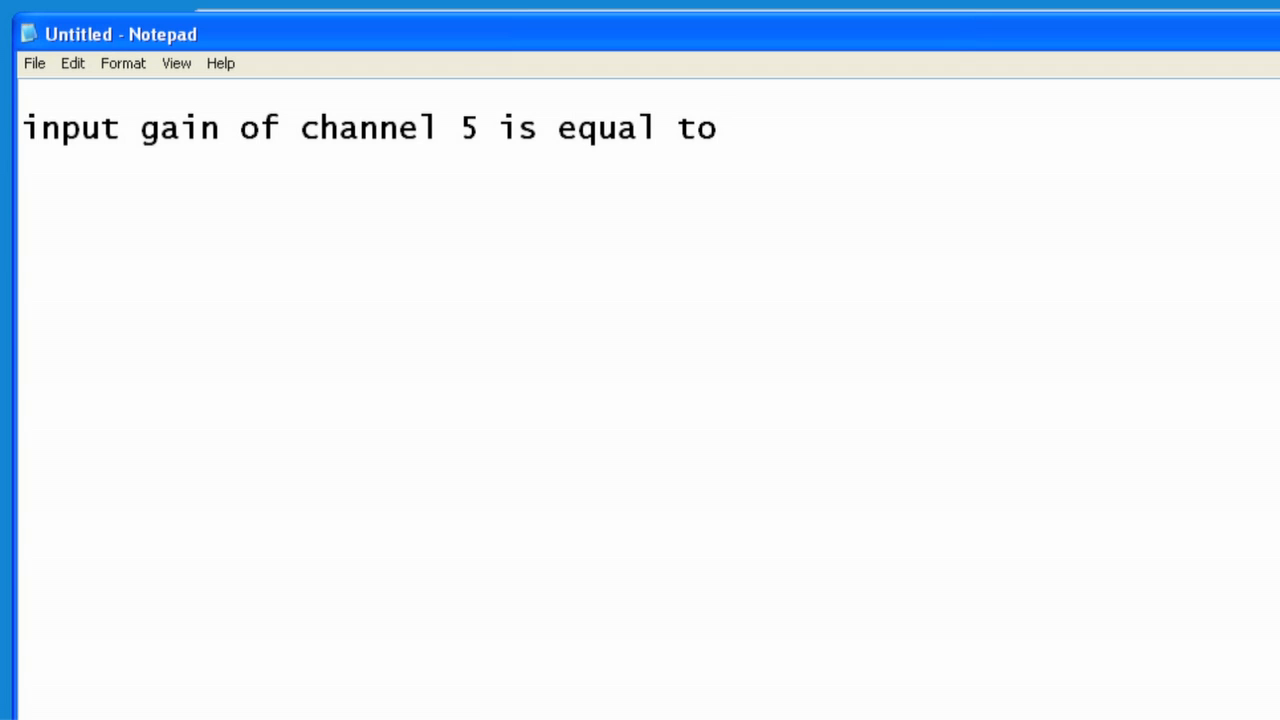
type("10")
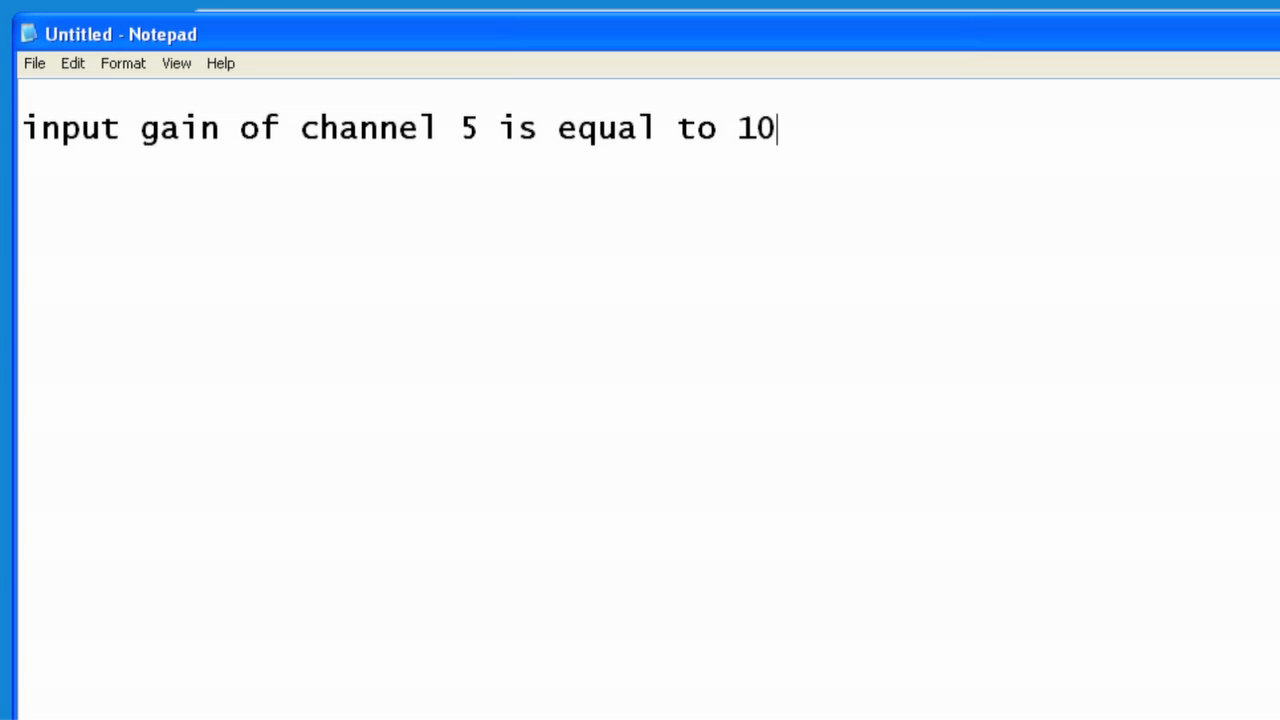
- Add the command form ingn(5)=10 on a second line
key("enter")
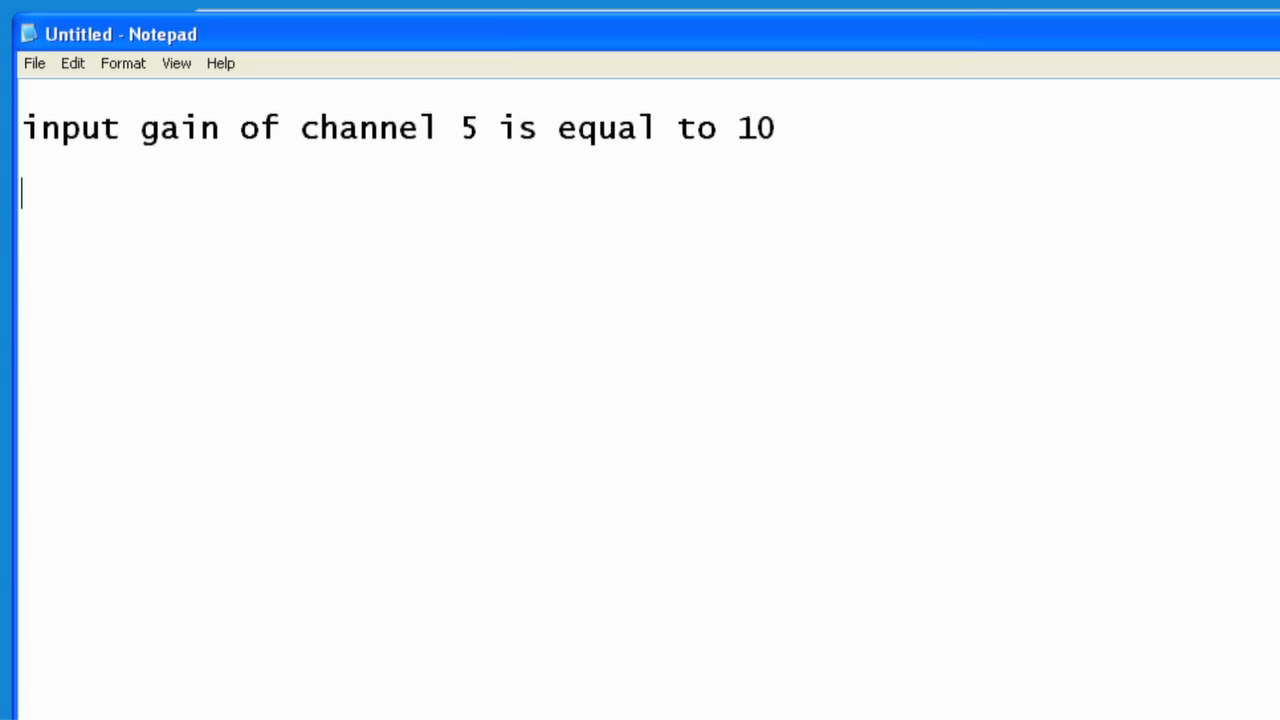
type("in")
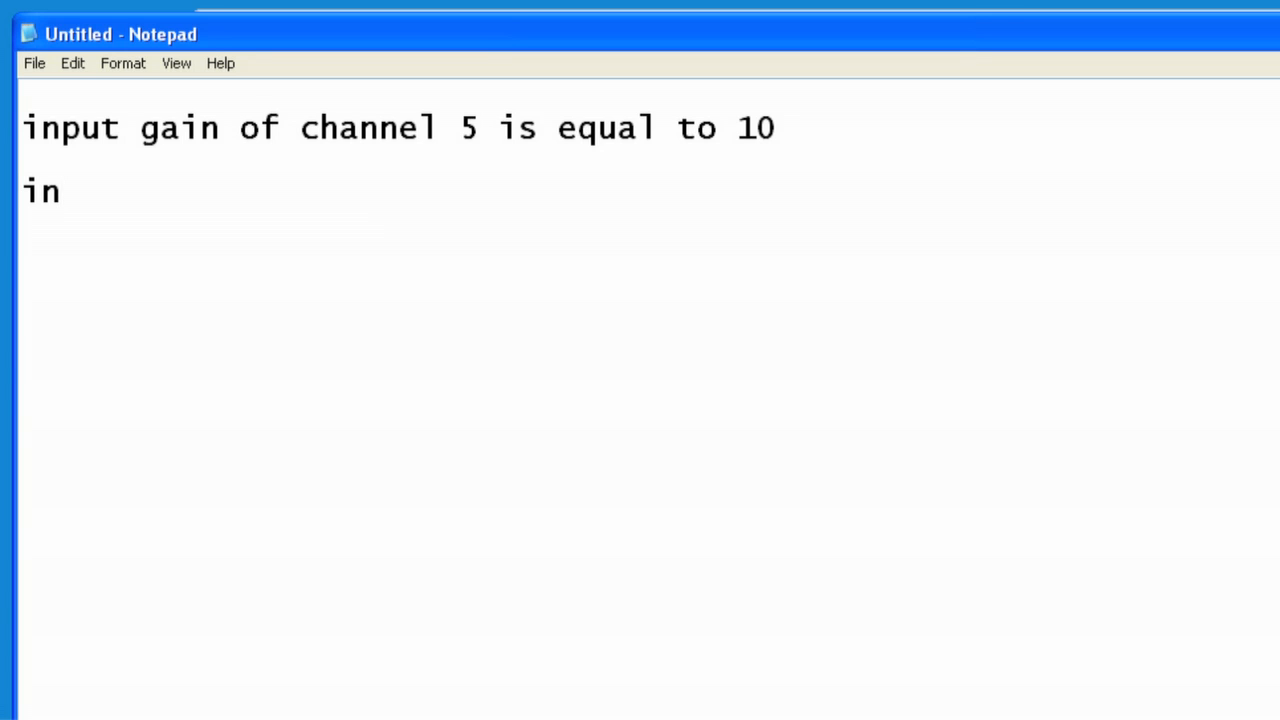
type("gn")
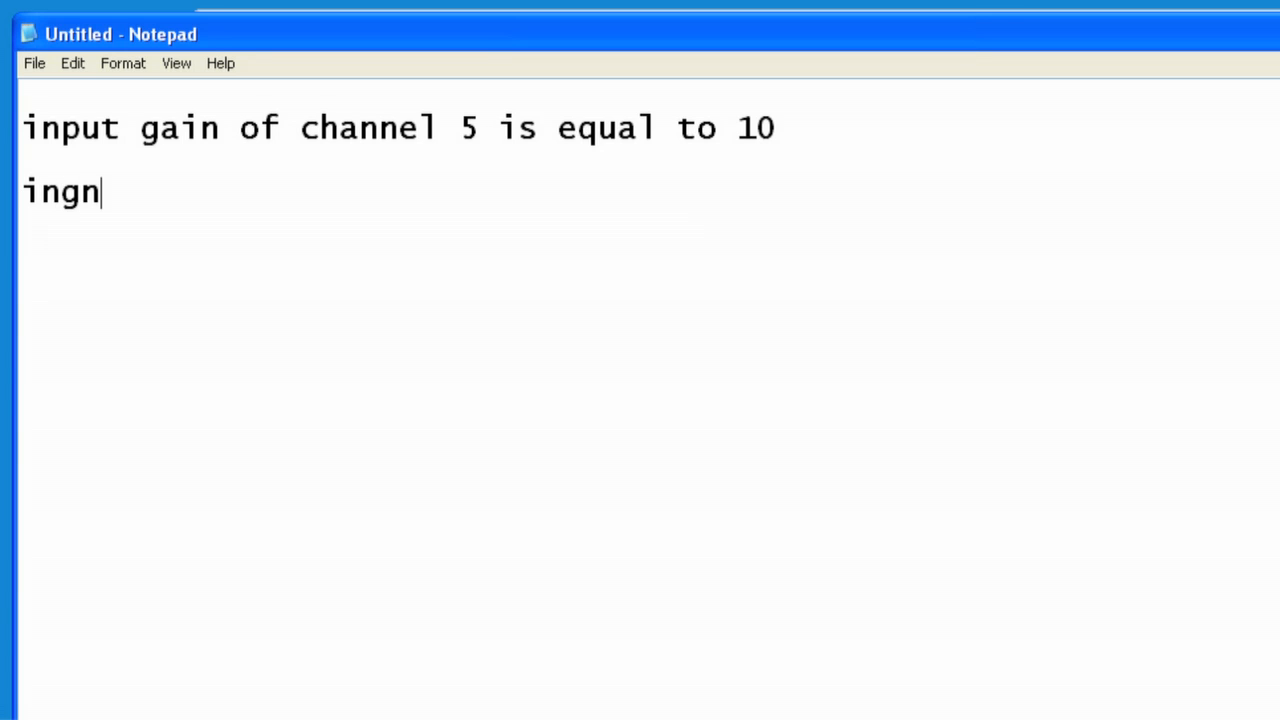
type("(5")
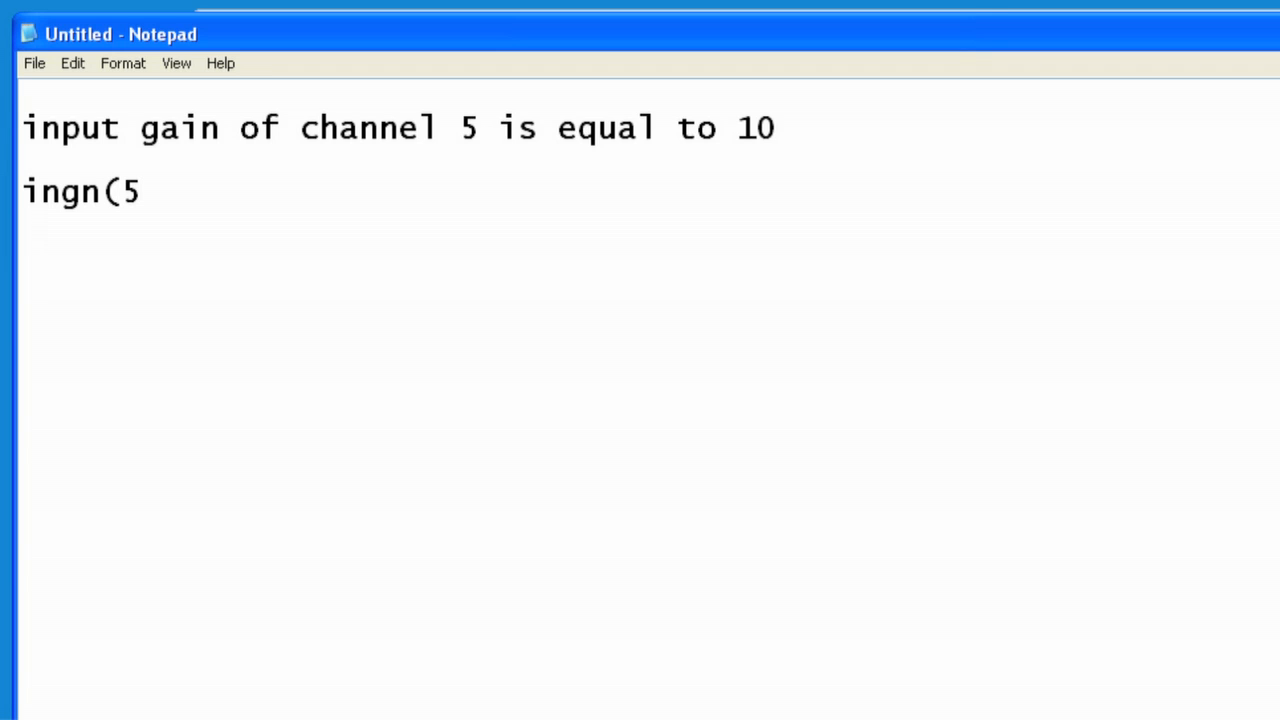
type(")")
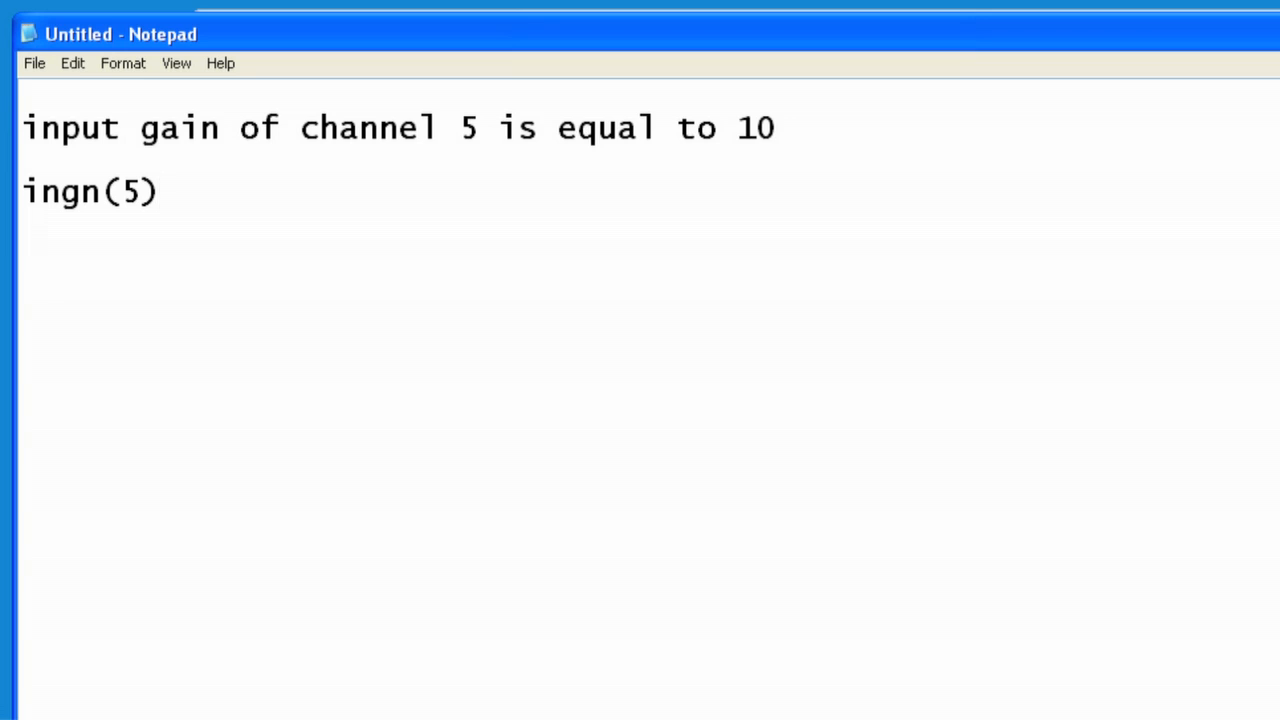
type("=10")
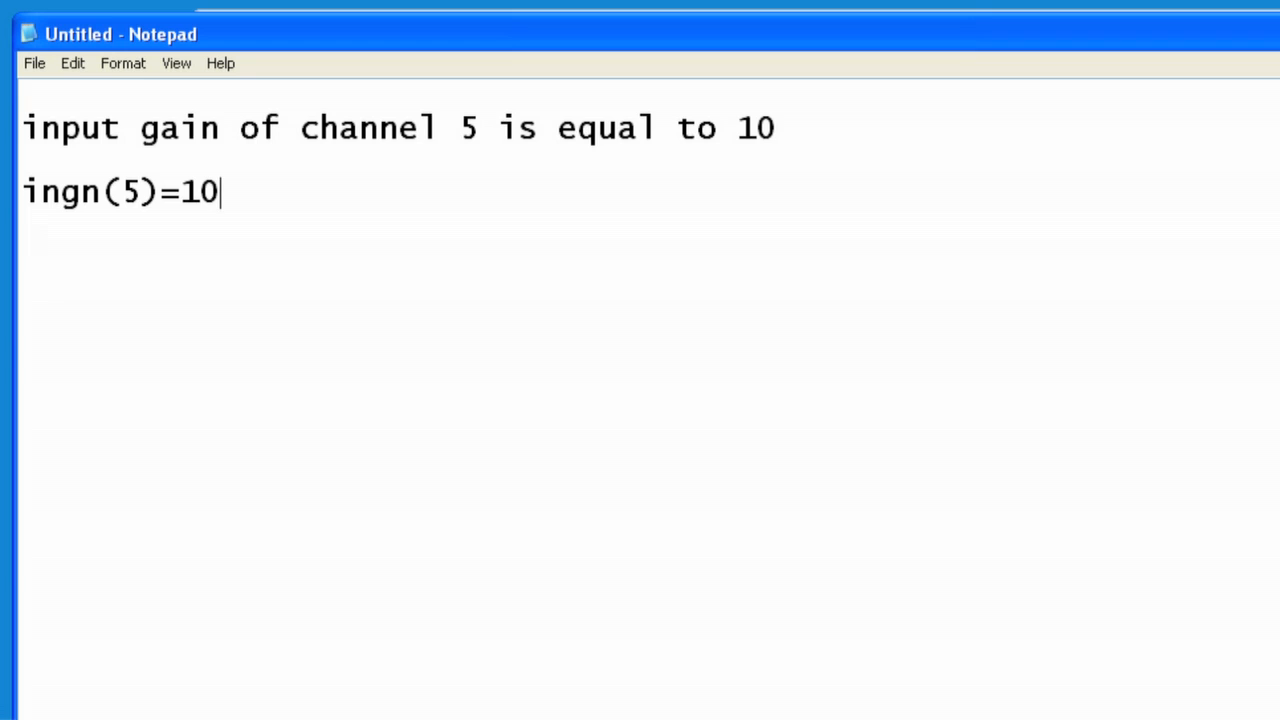
- Add a third line inmt(5)=1, then correct its value to 0
key("Enter")
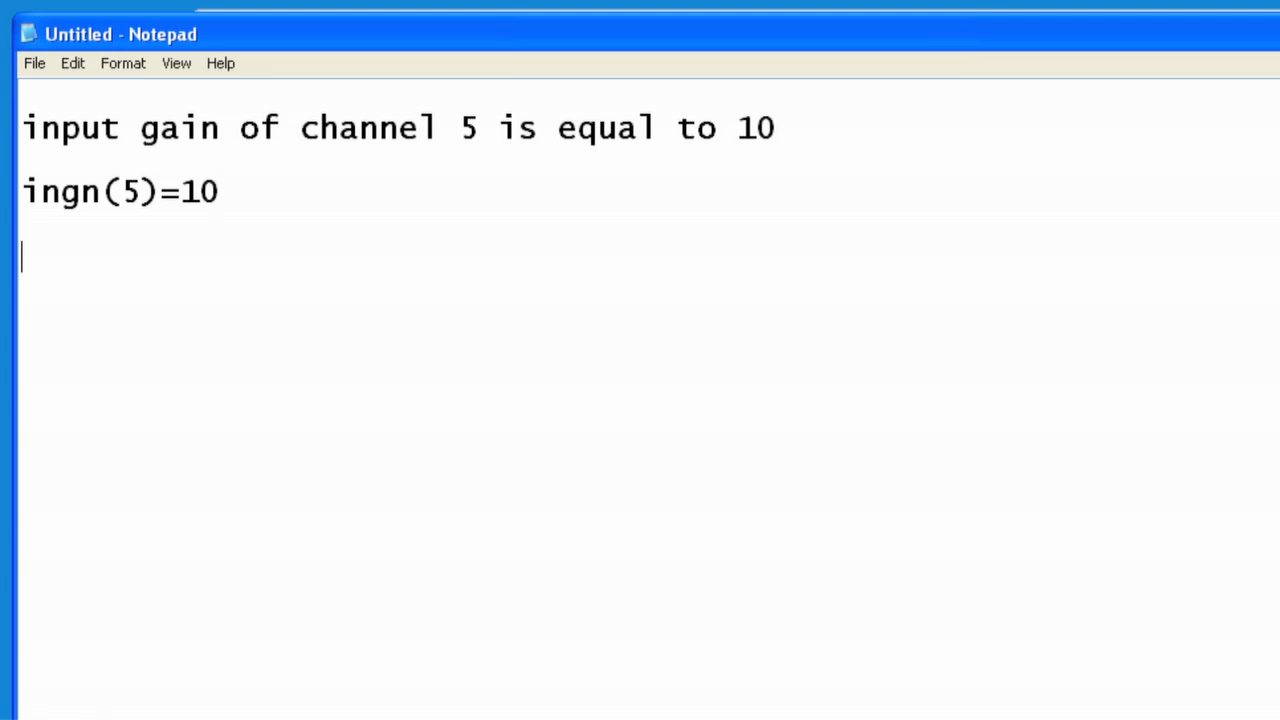
type("inmt")
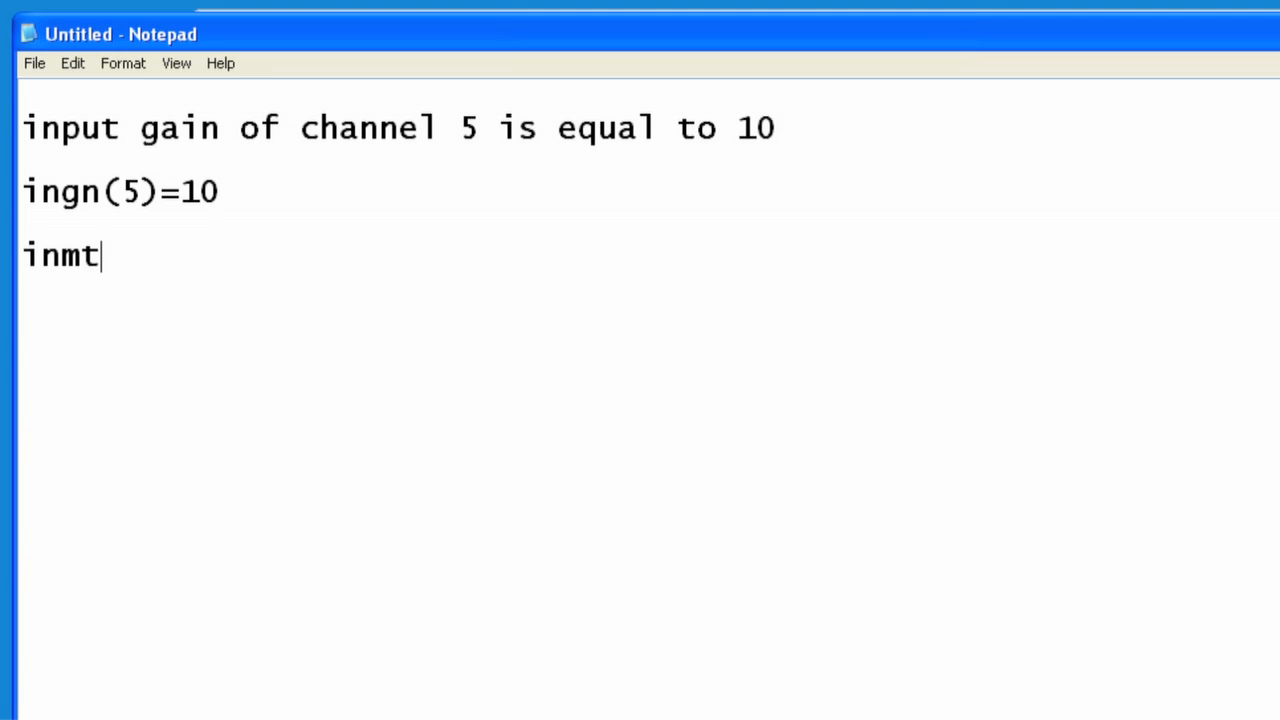
type("(5")
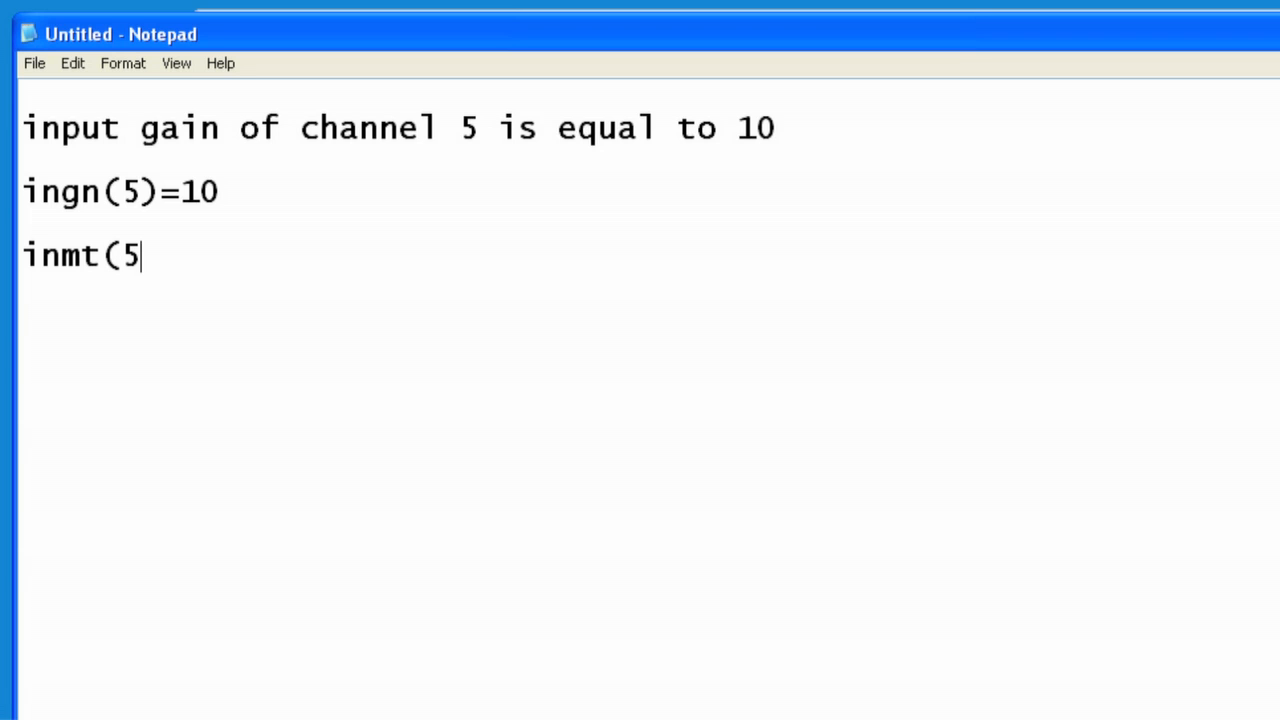
type(")=1")
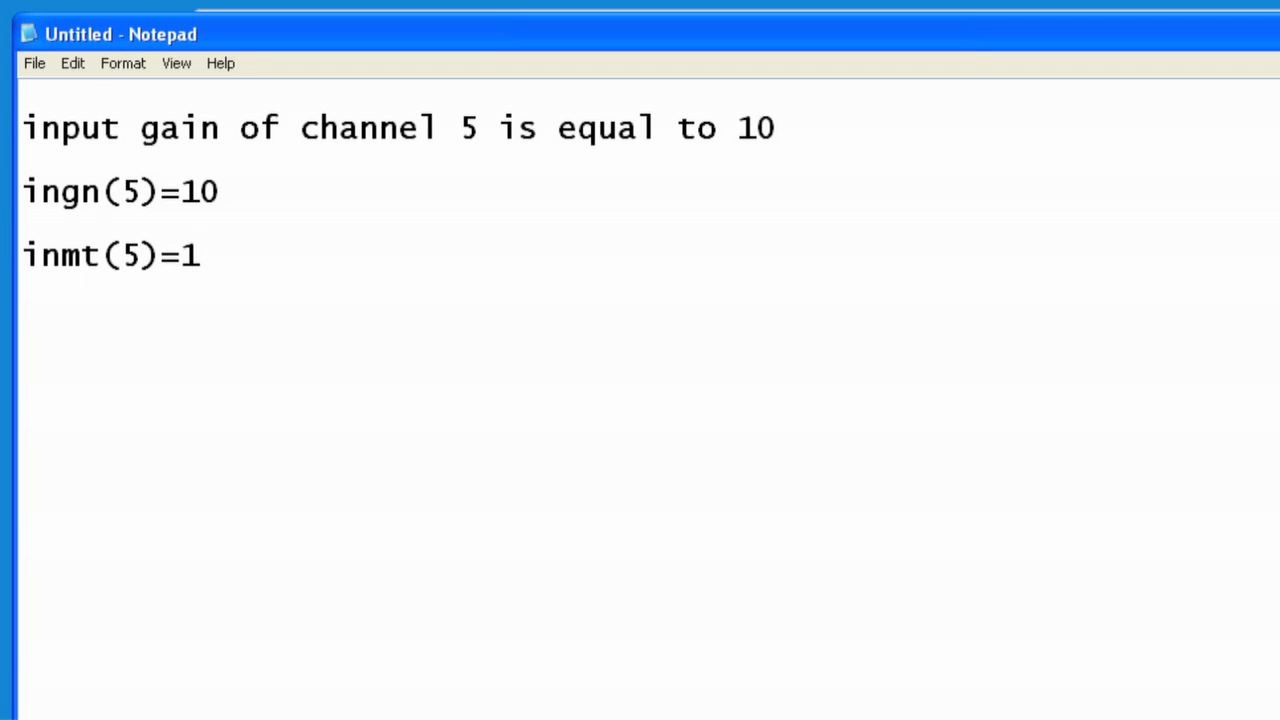
type("0")
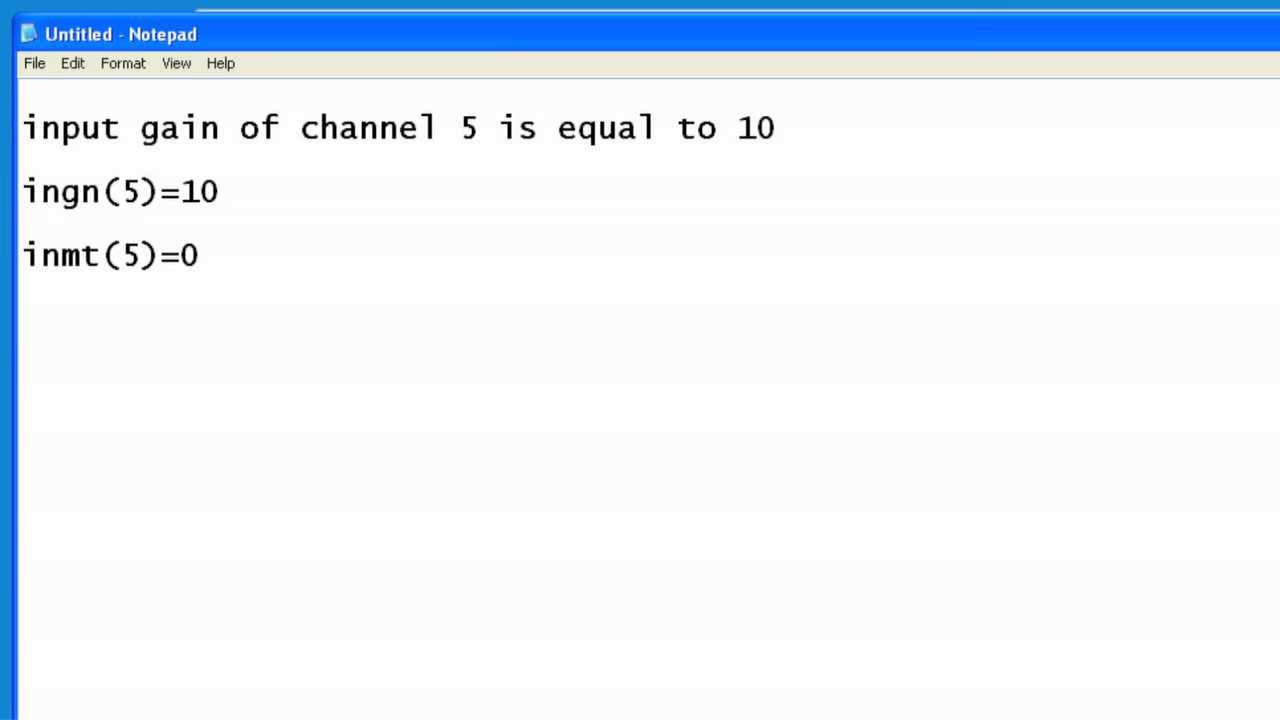
- Add the output gain line outgn(5)=7 and start a fresh line
type("outgn")
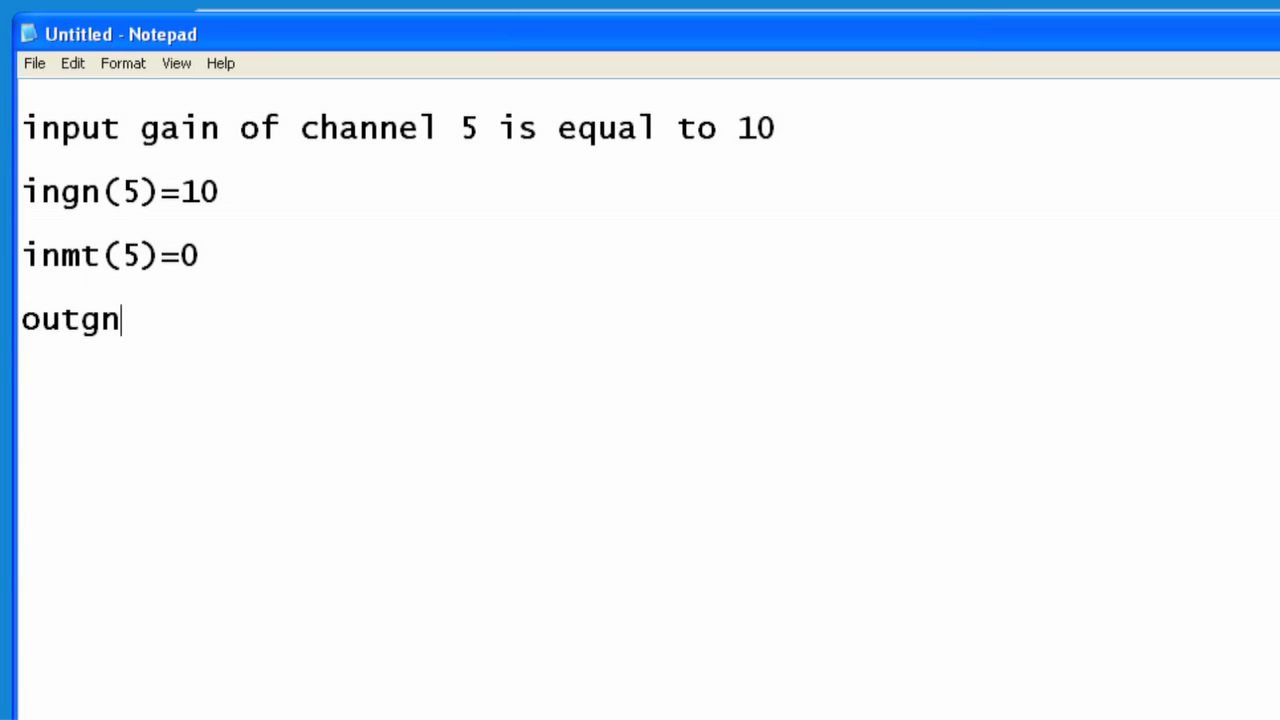
type("(5")
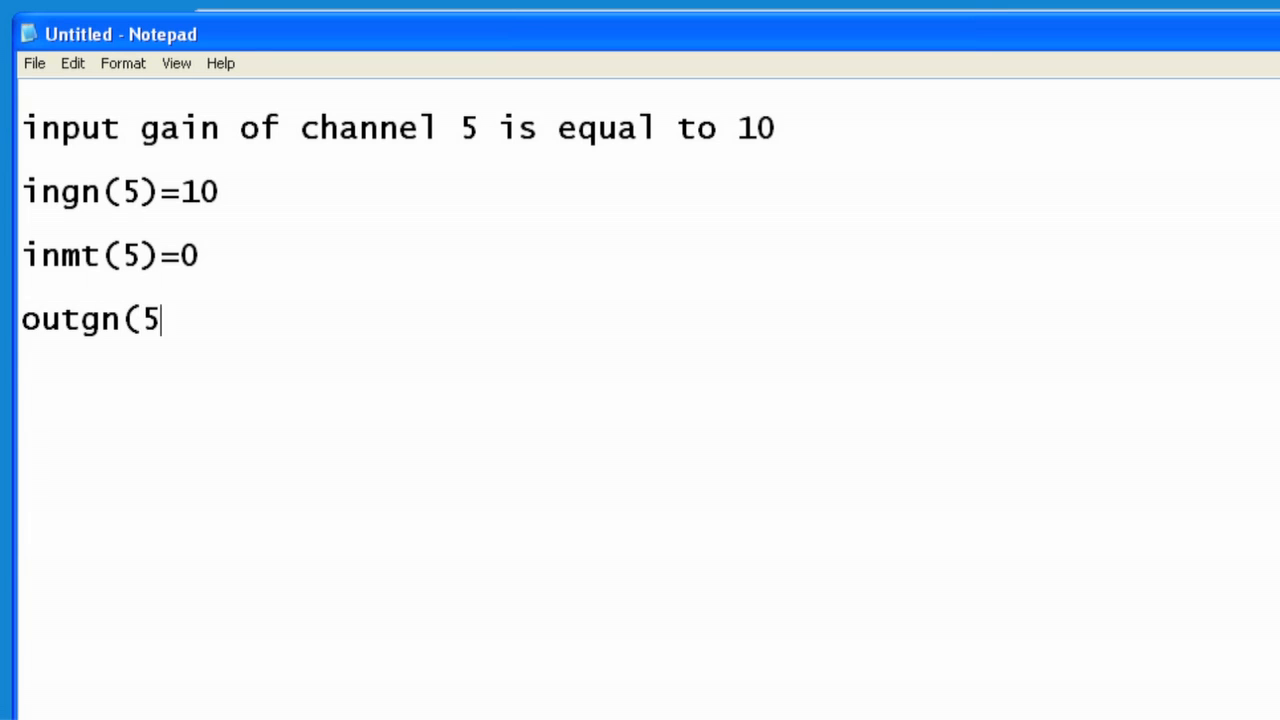
type(")=")
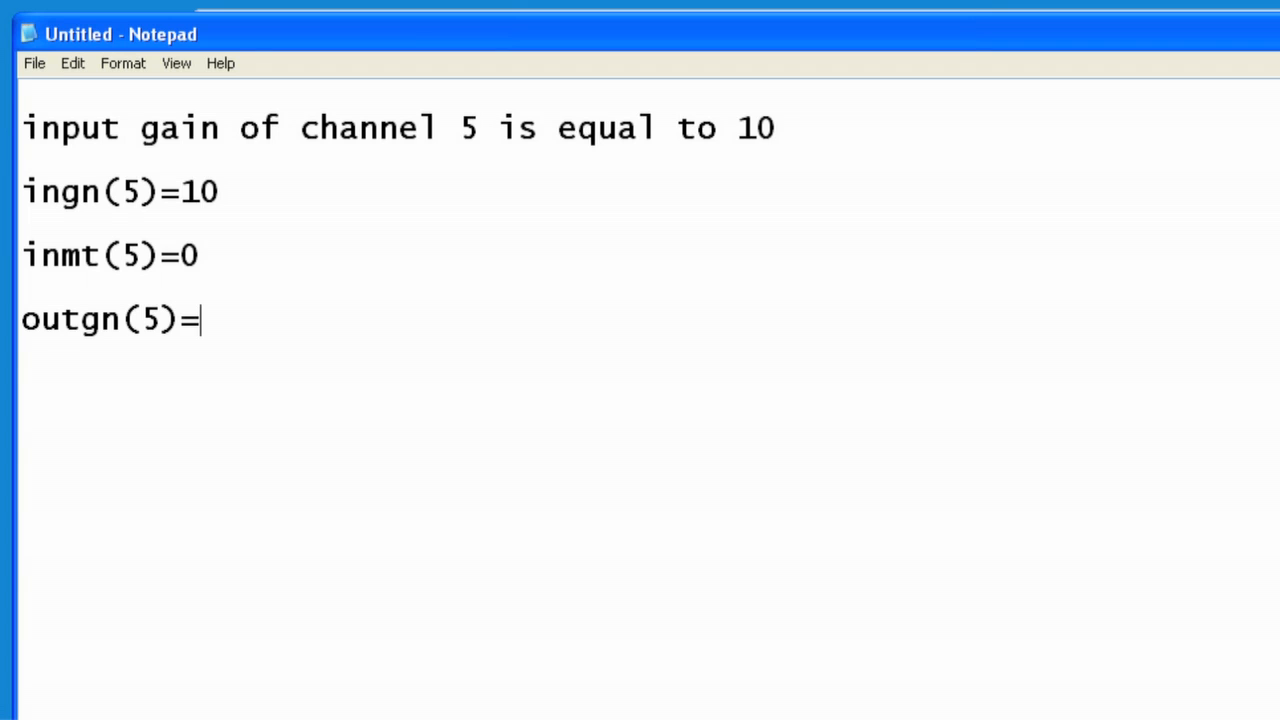
type("7")
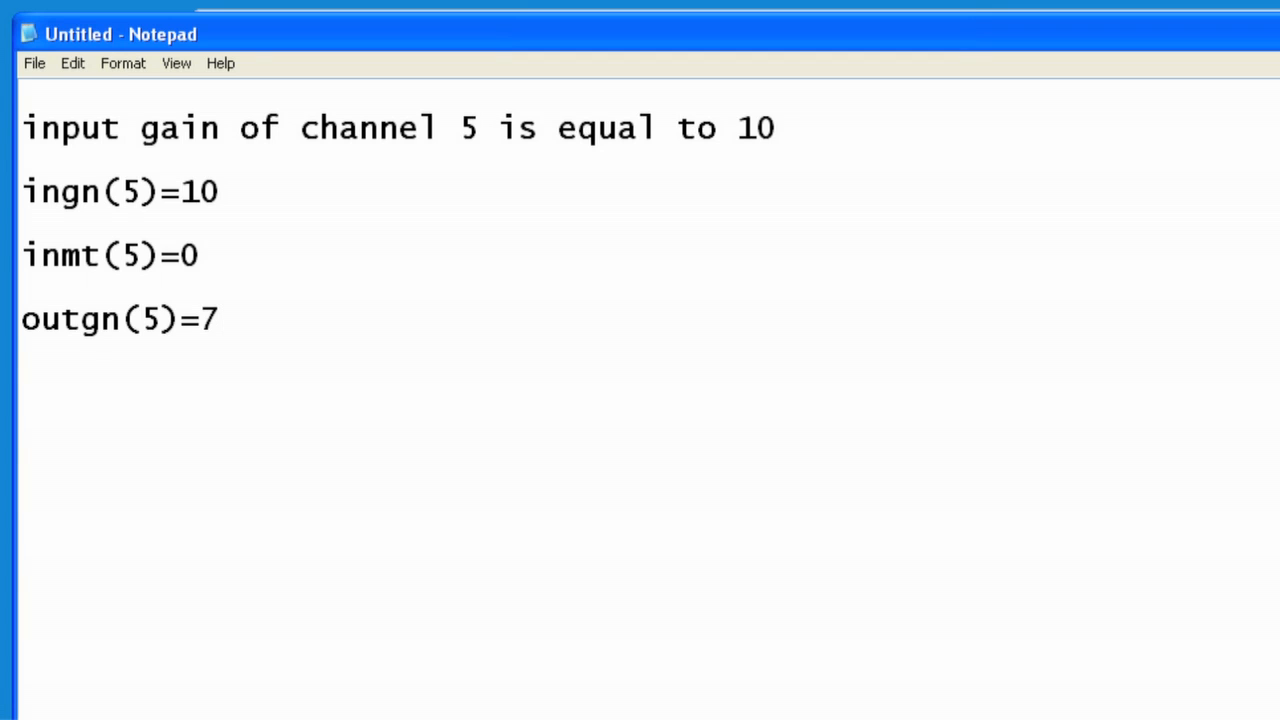
key("enter")
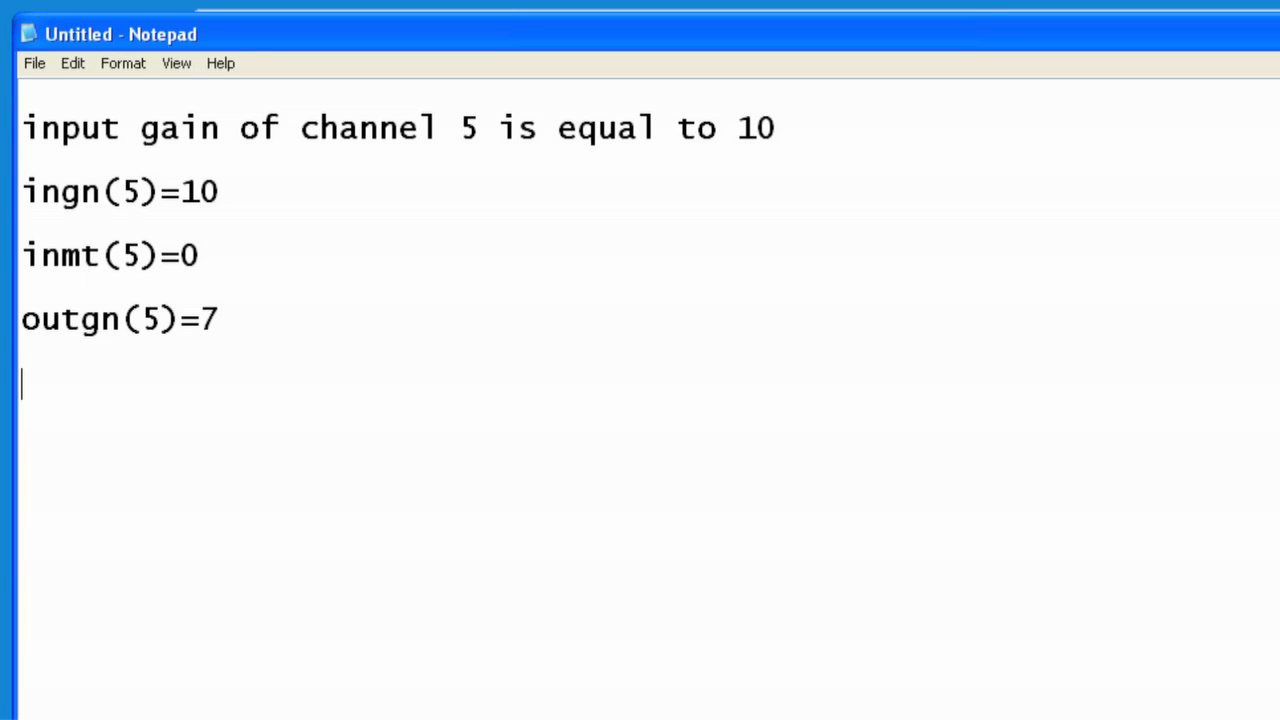
- Add the crosspoint gain line xpgn(3,6)=0
type("xpgn")
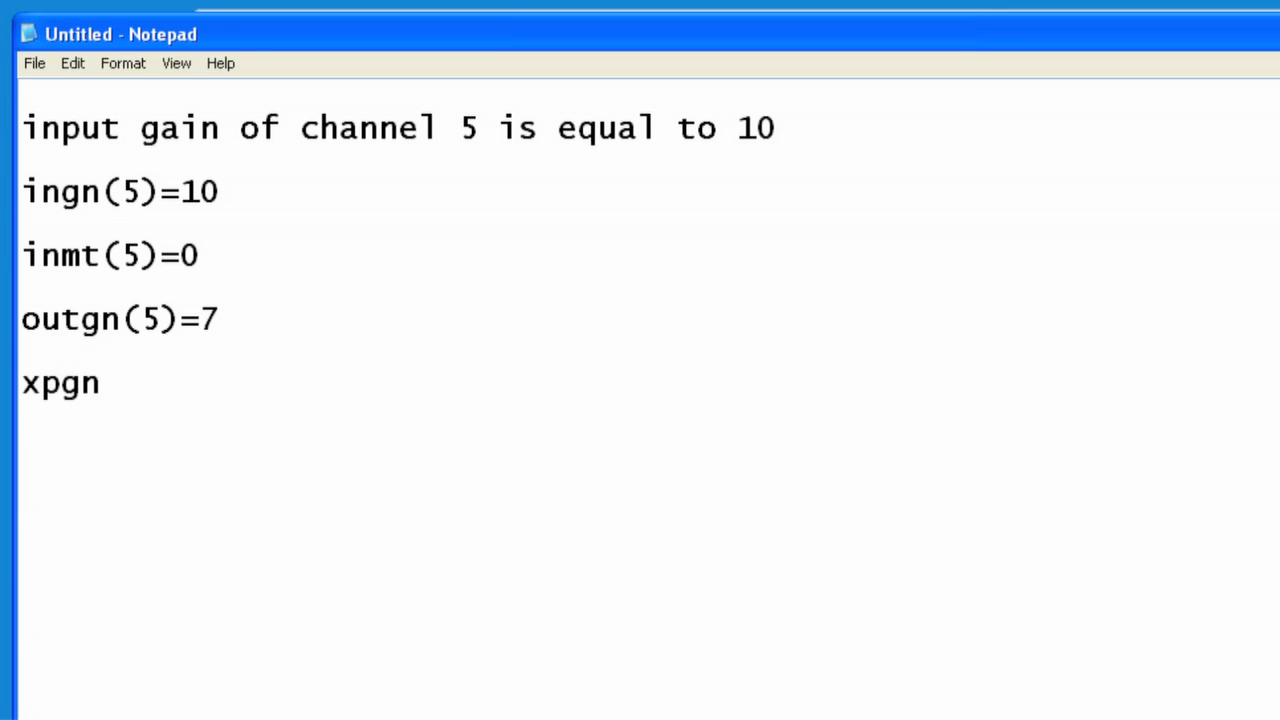
type("(")
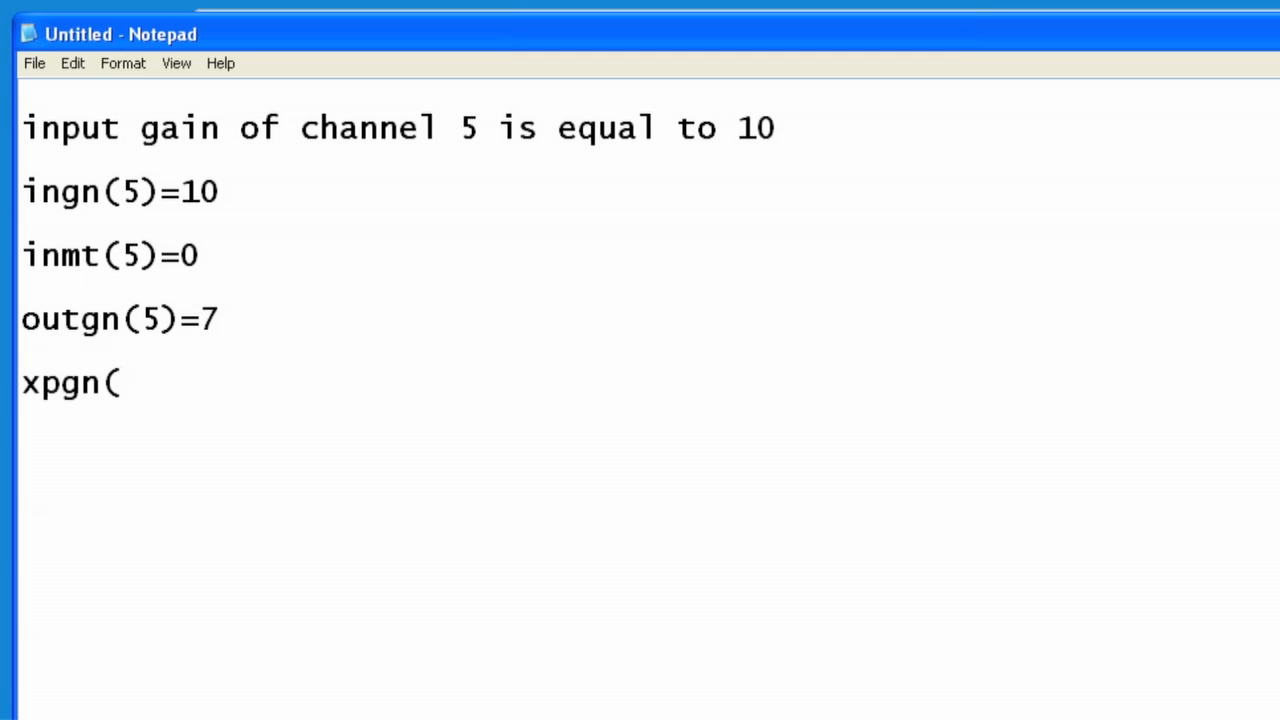
type("3,")
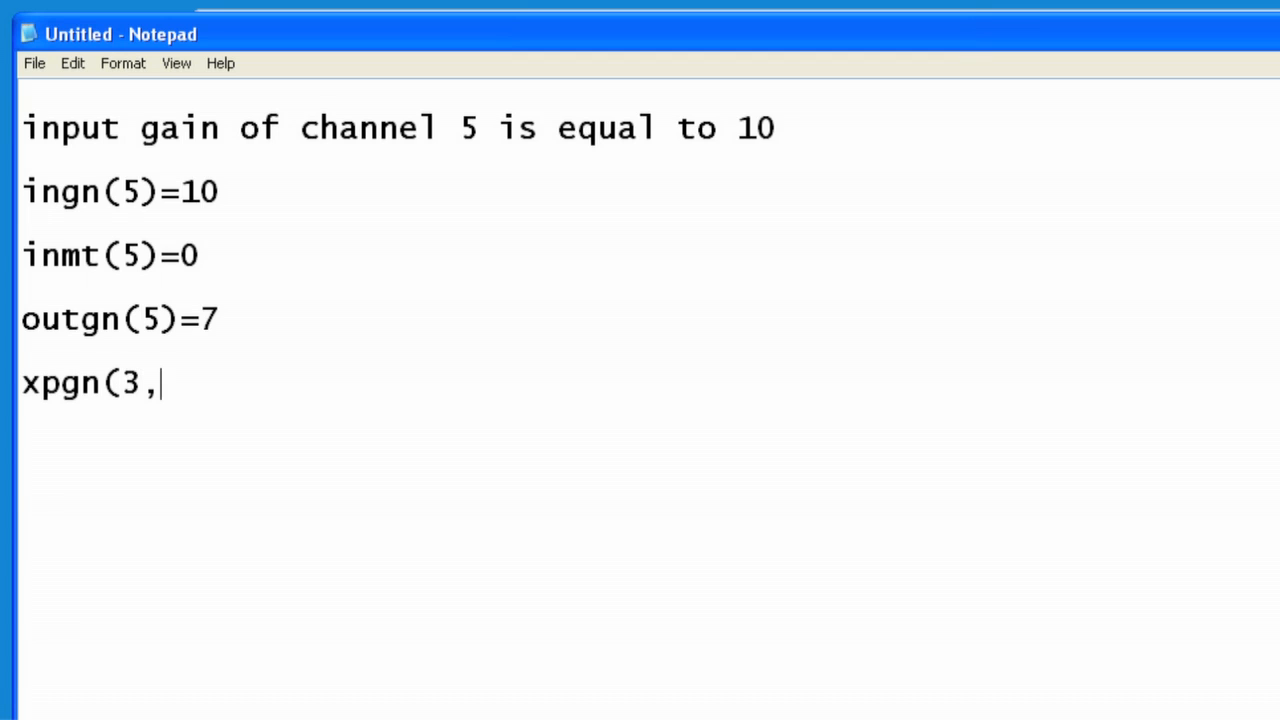
type("6")
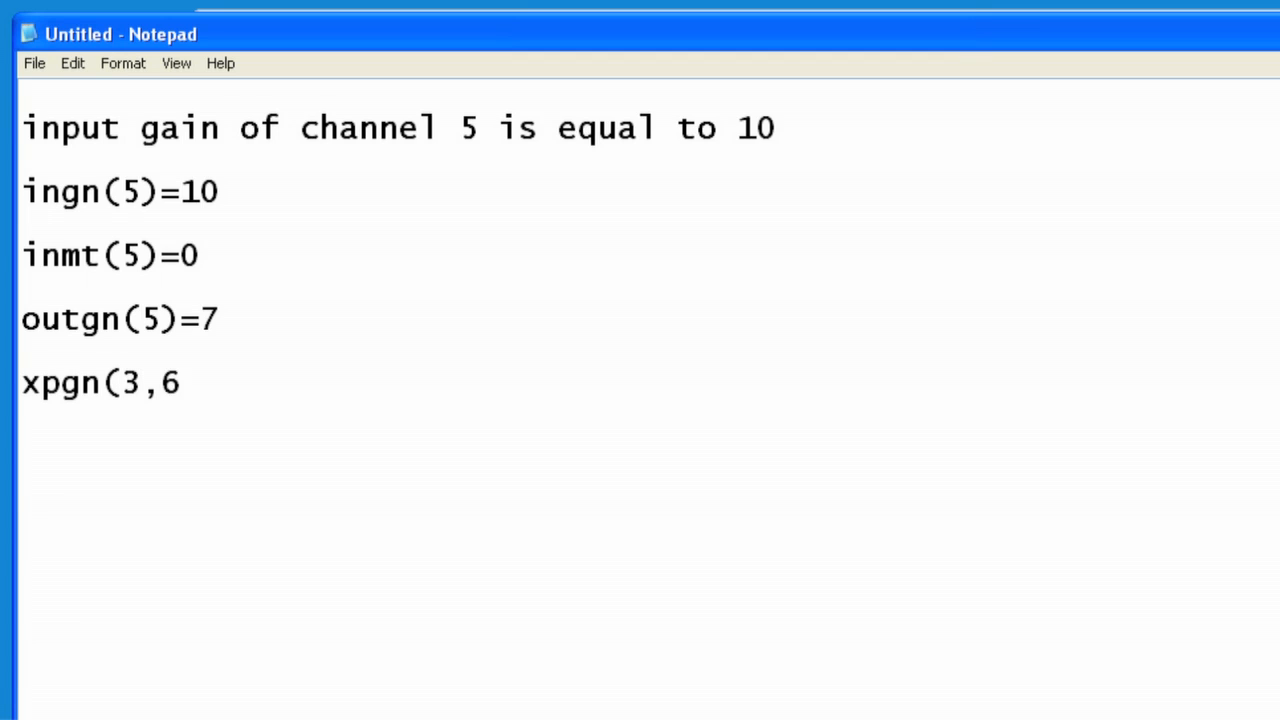
type(")")
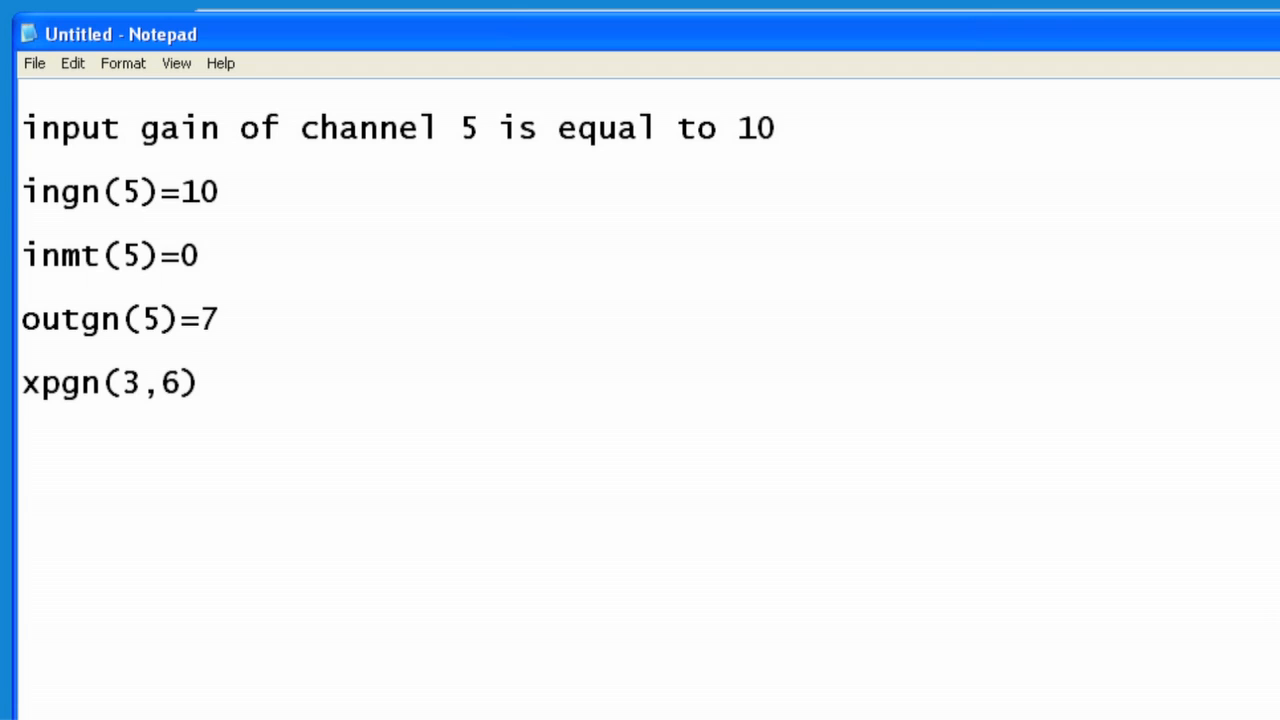
type("=0")
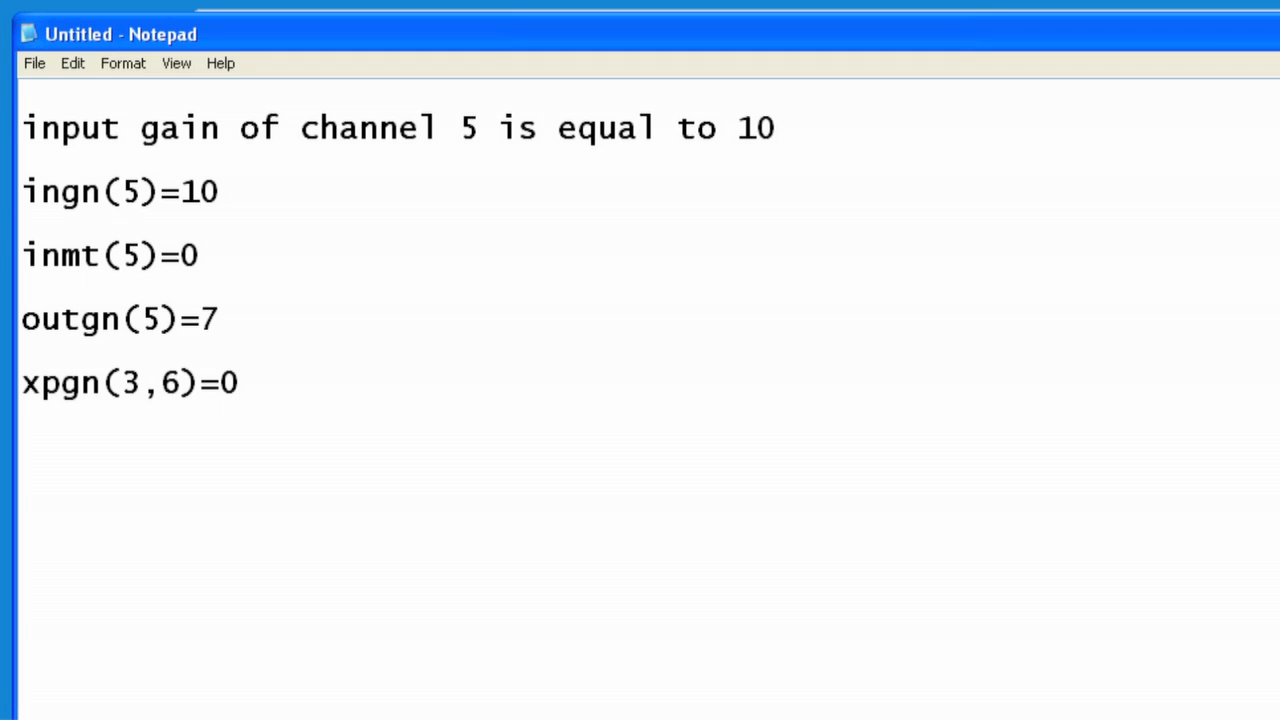
- Add an UPDATE line and begin another ingn(5 line below it
type("U")
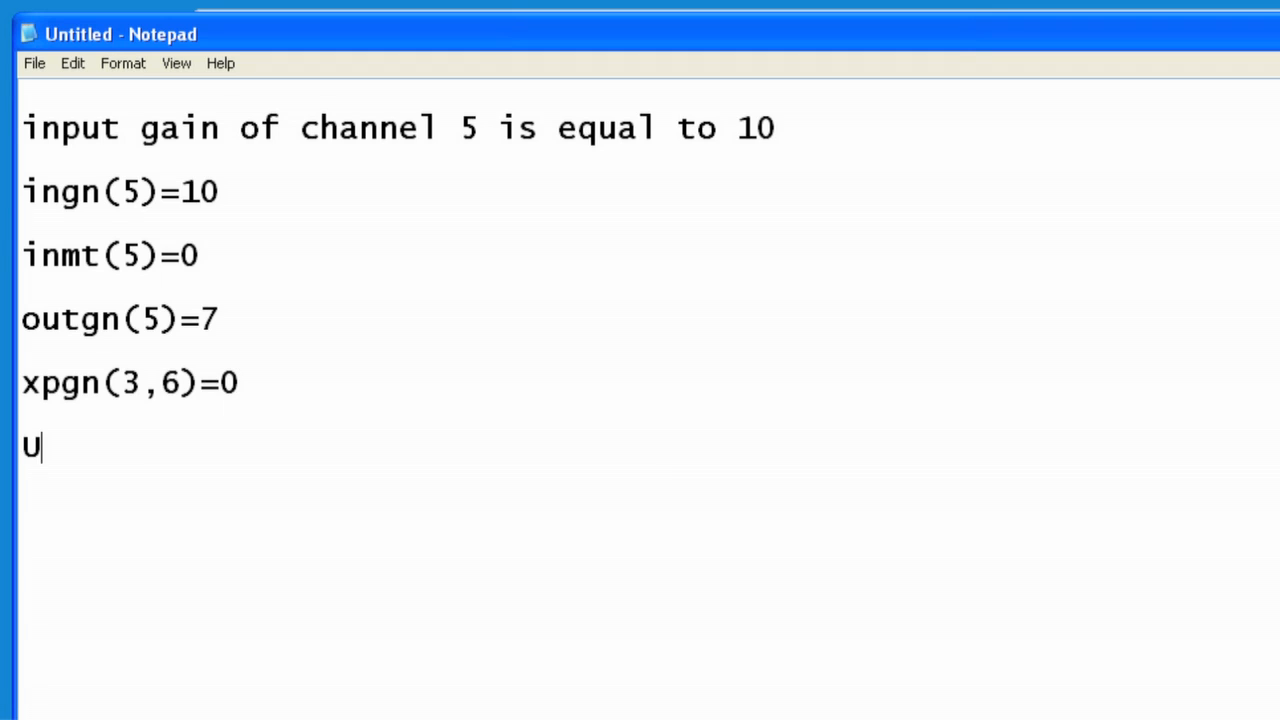
type("PDATE")
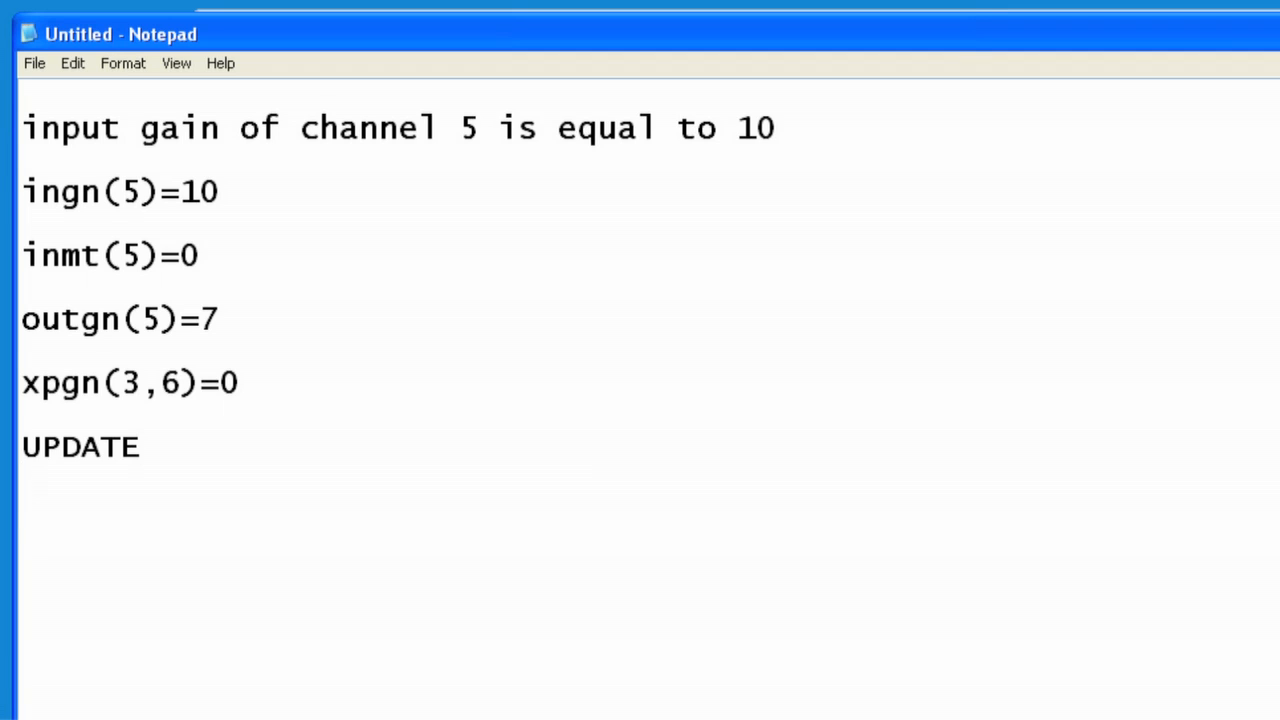
type("ingn(5")
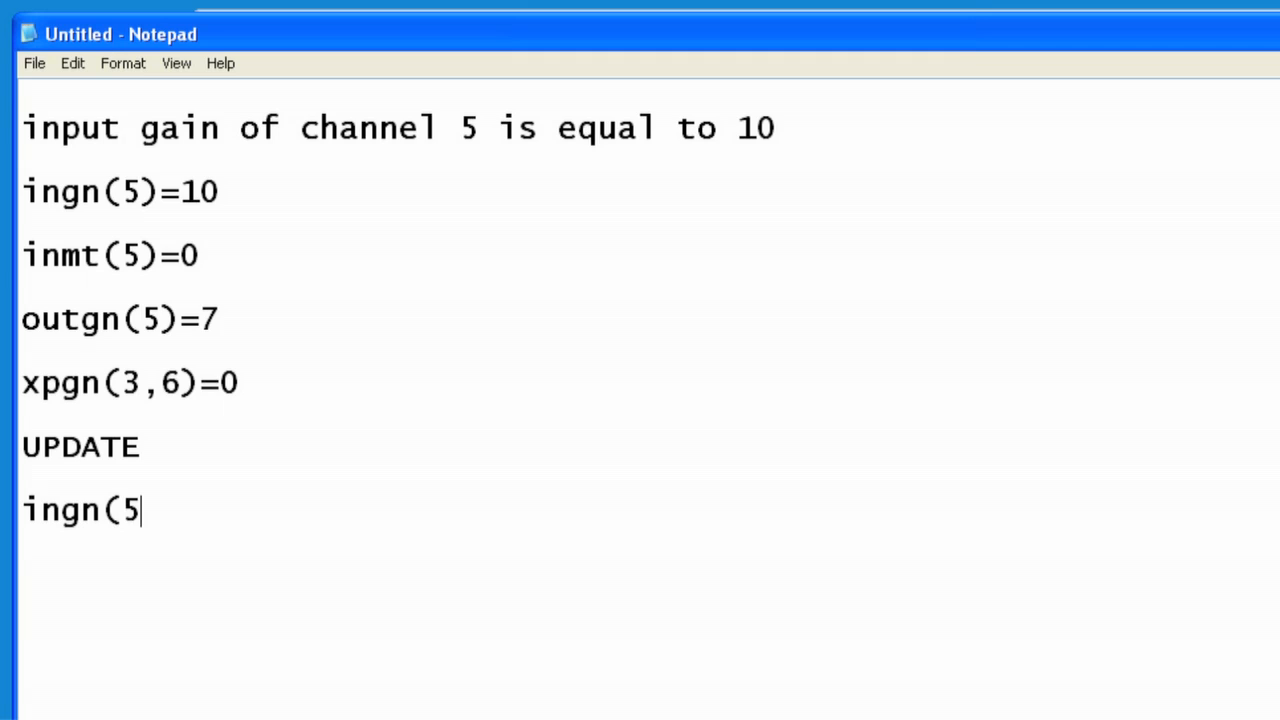
- Finish the ingn(5)? query example and label it QUERY on the next line
type(")?")
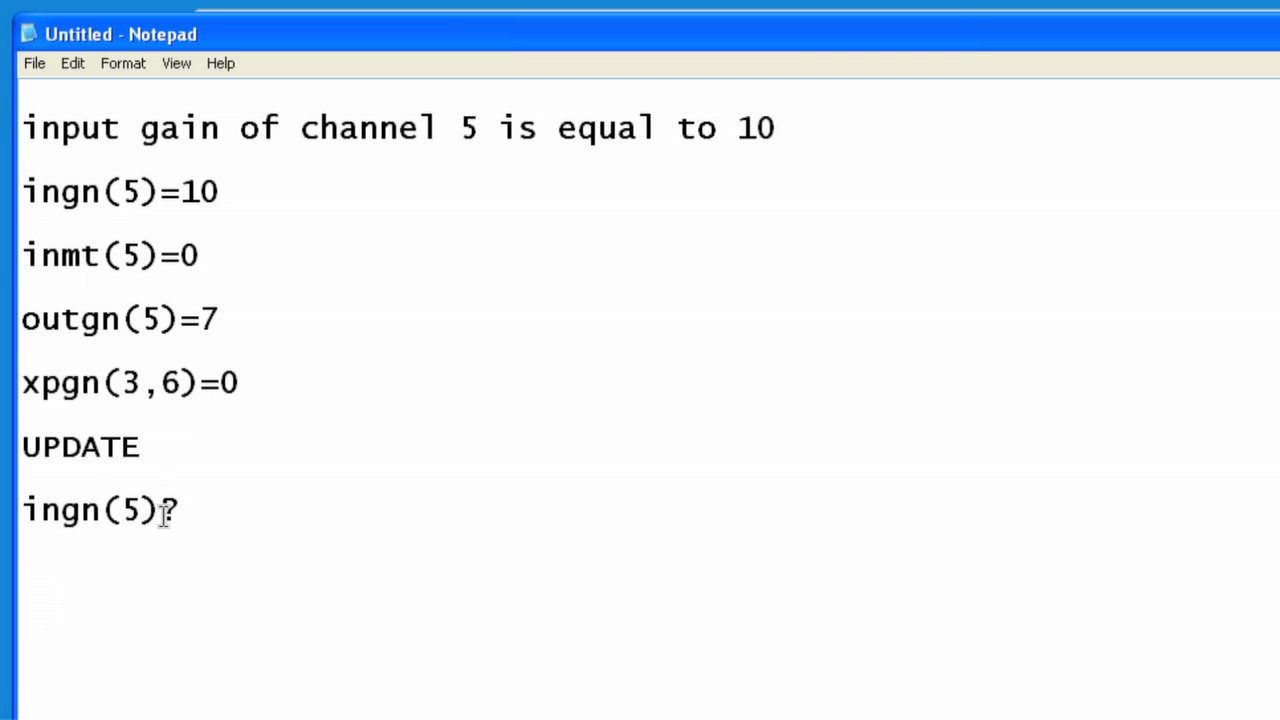
mouse_move(165, 191)
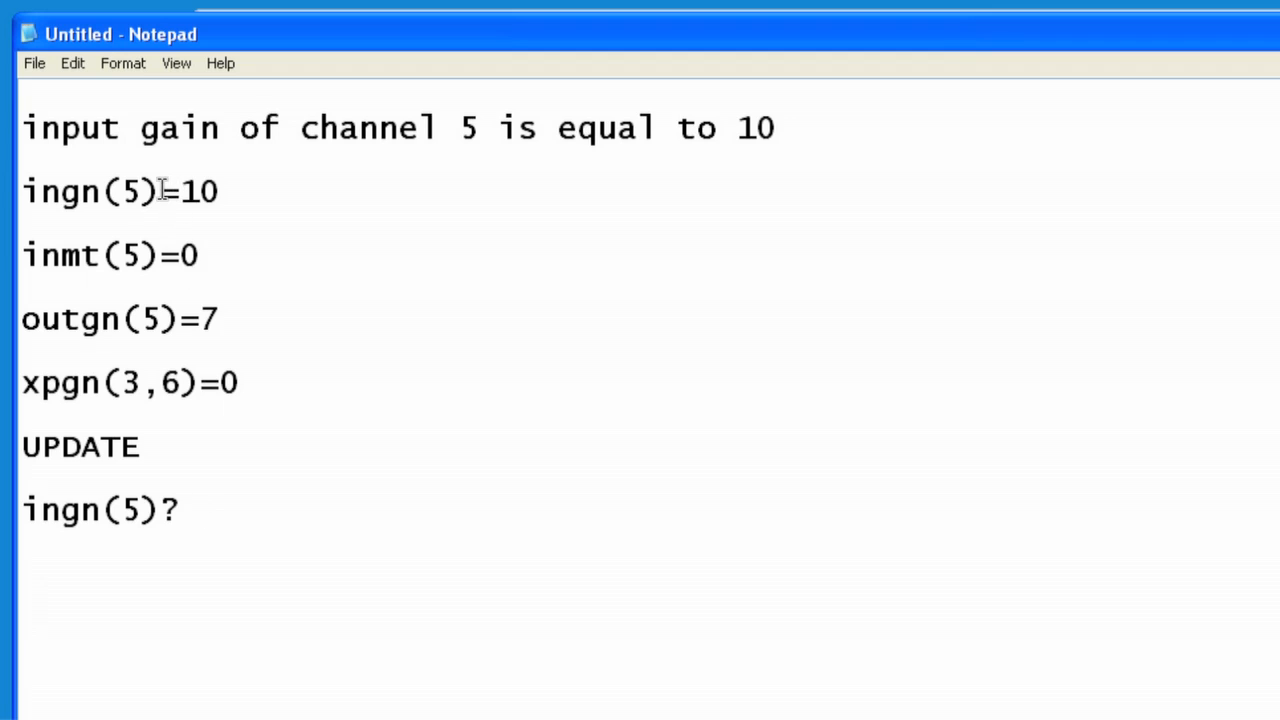
double_click(170, 191)
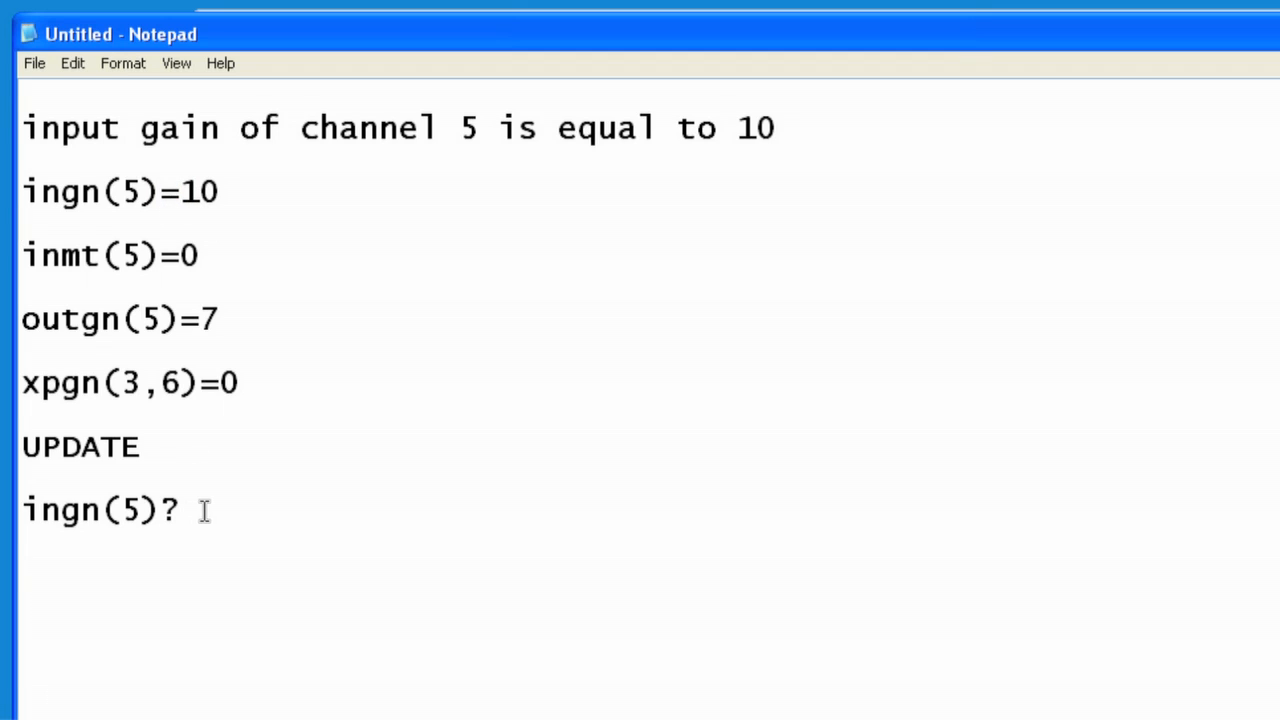
key("enter")
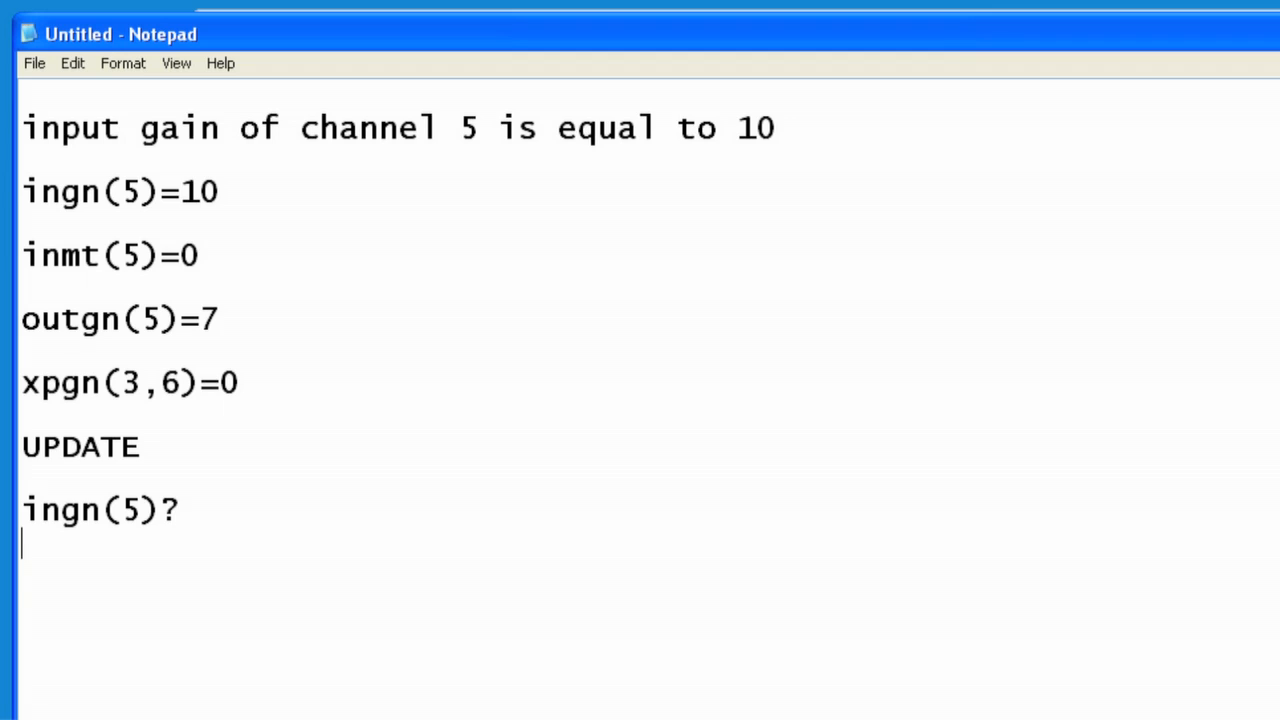
type("QUERY")
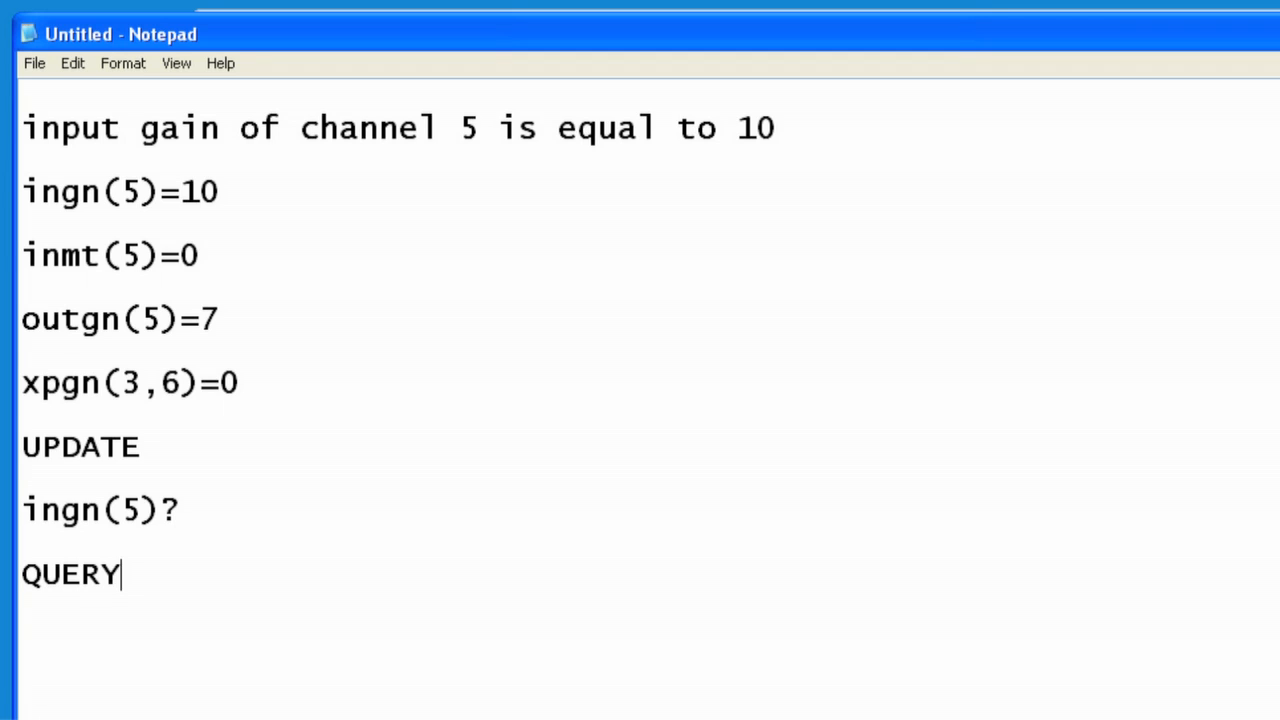
double_click(80, 446)
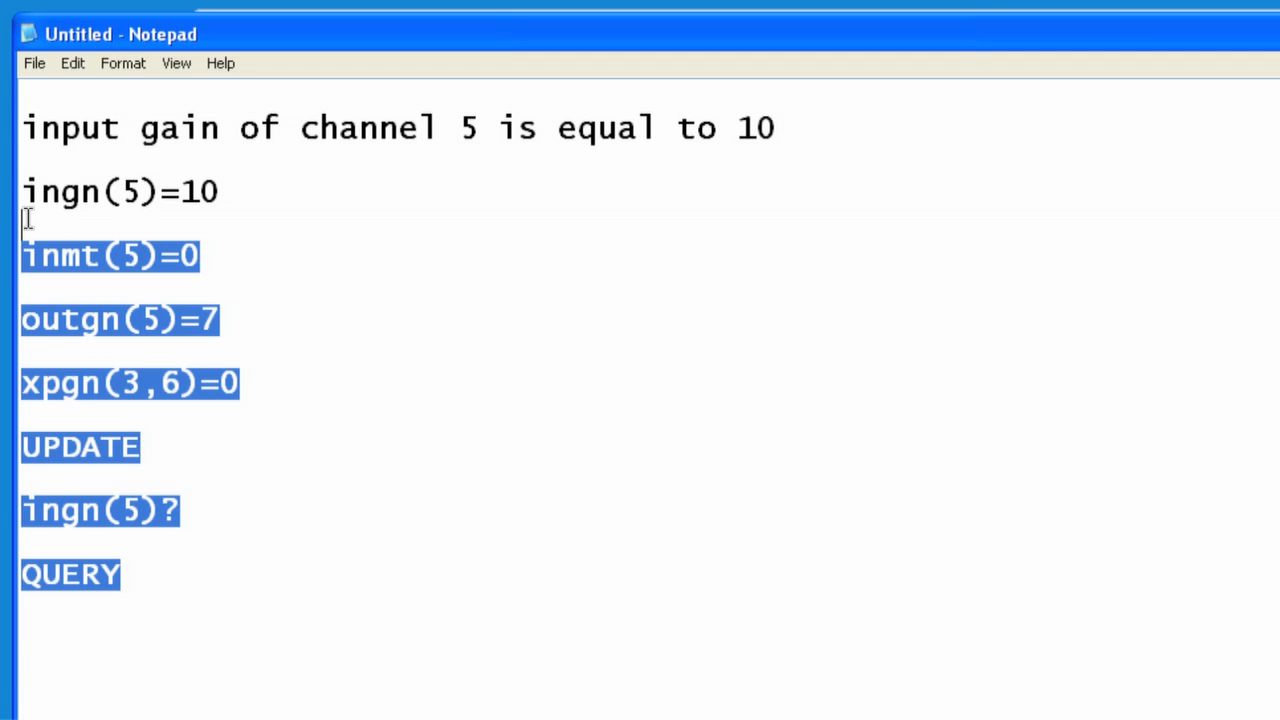
- Write run(5) on a new line under QUERY and begin a recall line
left_click(241, 620)
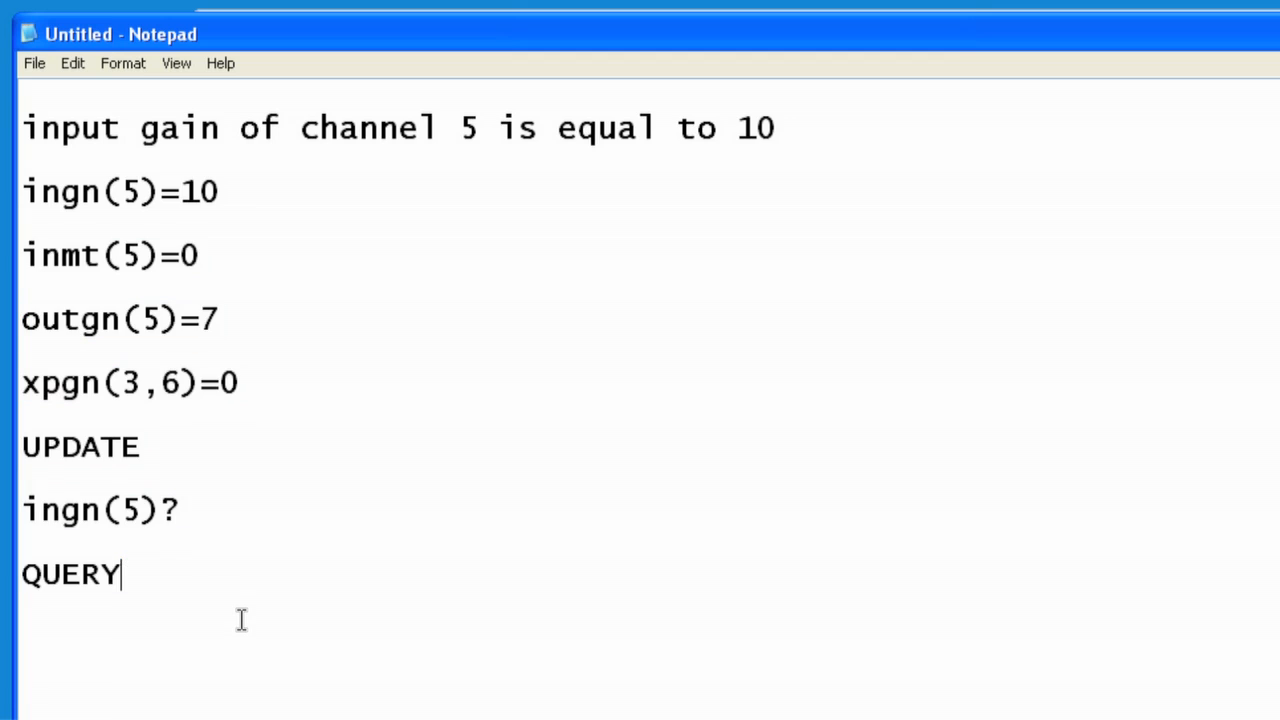
key("enter")
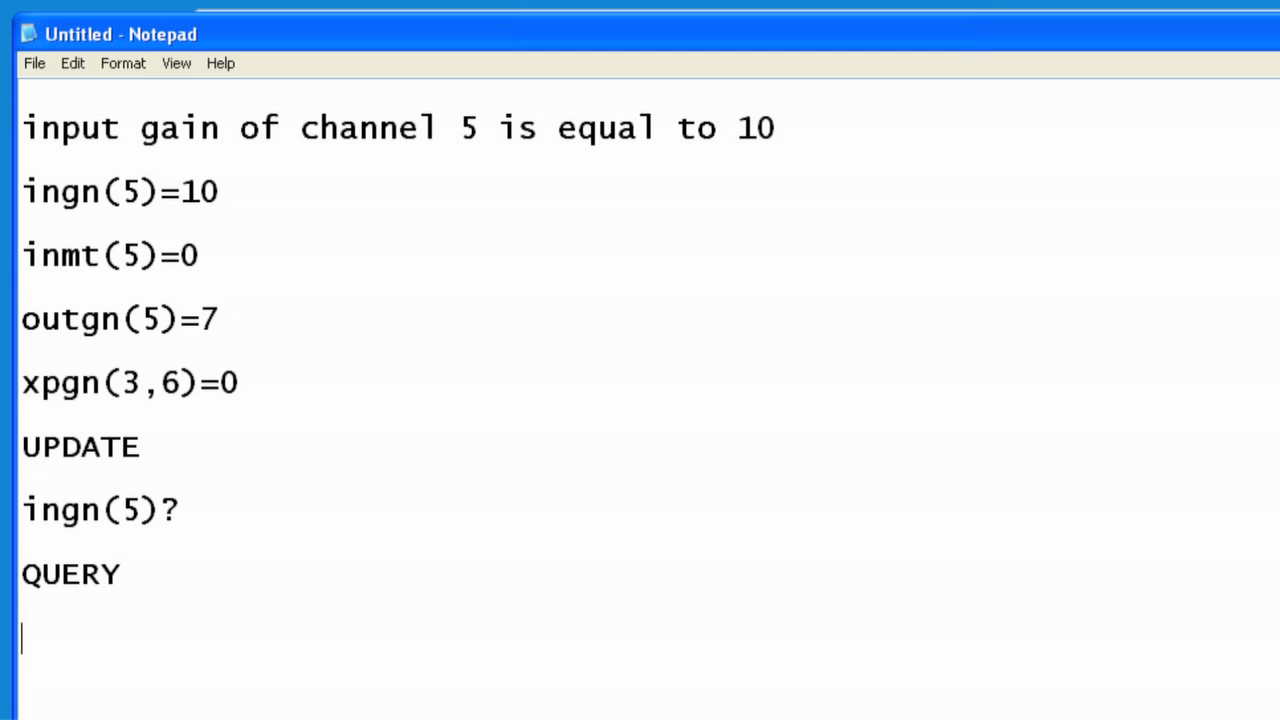
type("run")
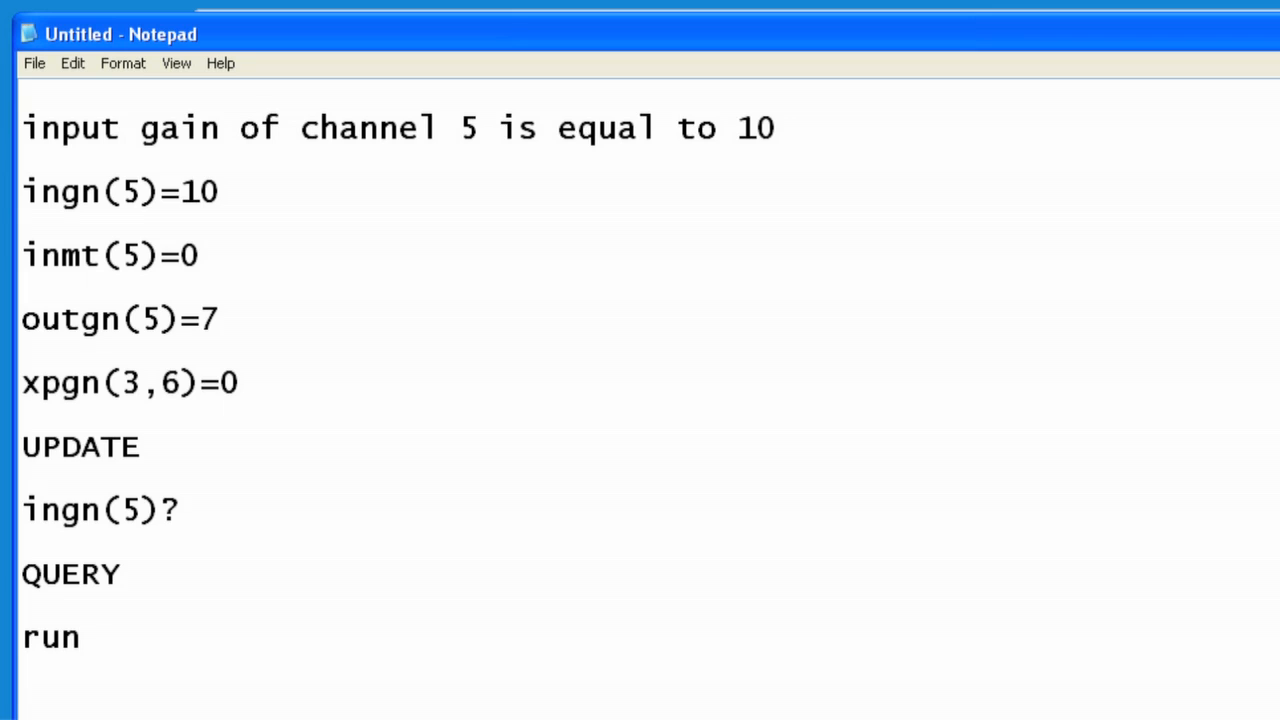
type("(5)")
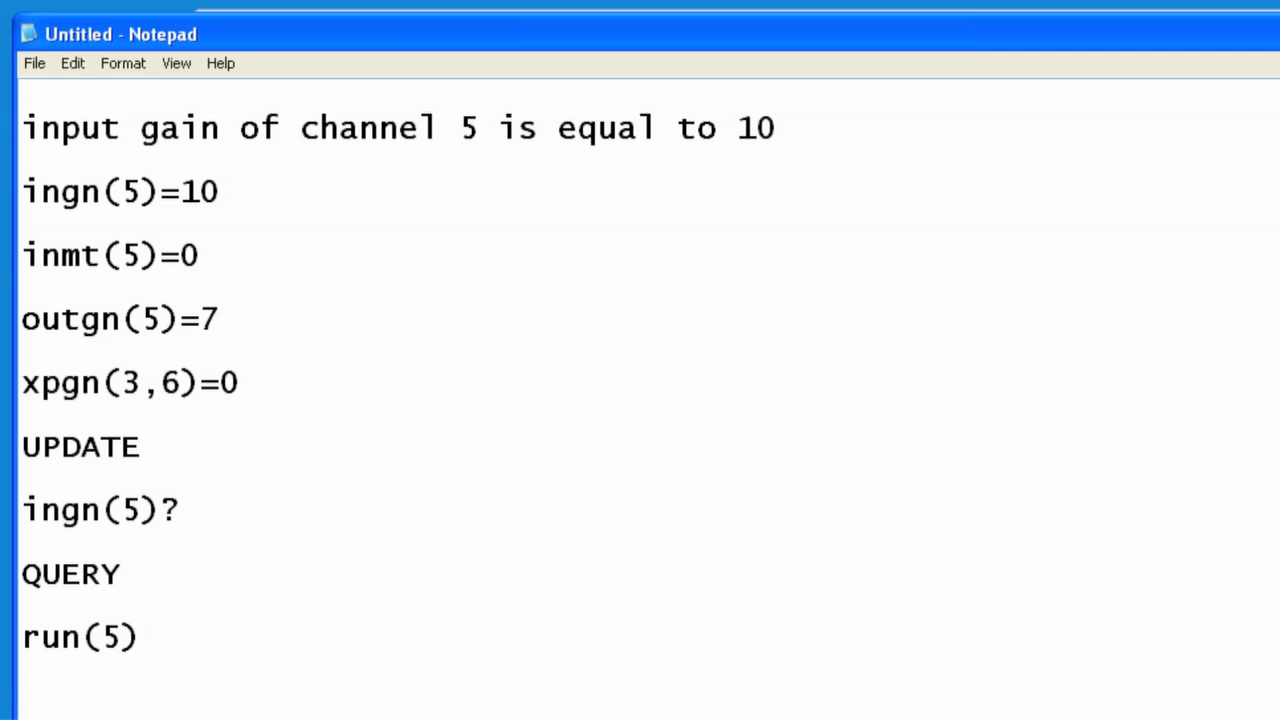
key("Enter")
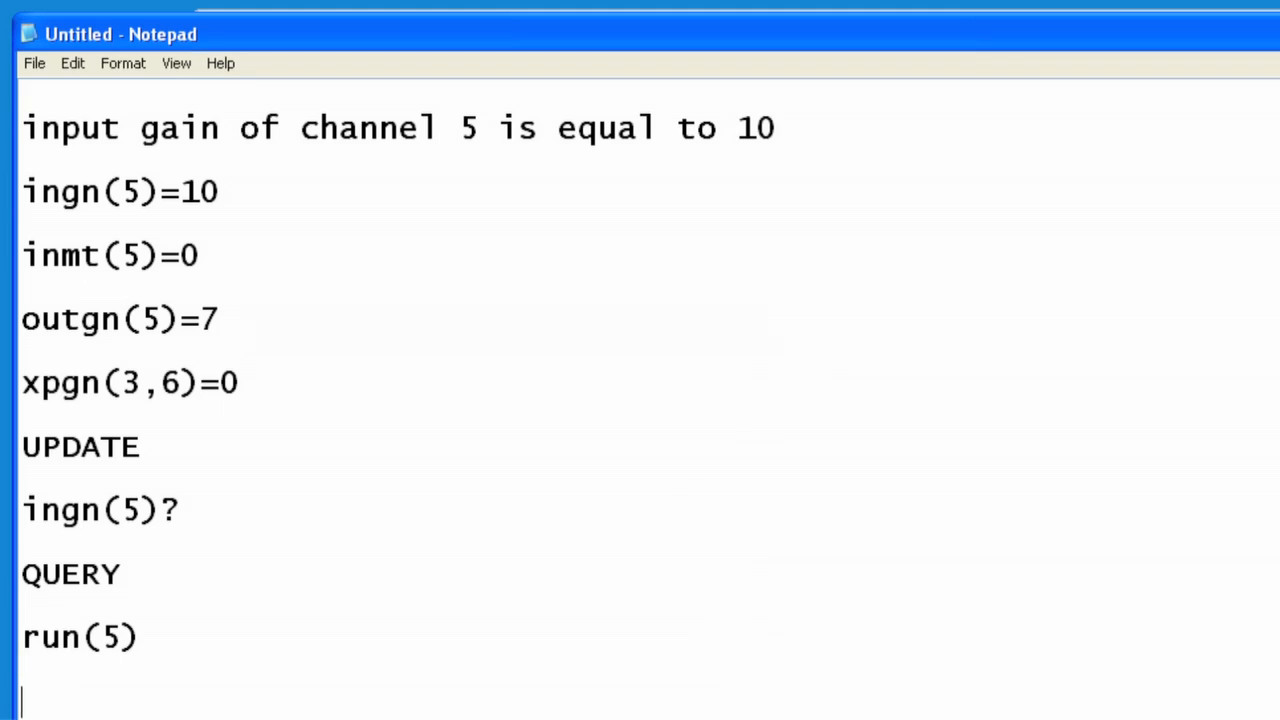
type("reca")
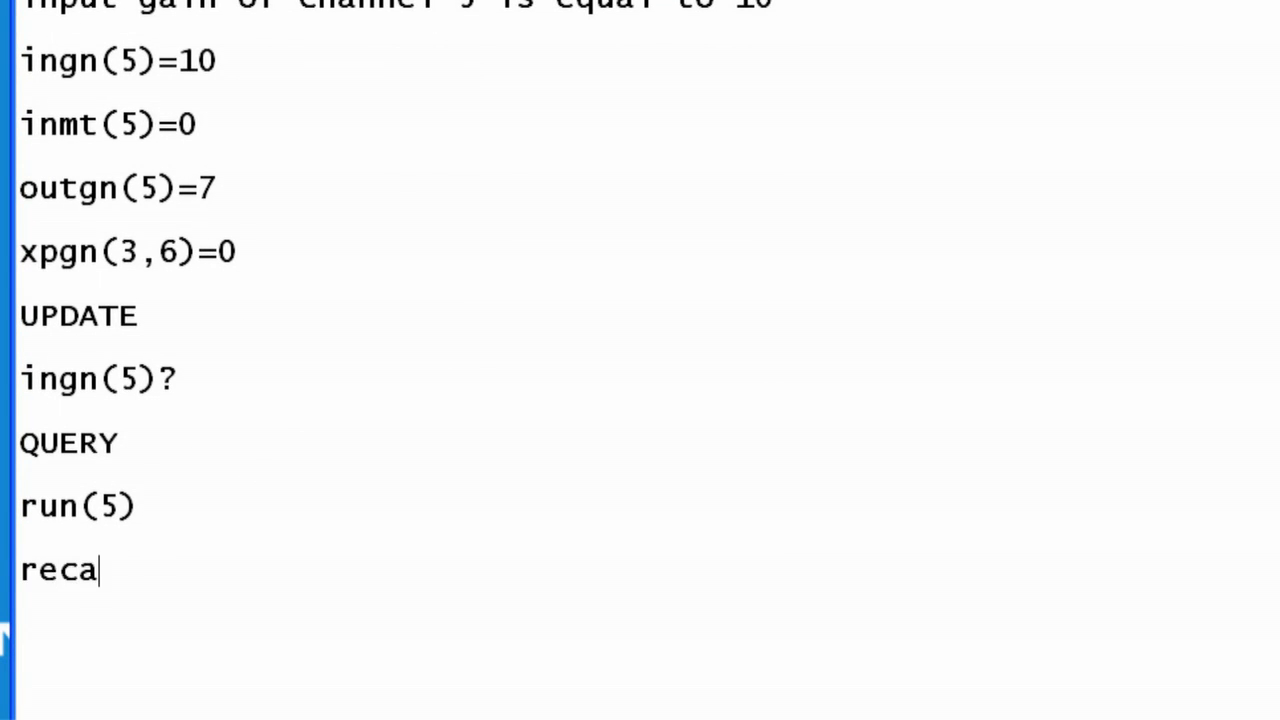
- Complete recall(7), start the COMMAND label line and select the notes text
type("ll(")
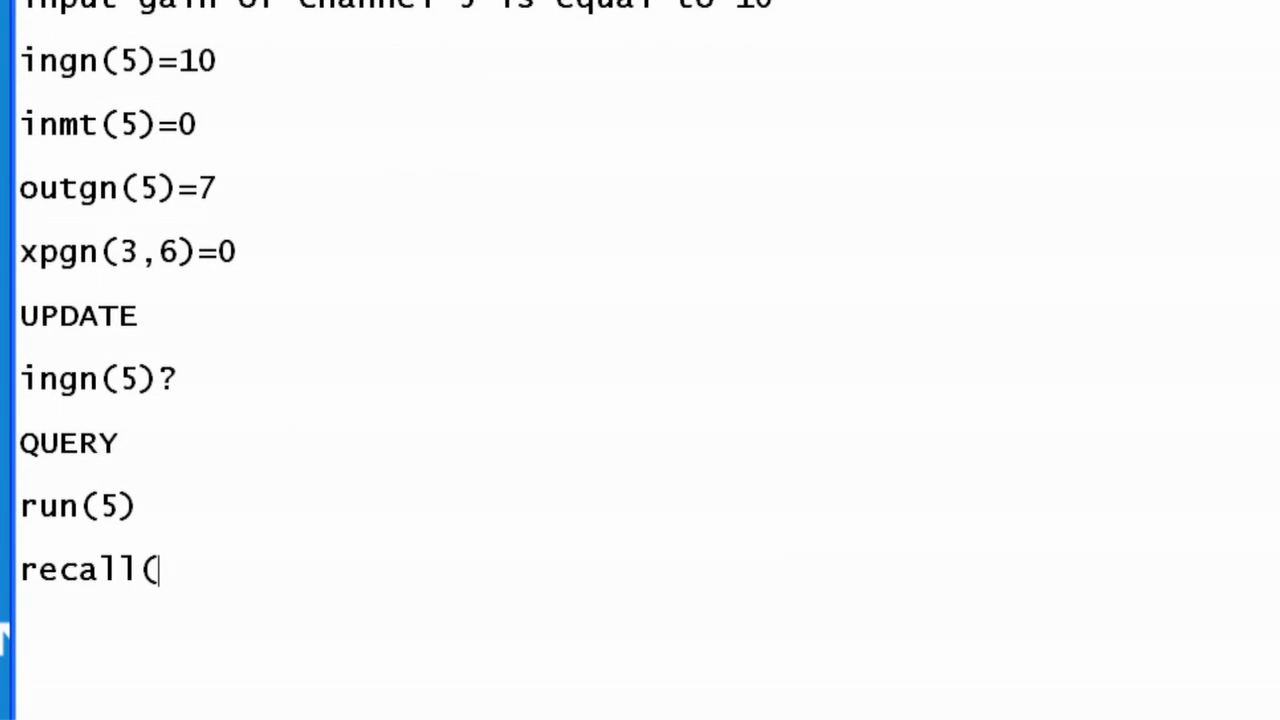
type("7)")
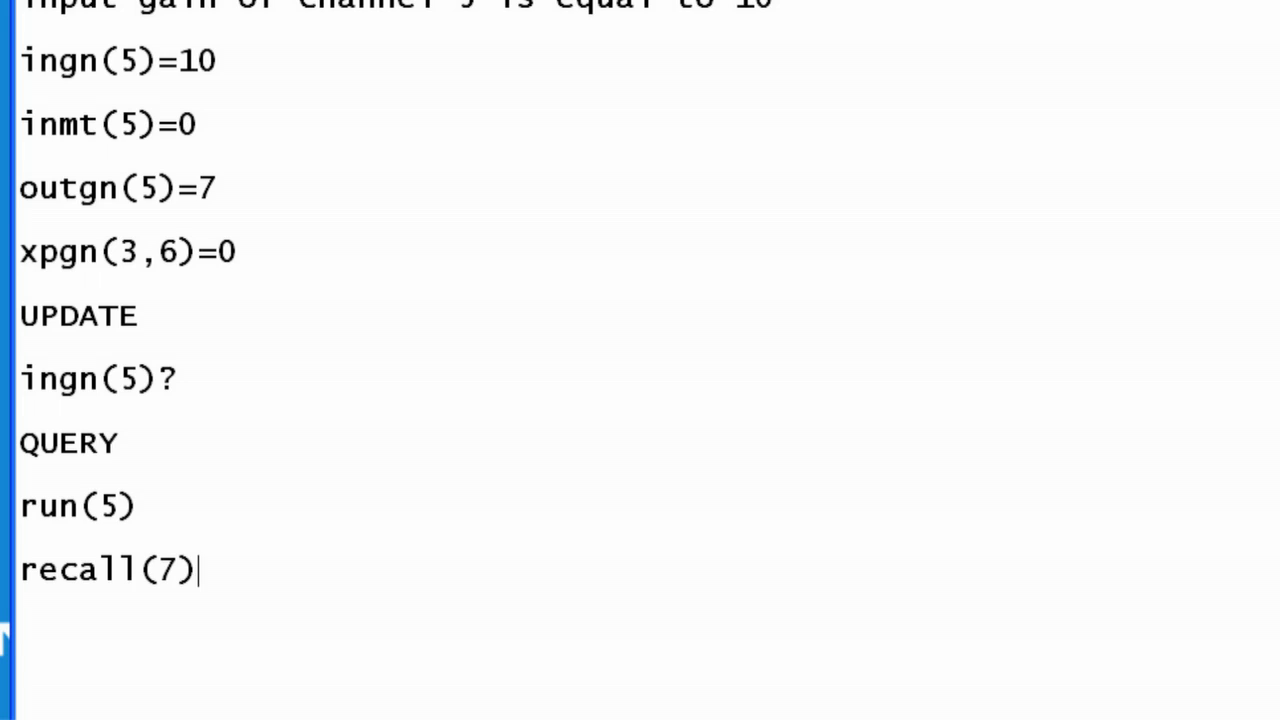
key("Enter")
type("COMMAND")
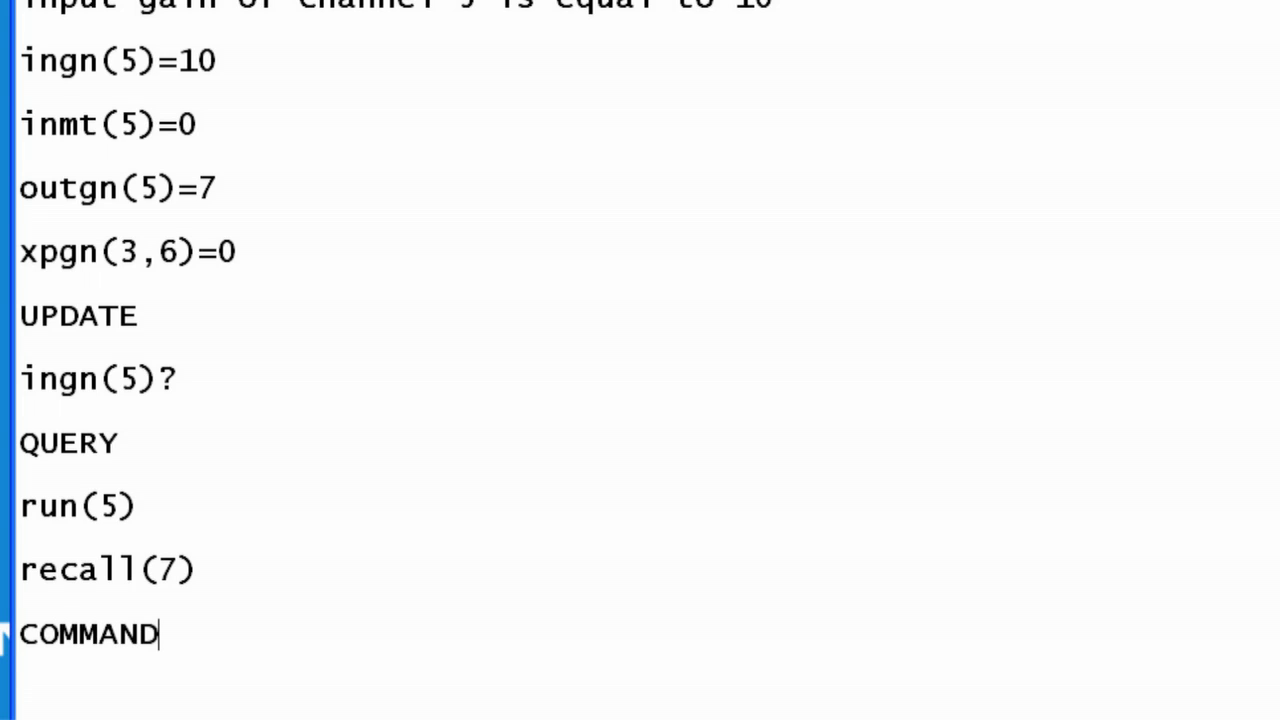
mouse_move(215, 568)
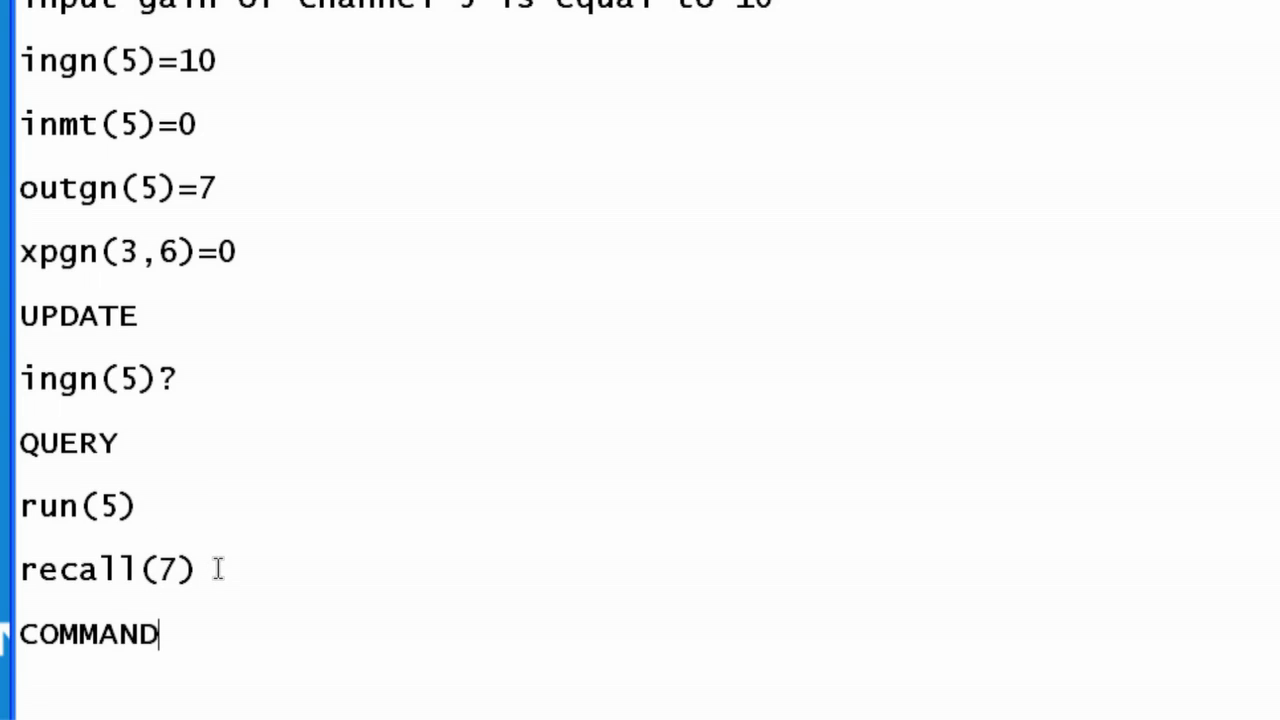
double_click(88, 634)
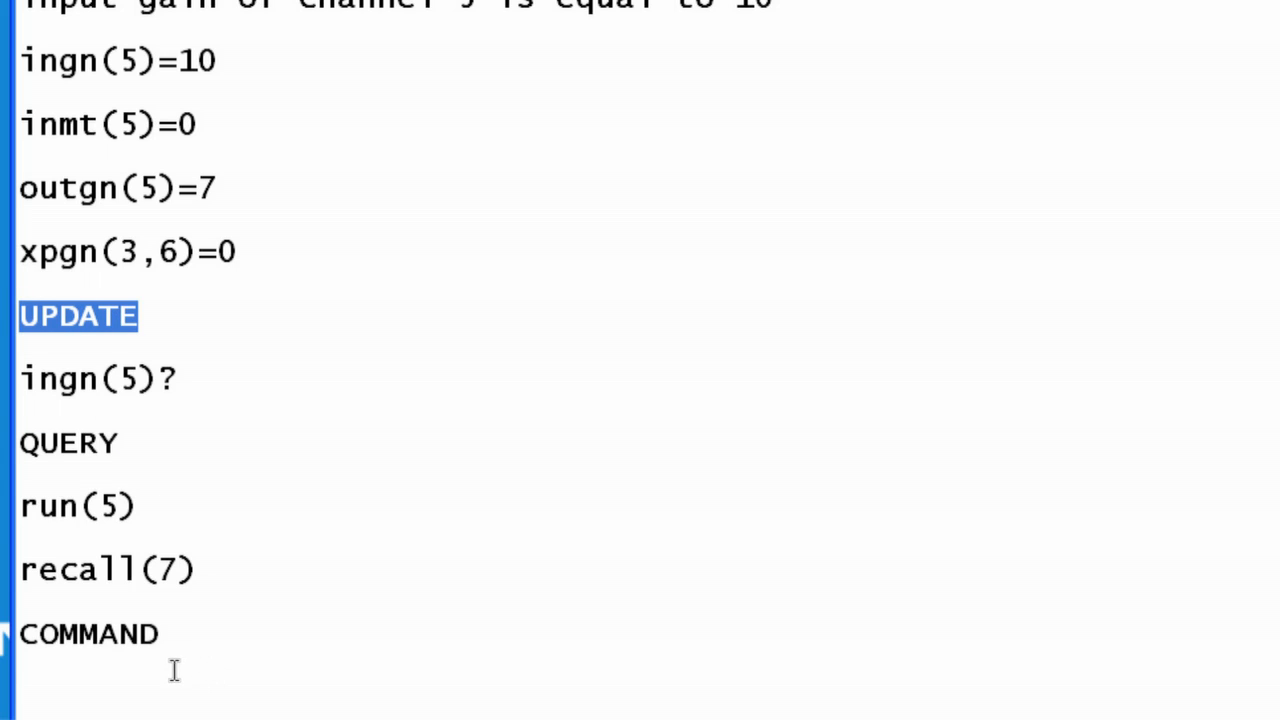
key("ctrl+a")
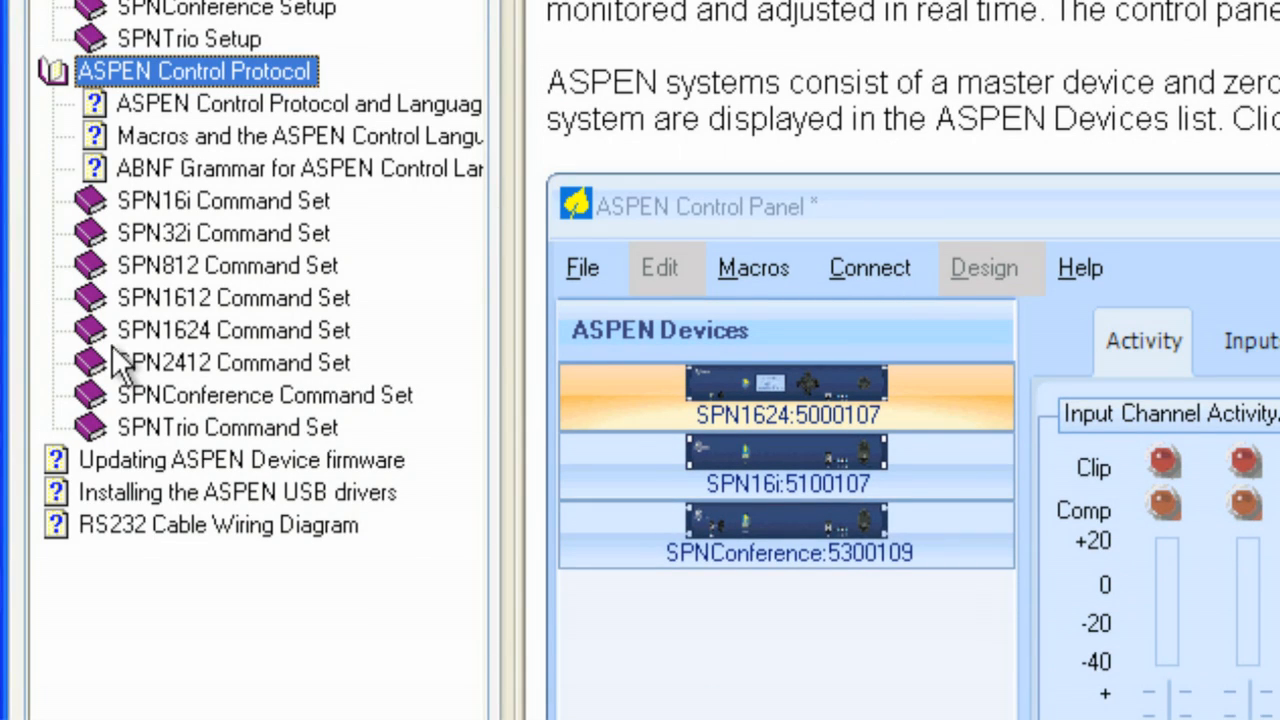
mouse_move(100, 360)
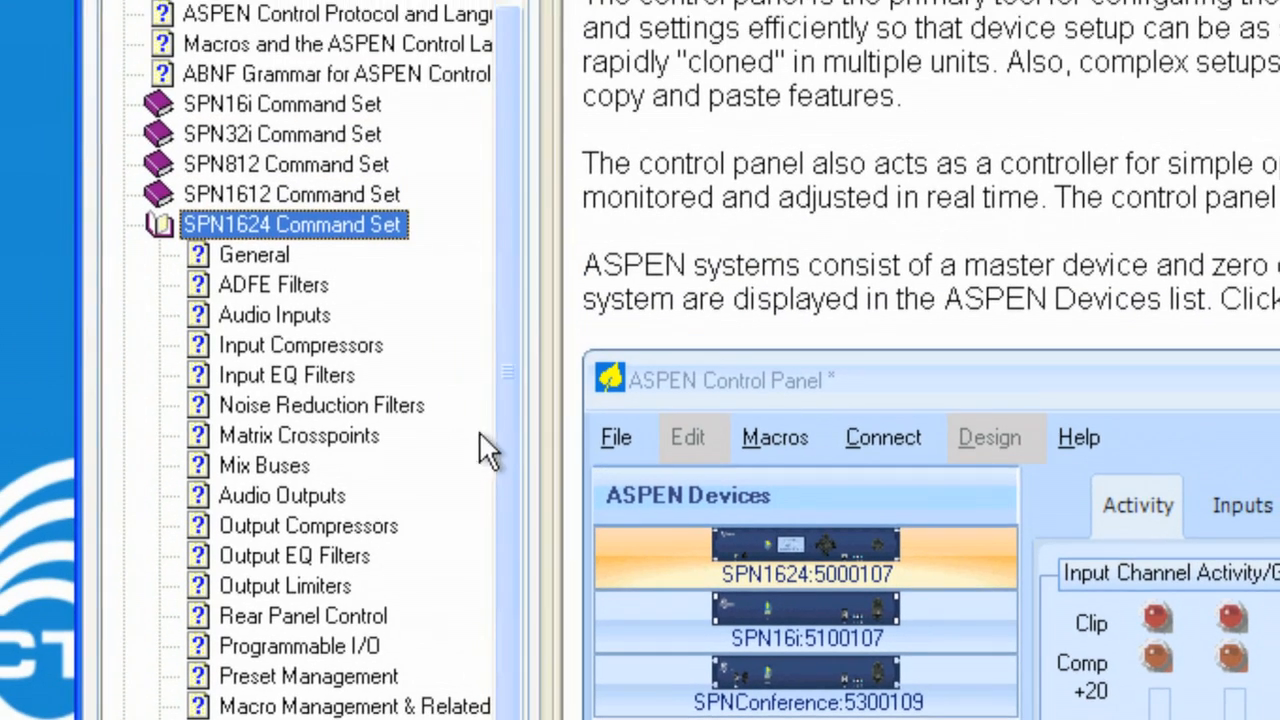
- Show the Audio Inputs page of the SPN1624 Command Set in ASPEN Help
scroll("down", 3)
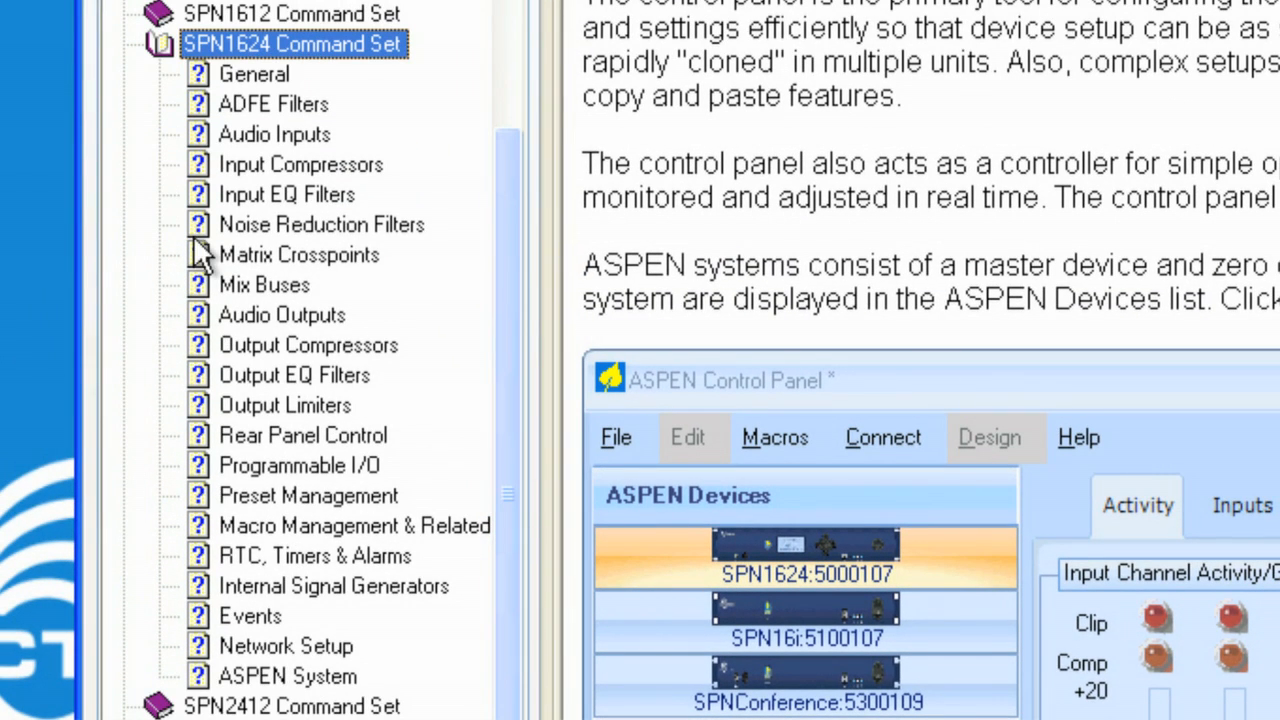
mouse_move(275, 103)
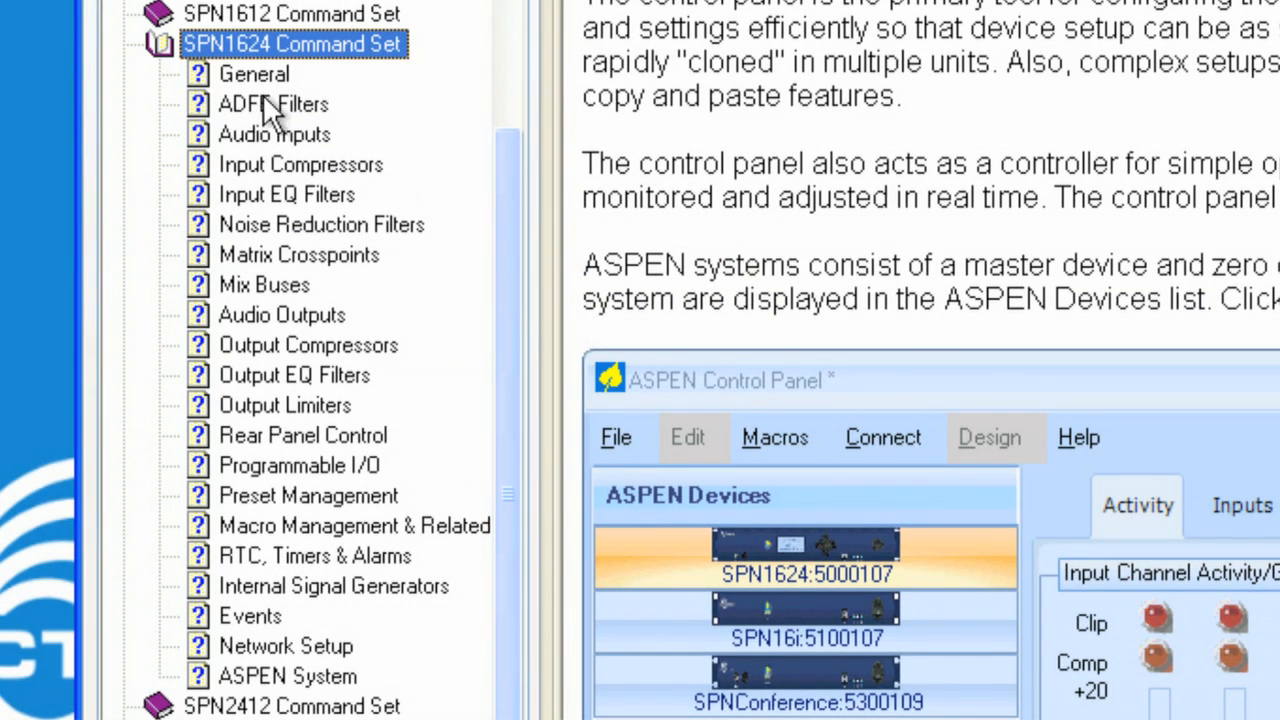
left_click(275, 134)
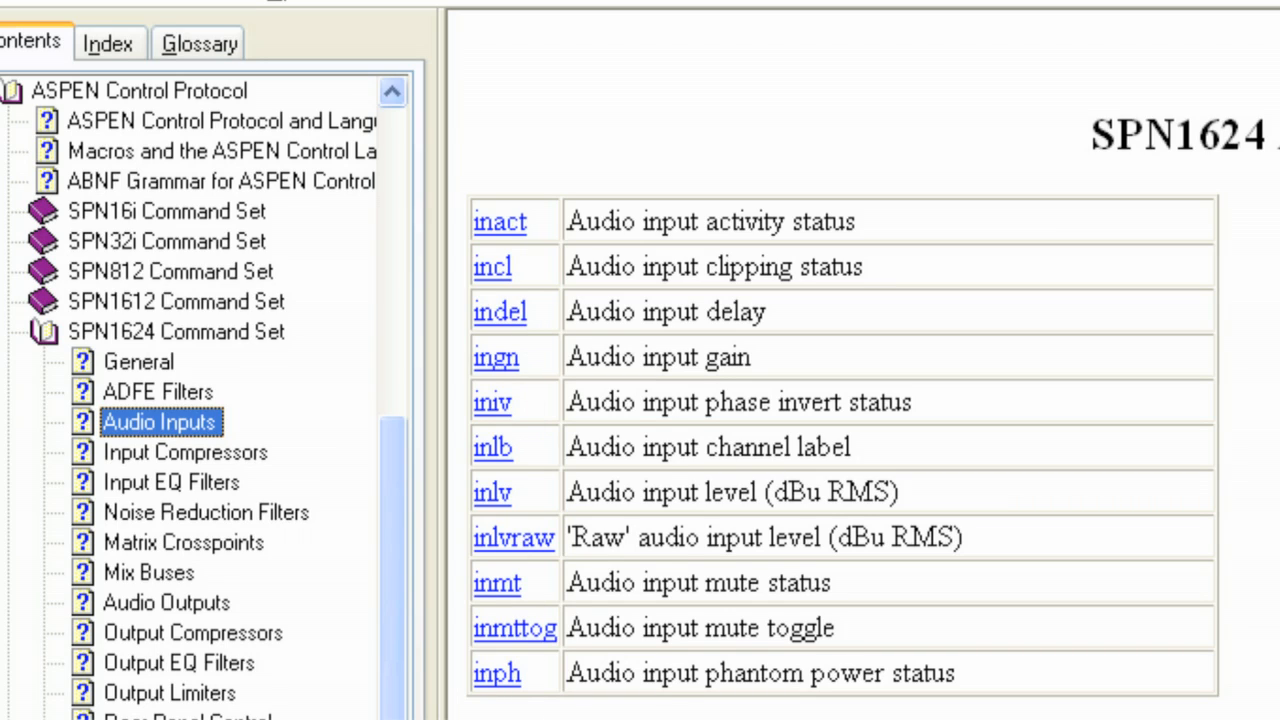
mouse_move(497, 370)
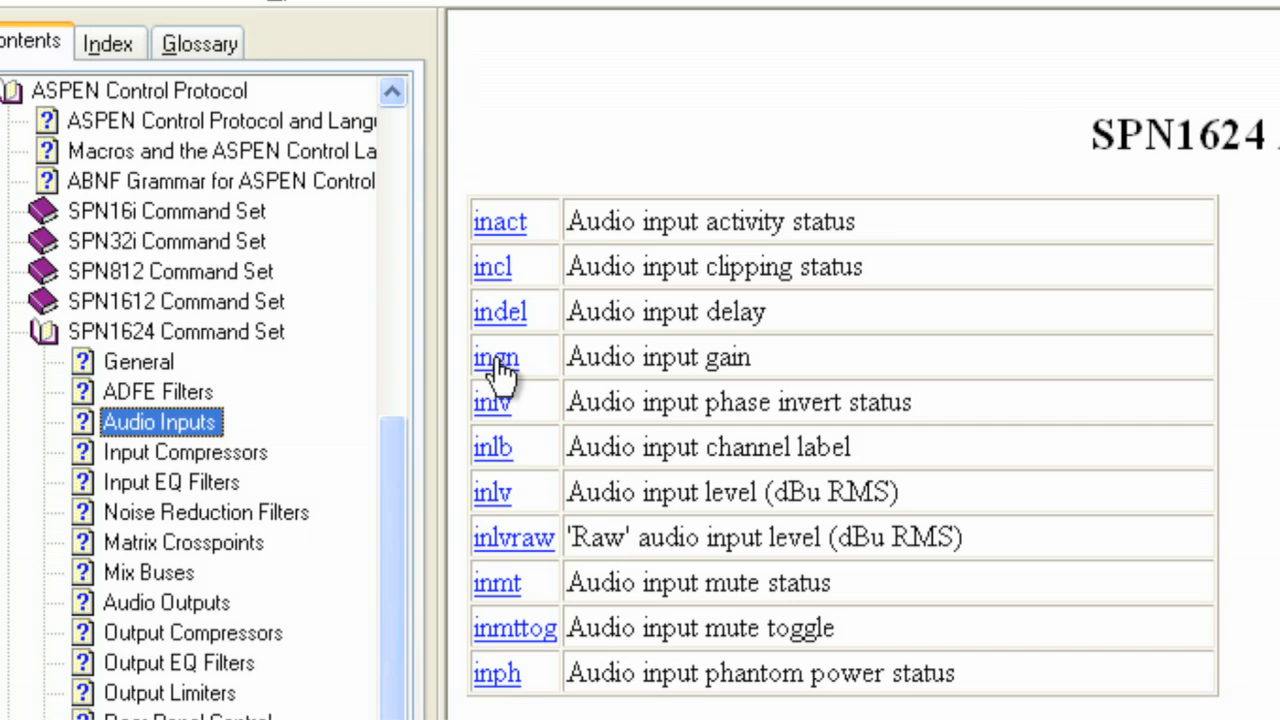
- Read the ingn input gain entry, highlighting its description paragraph
left_click(496, 357)
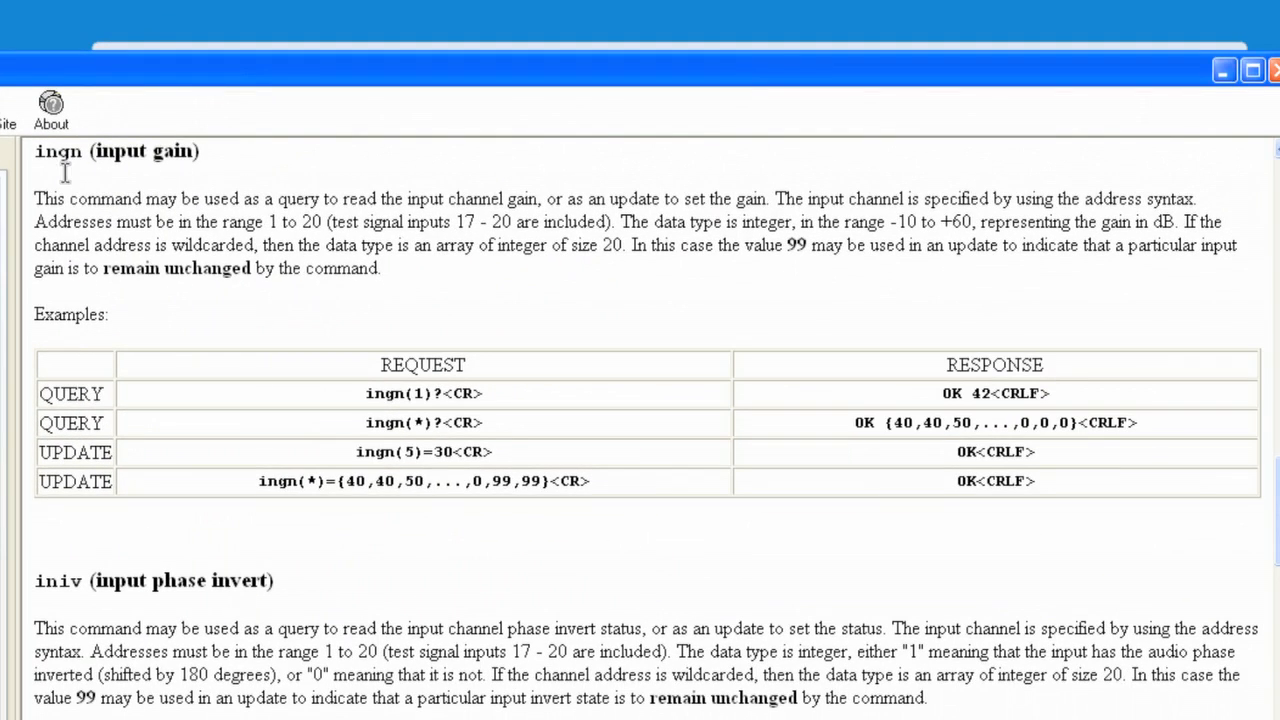
mouse_move(35, 192)
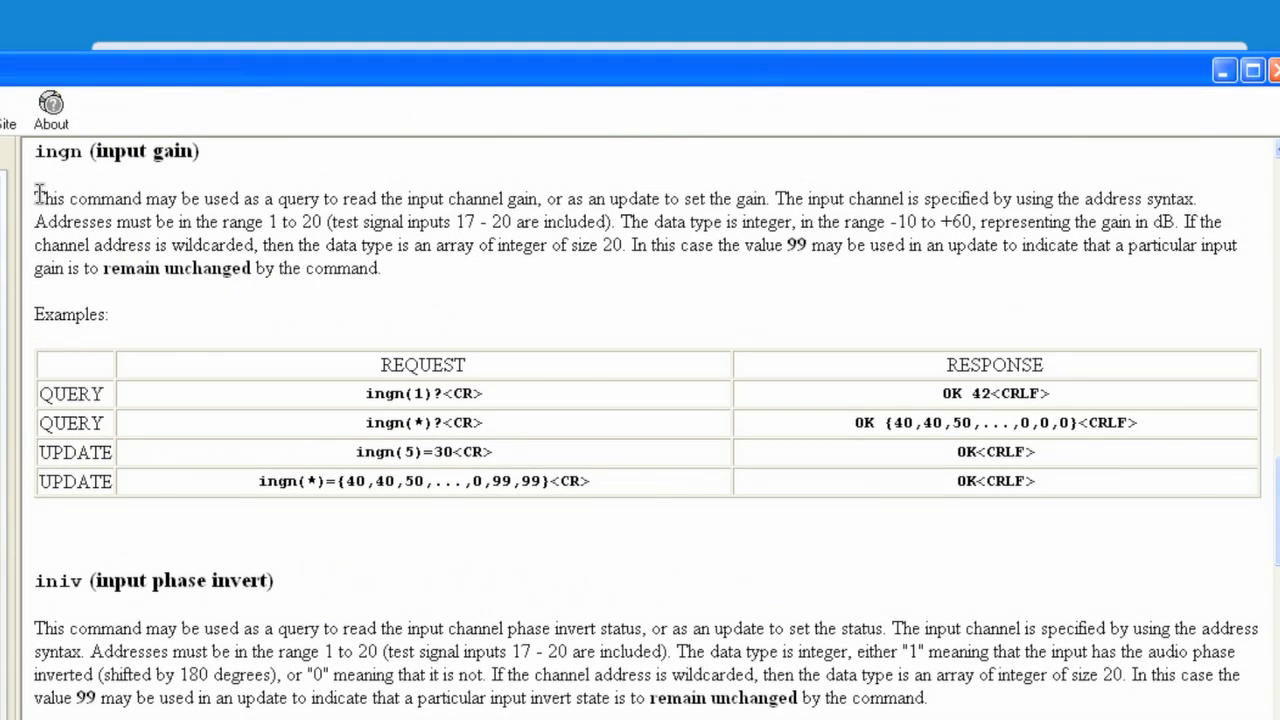
left_click_drag(34, 198, 378, 268)
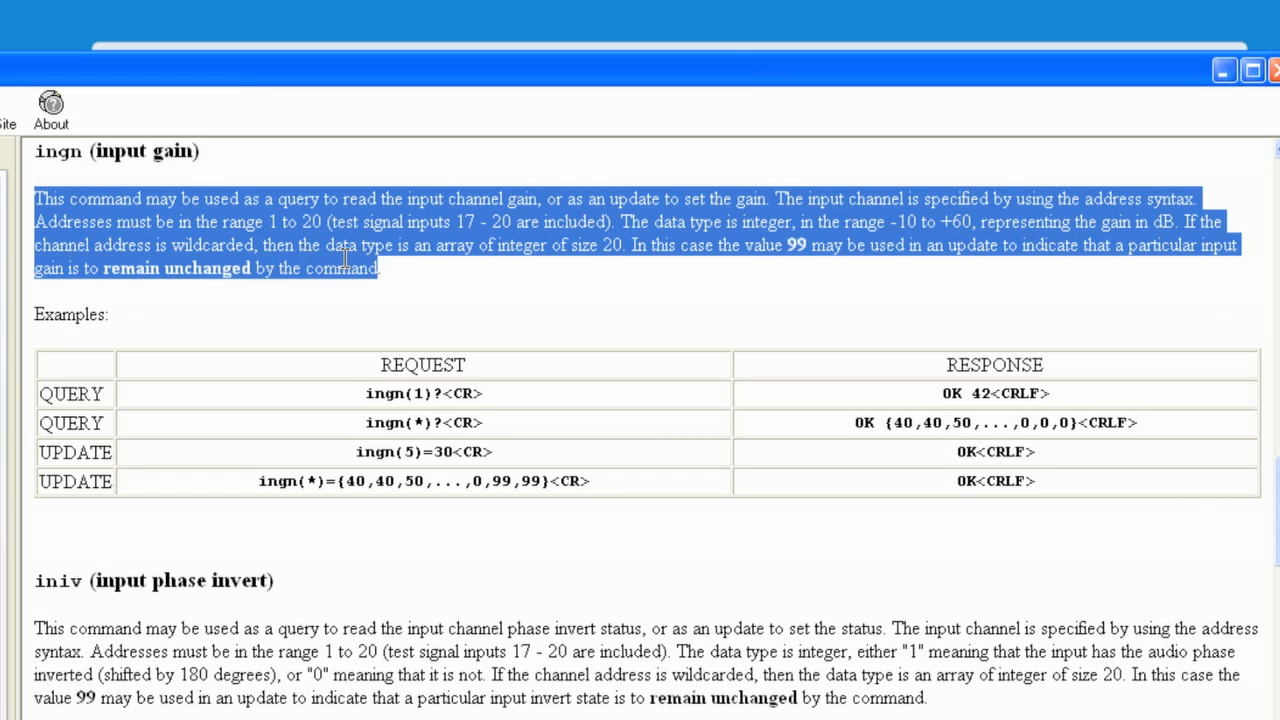
left_click(650, 240)
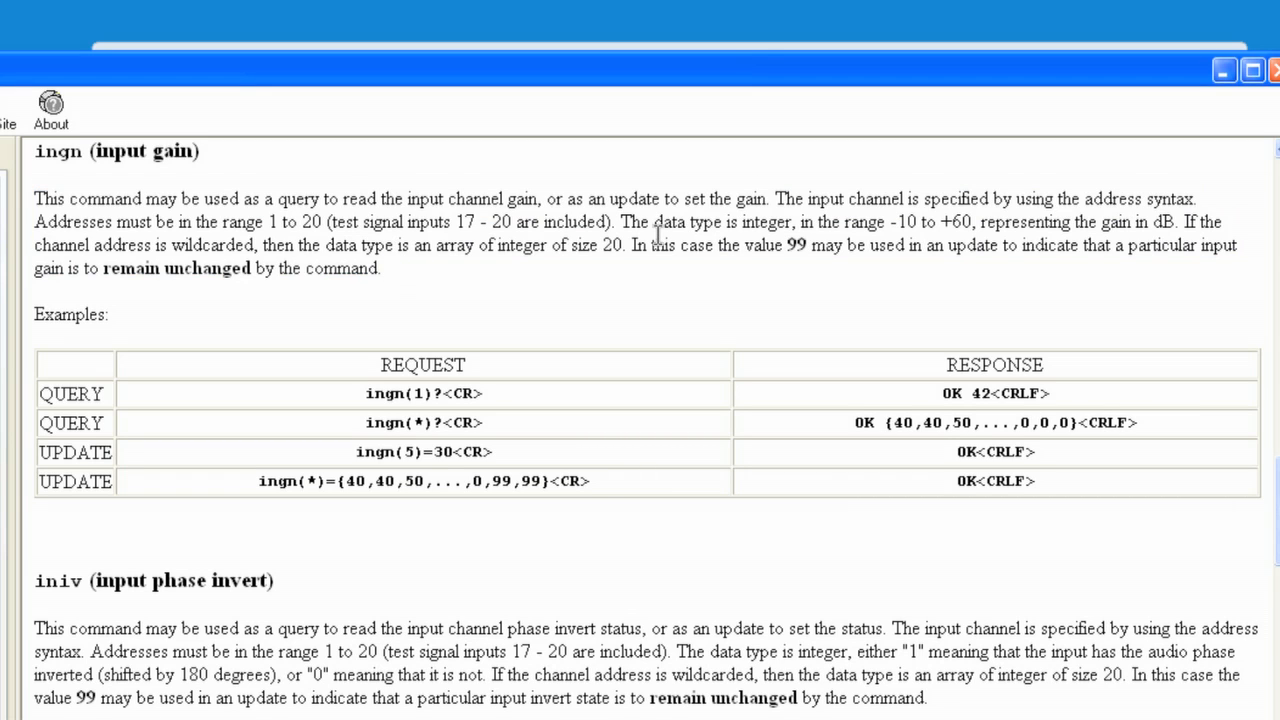
mouse_move(233, 380)
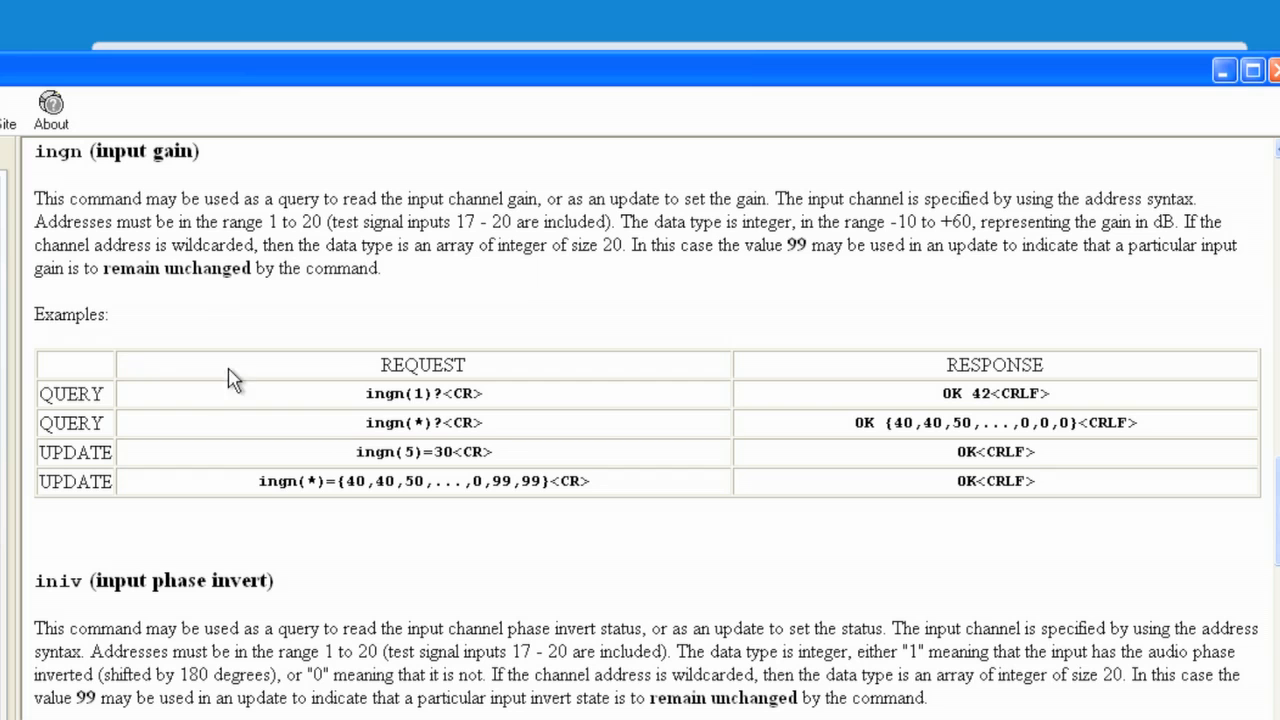
mouse_move(79, 482)
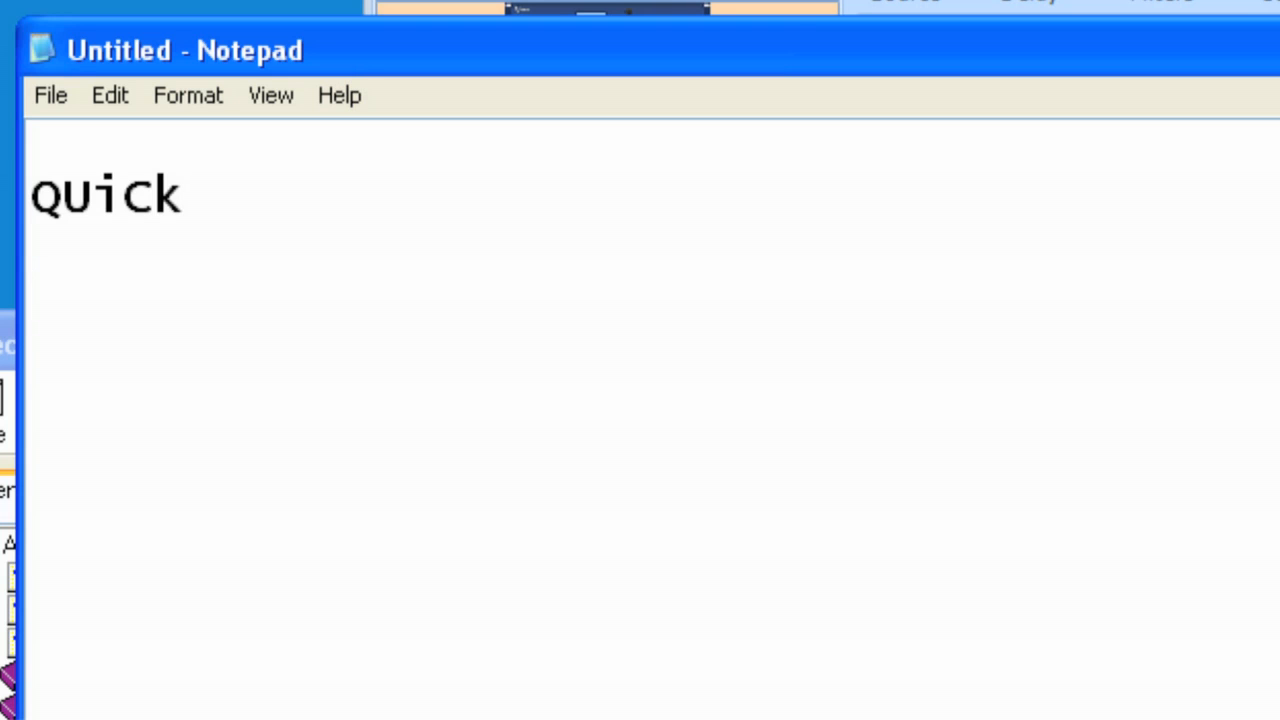
- Write ingn(5)=10 under QUICK and select the whole line for copying
type("ingn")
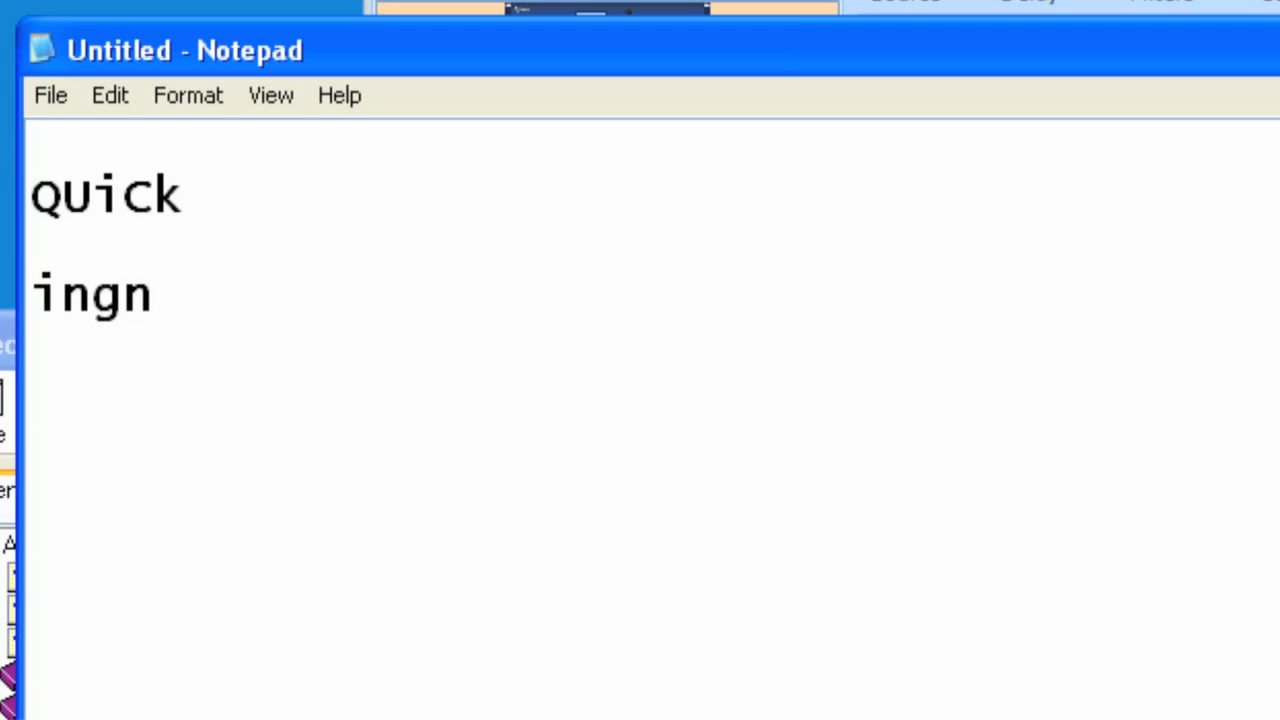
type("(5)=")
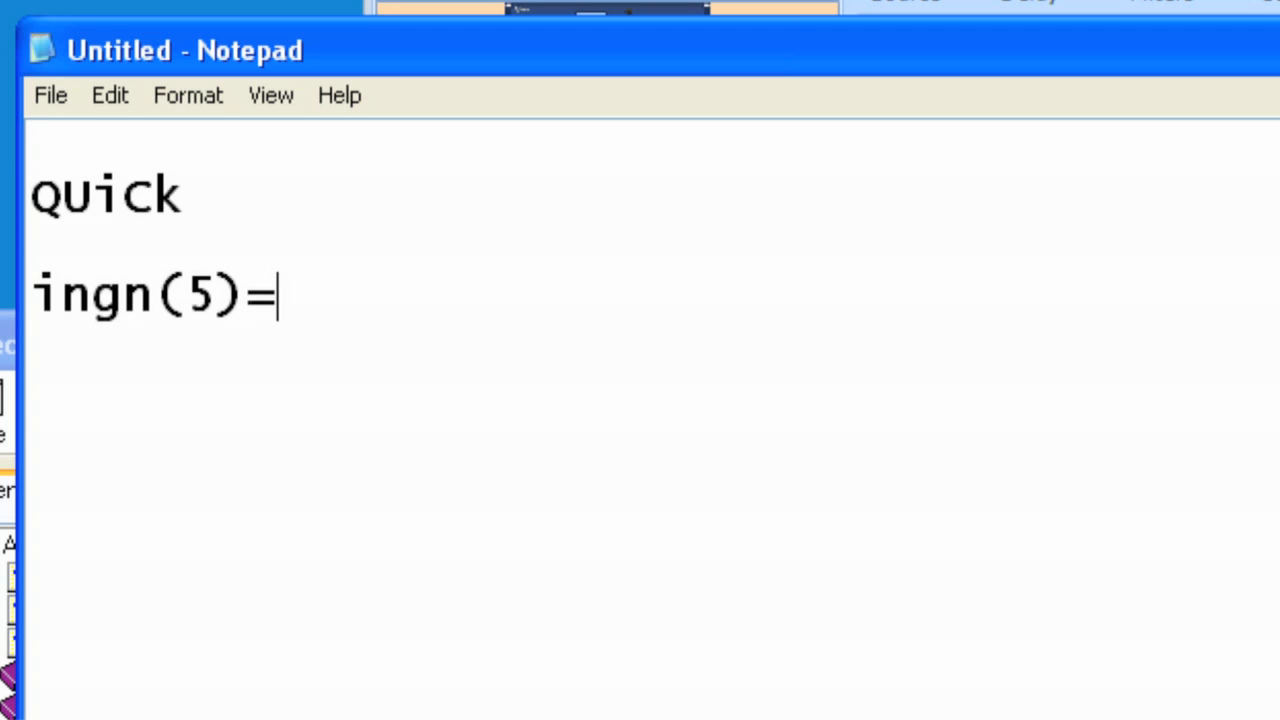
type("10")
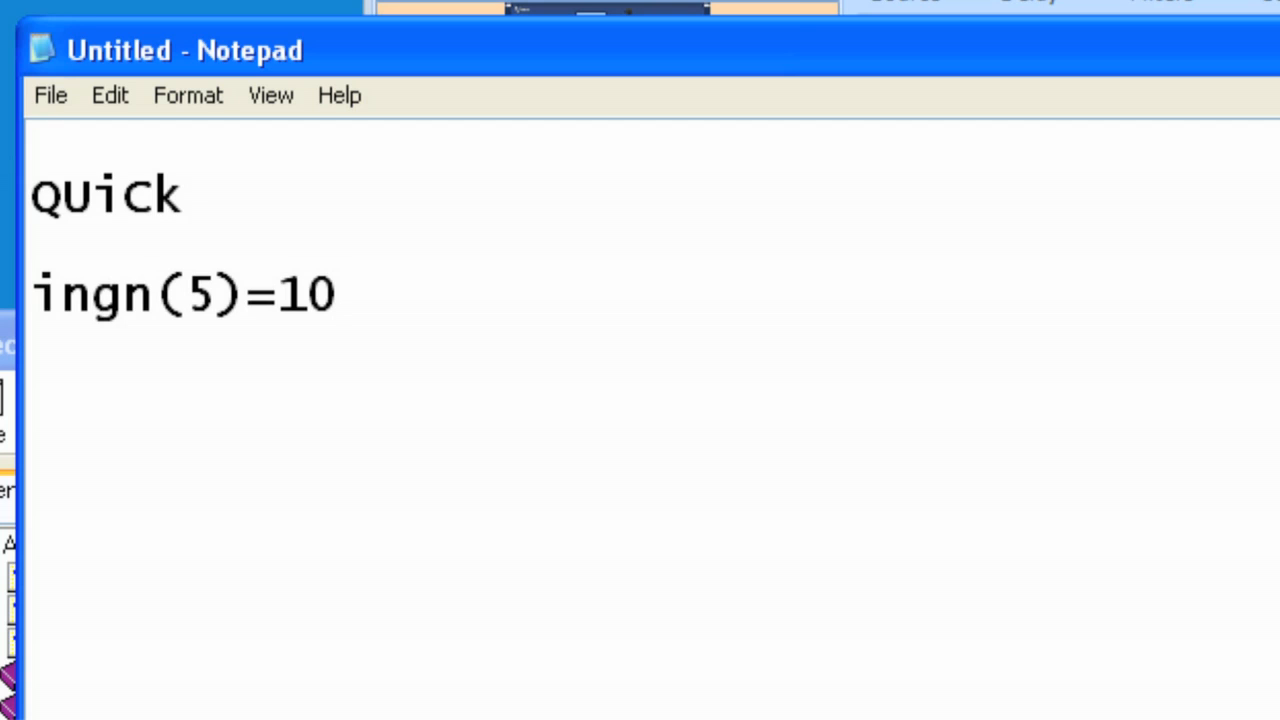
mouse_move(362, 255)
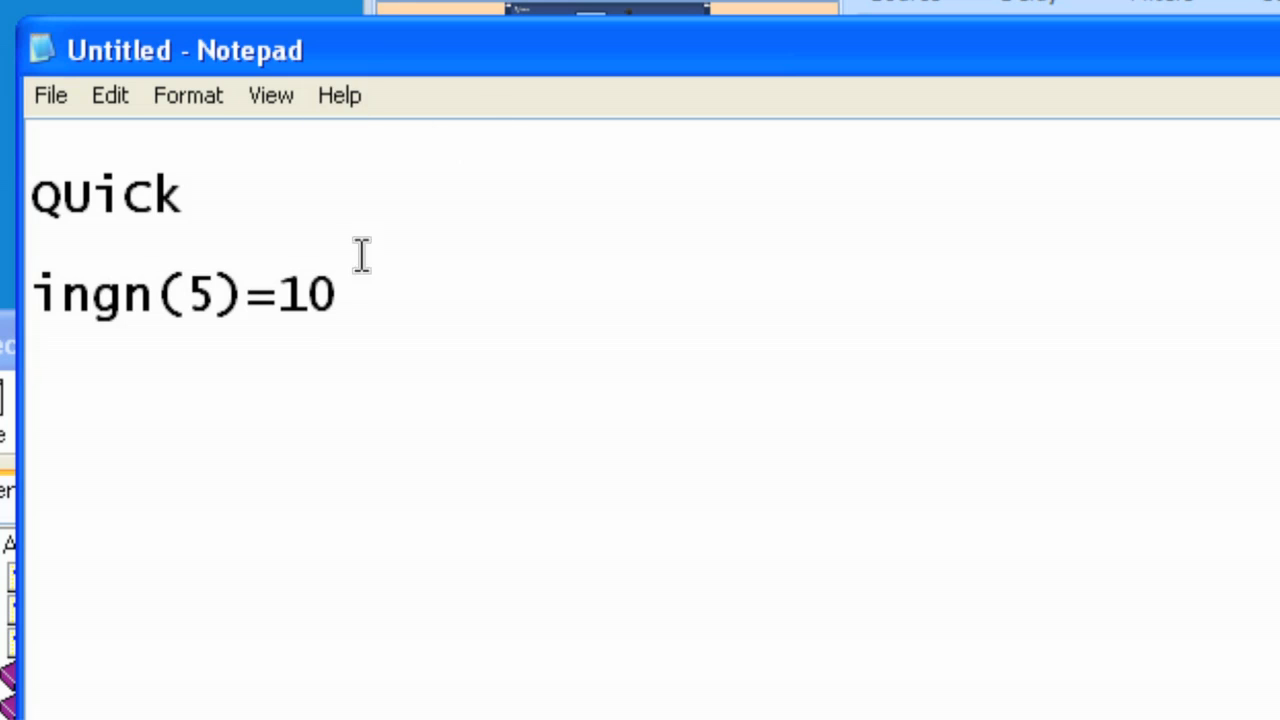
triple_click(185, 293)
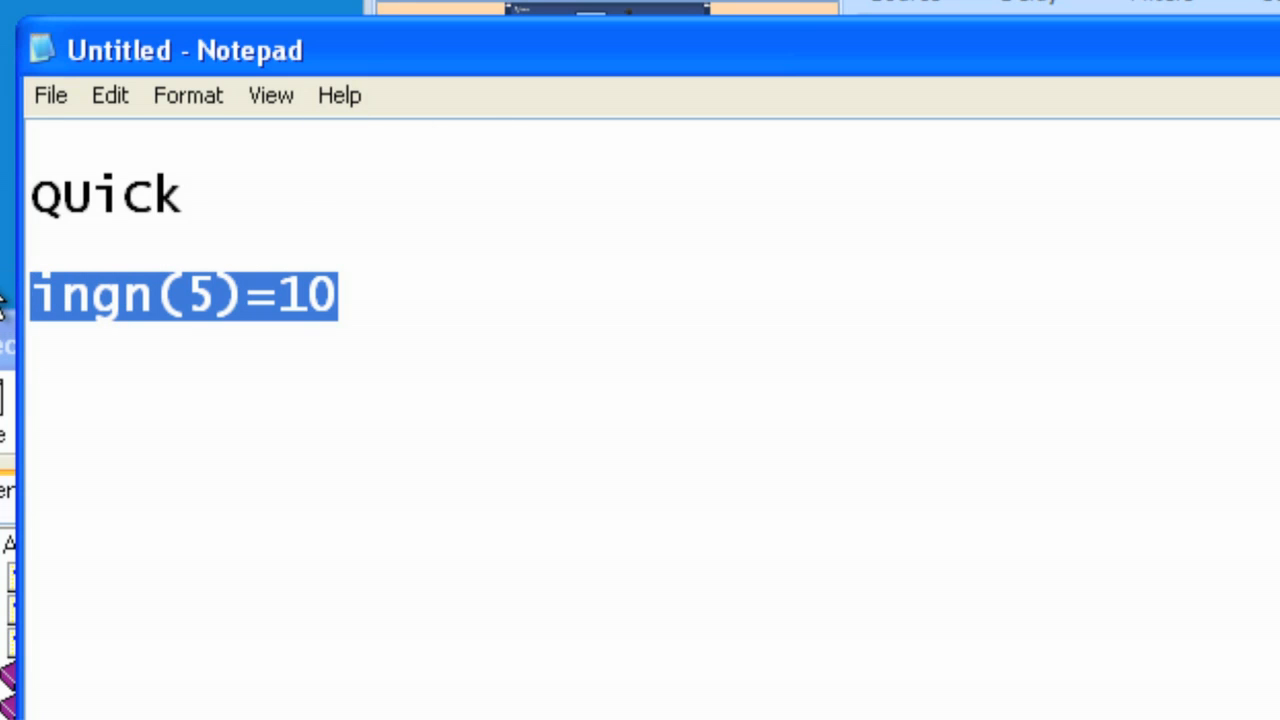
- Duplicate the line and renumber the copies to ingn(6), ingn(7) and ingn(8)
left_click(355, 293)
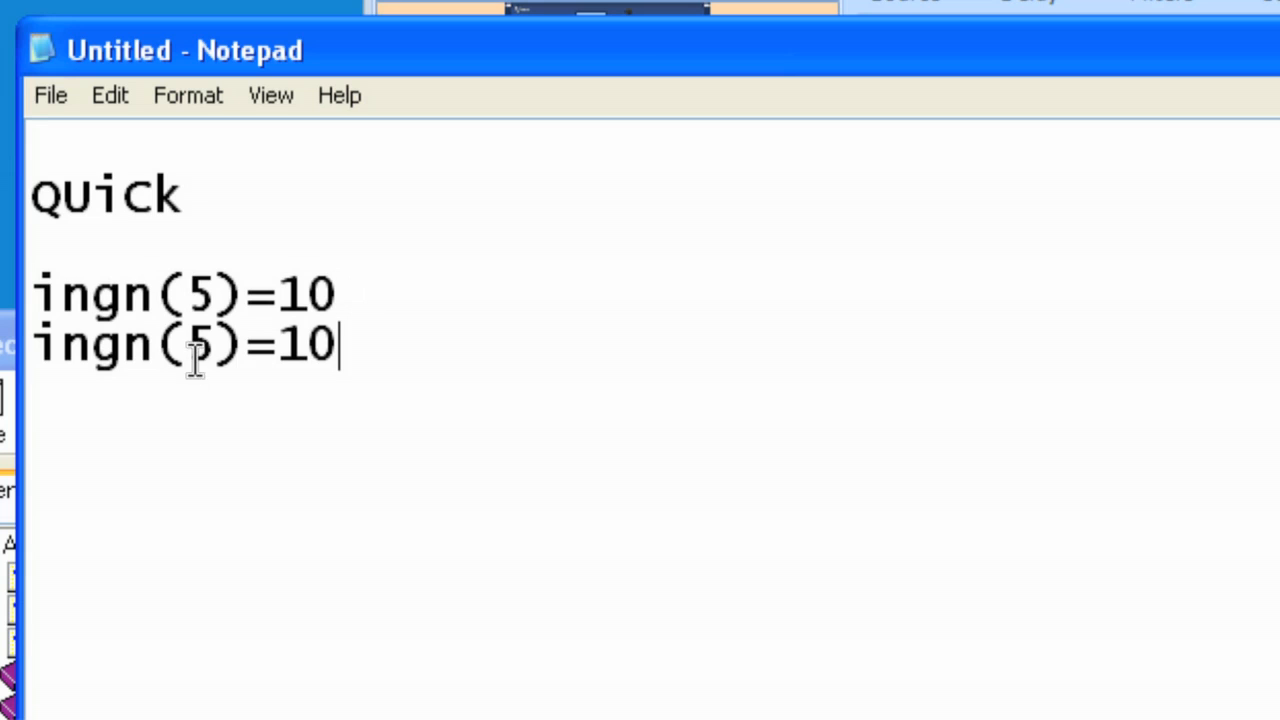
type("6")
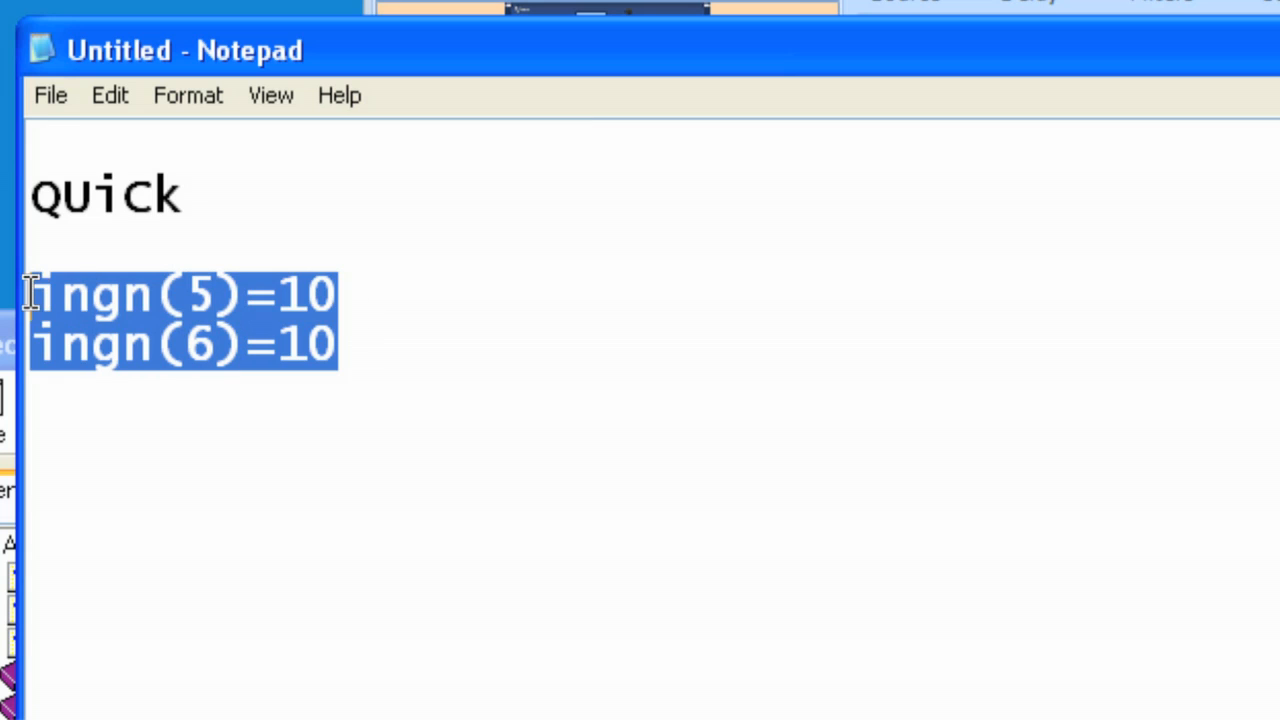
left_click(360, 345)
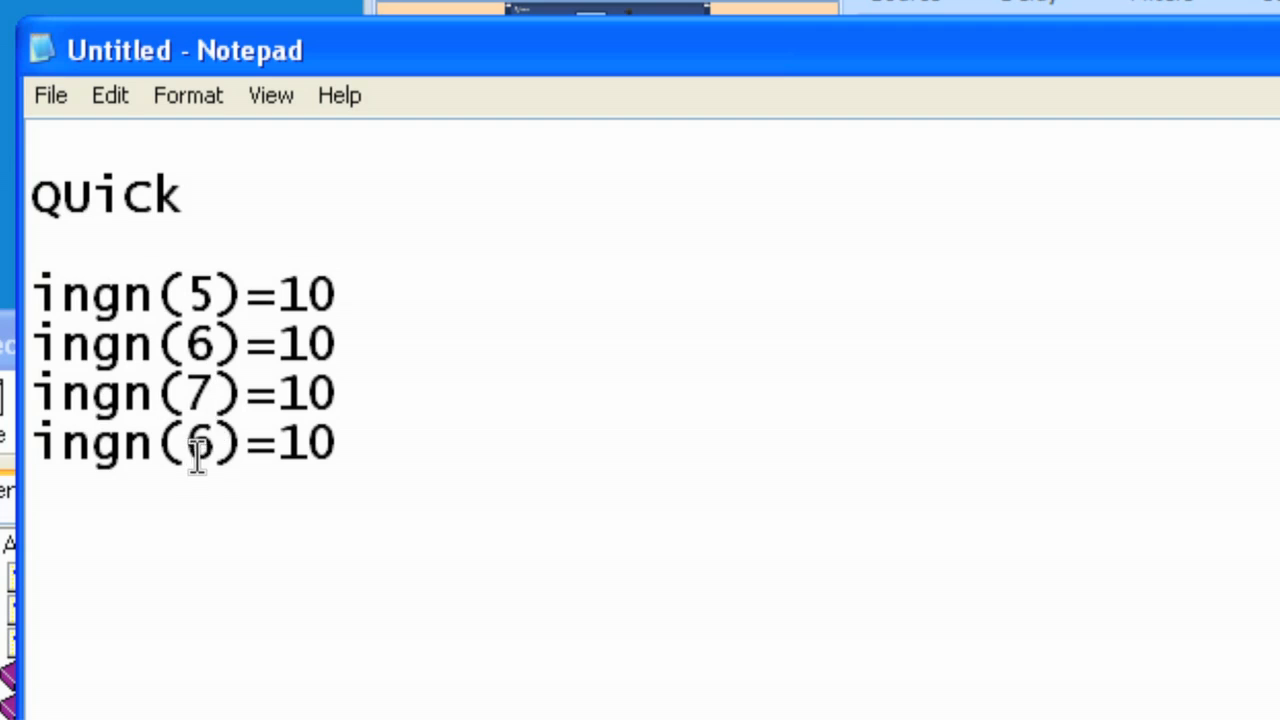
type("8")
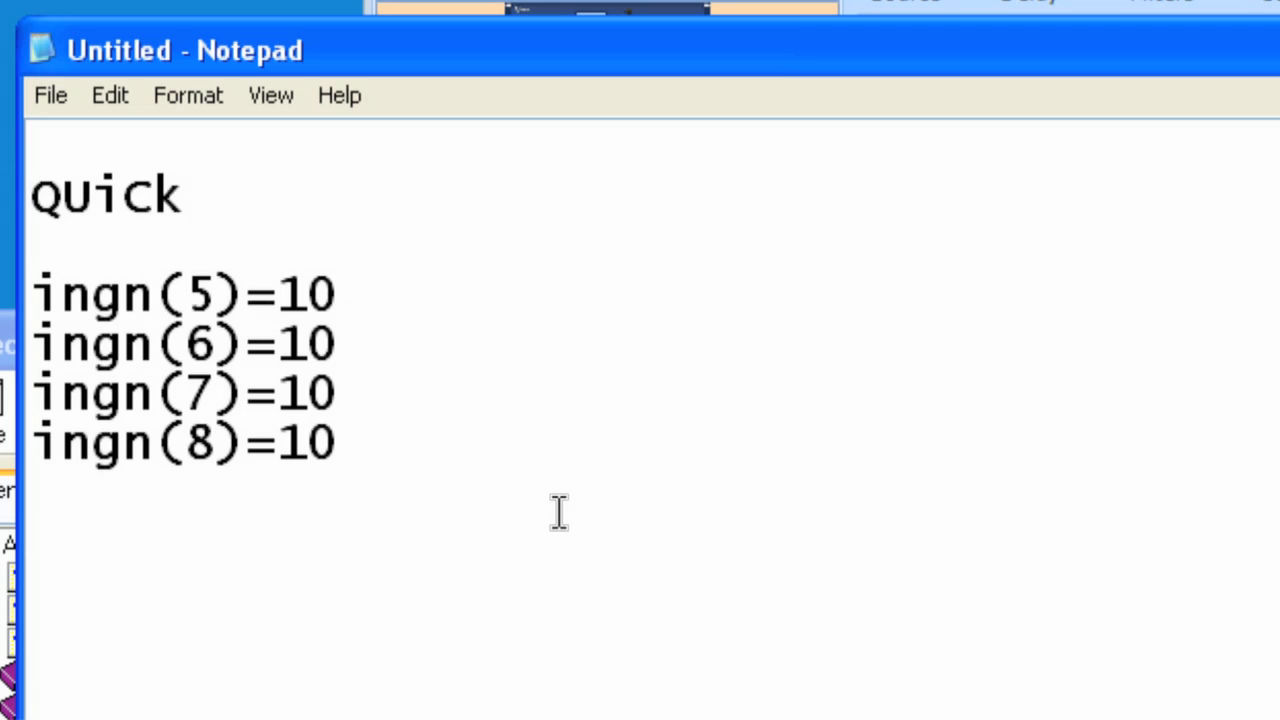
mouse_move(248, 392)
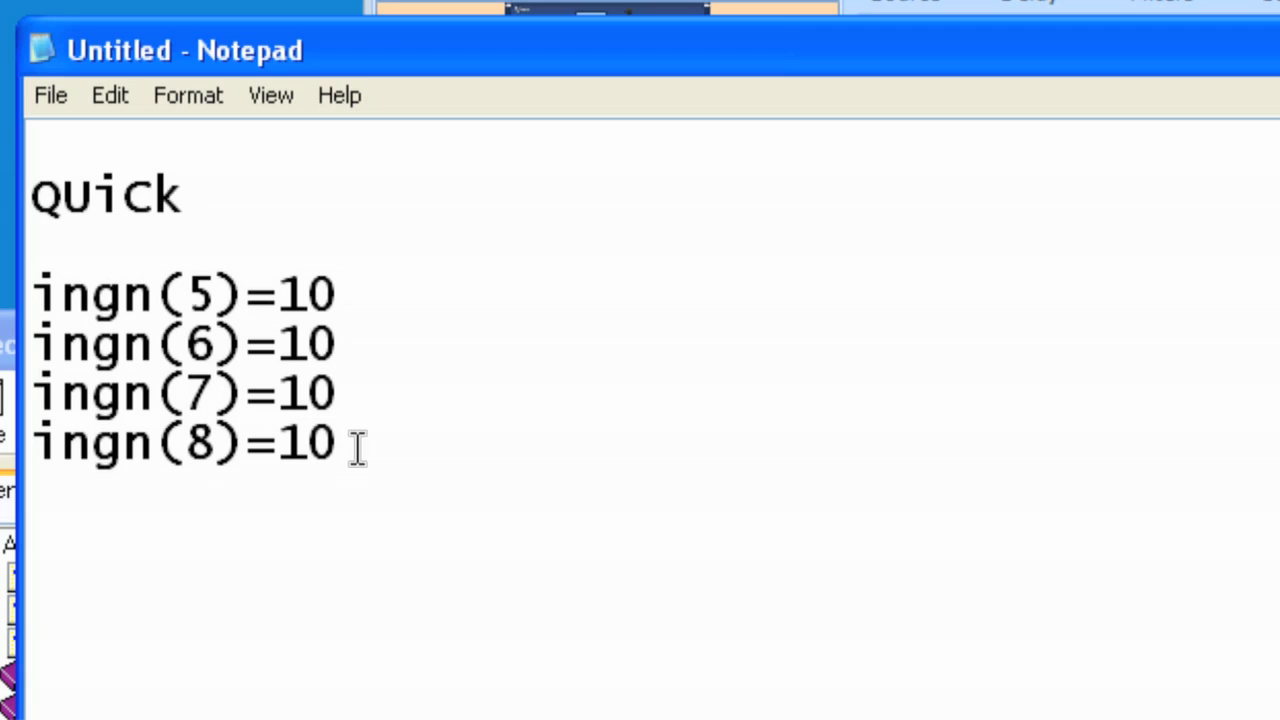
- Start the wildcard array line ingn(*)={ after the ingn(8)=10 line
left_click(340, 443)
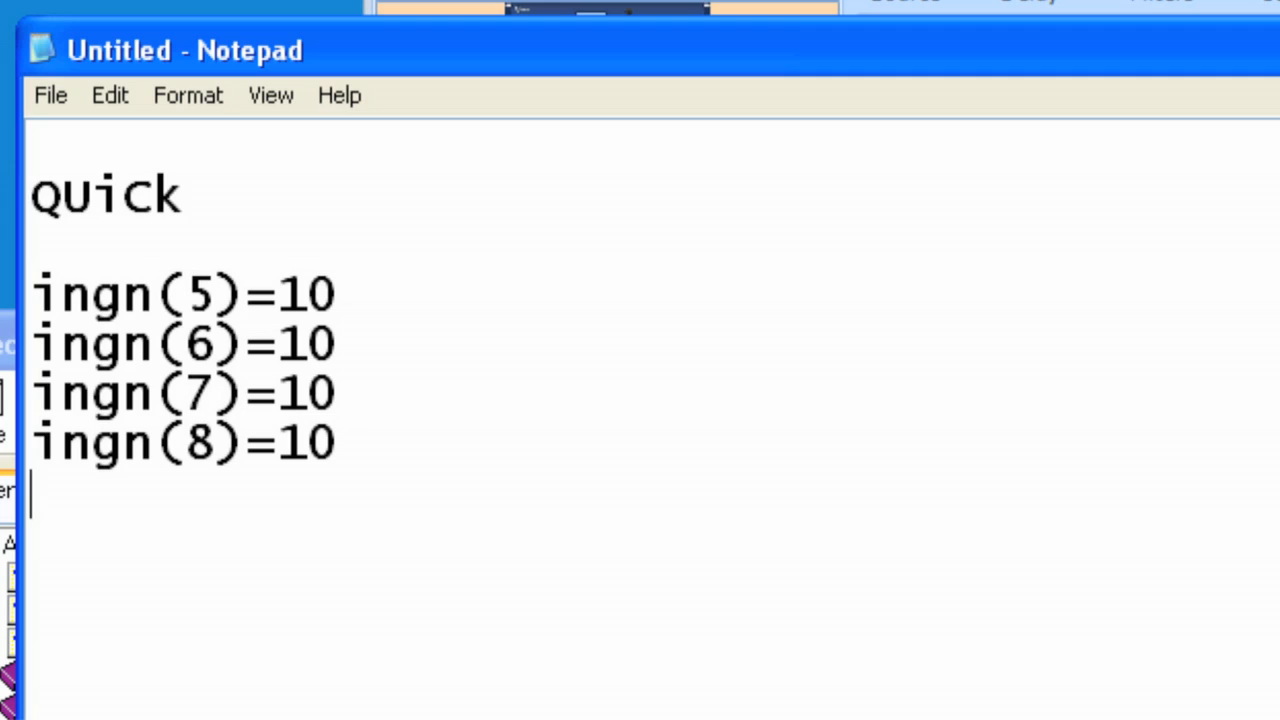
type("ingn")
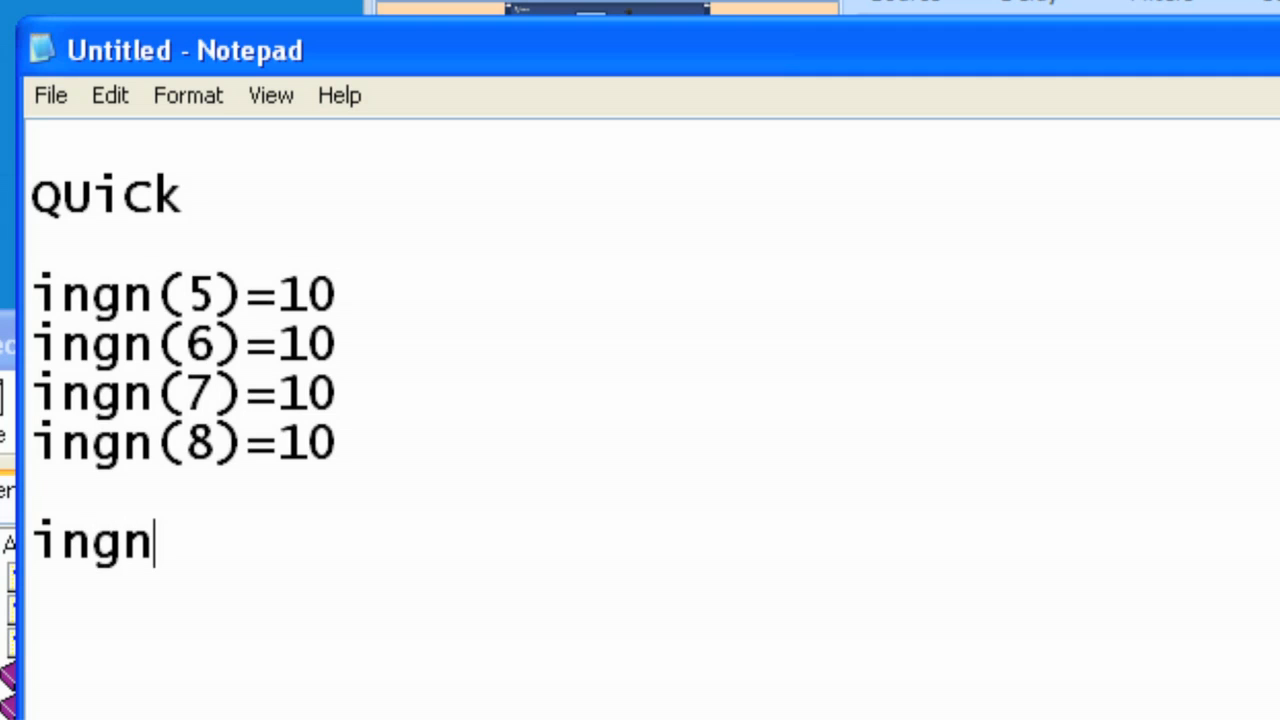
type("(")
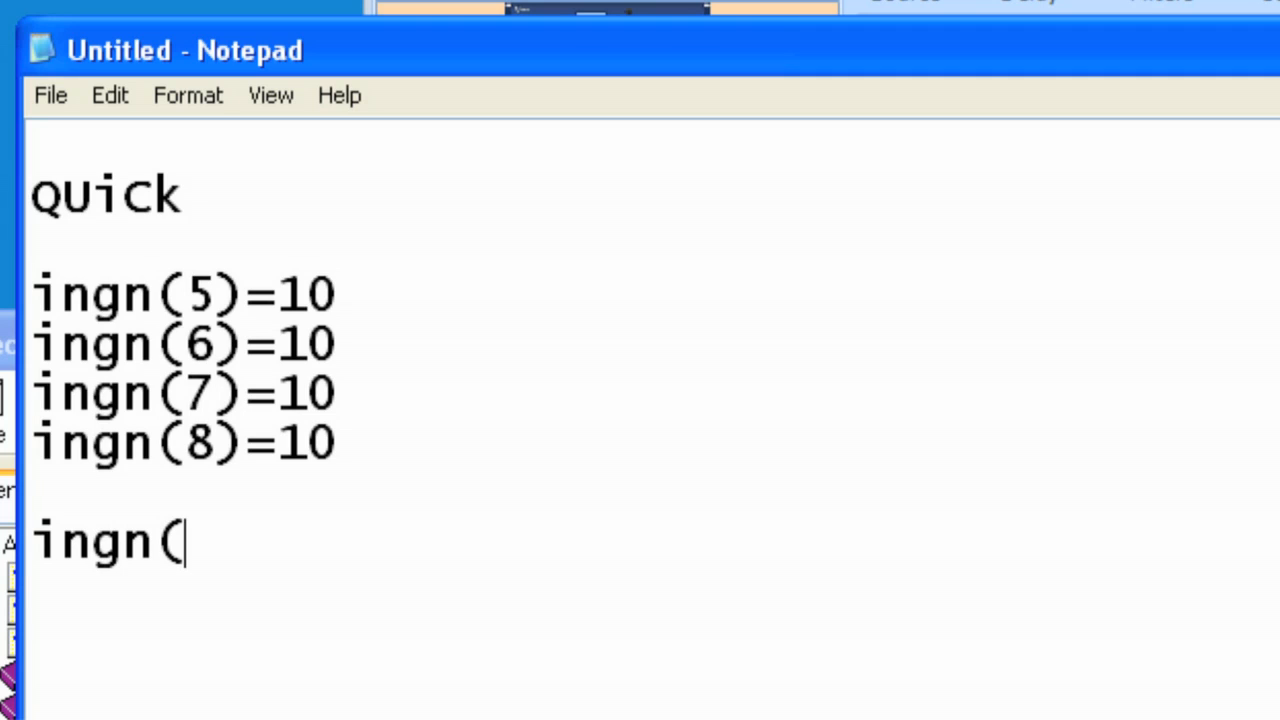
type("*")
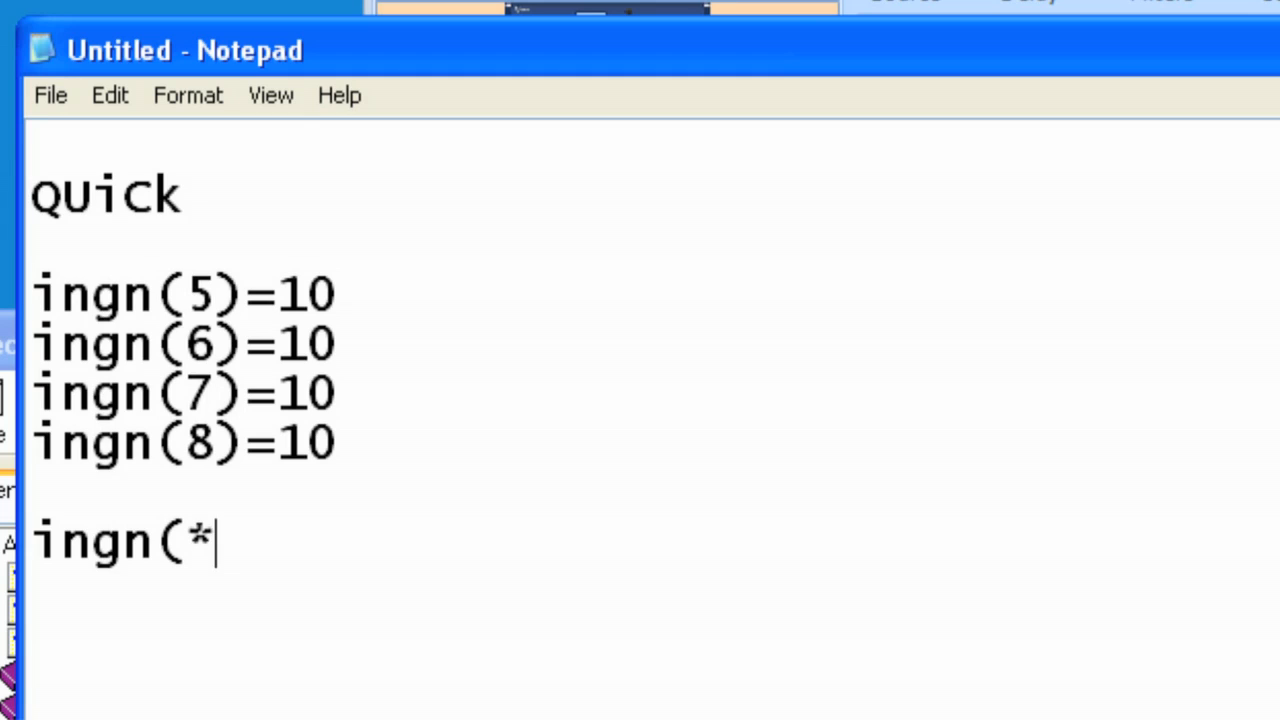
type(")")
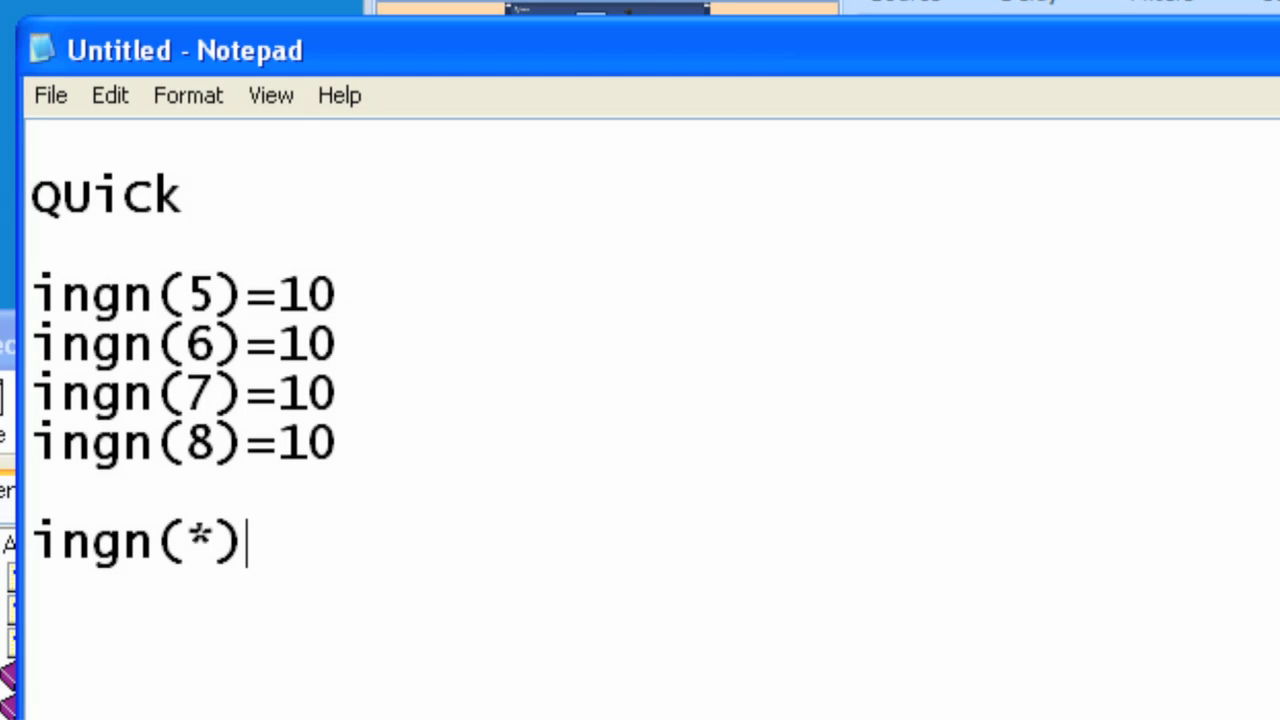
type("=")
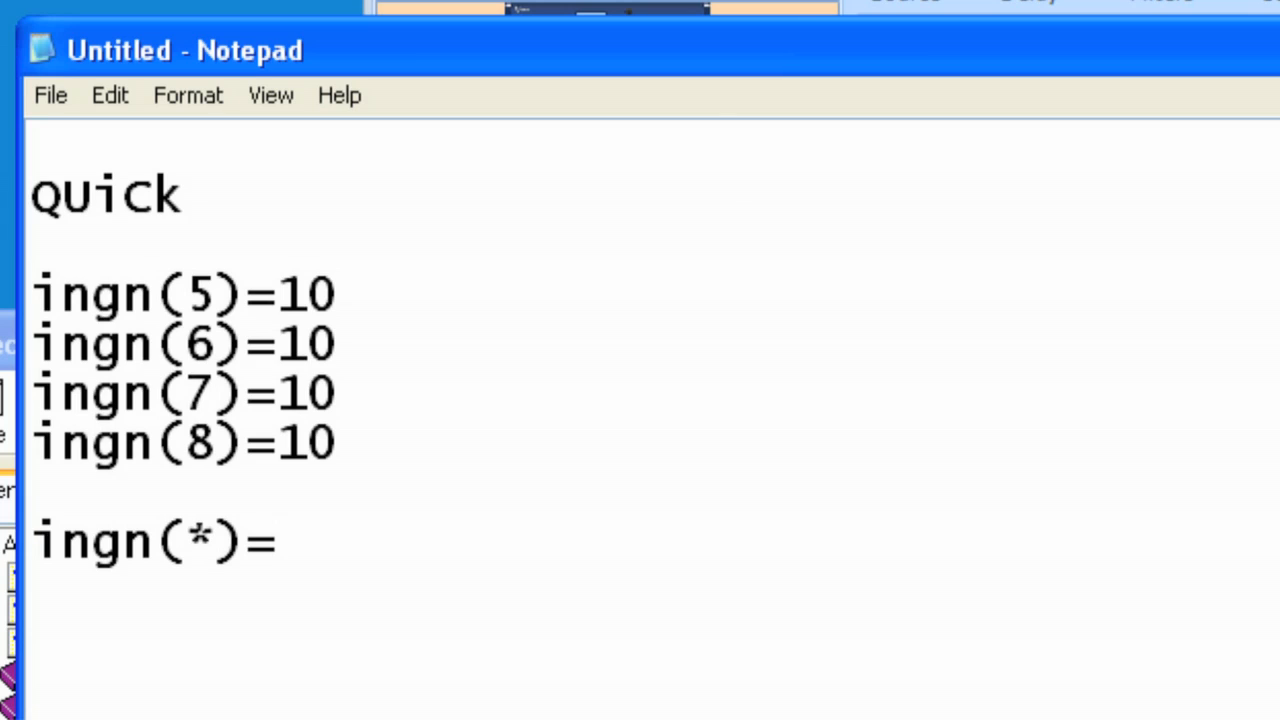
type("{")
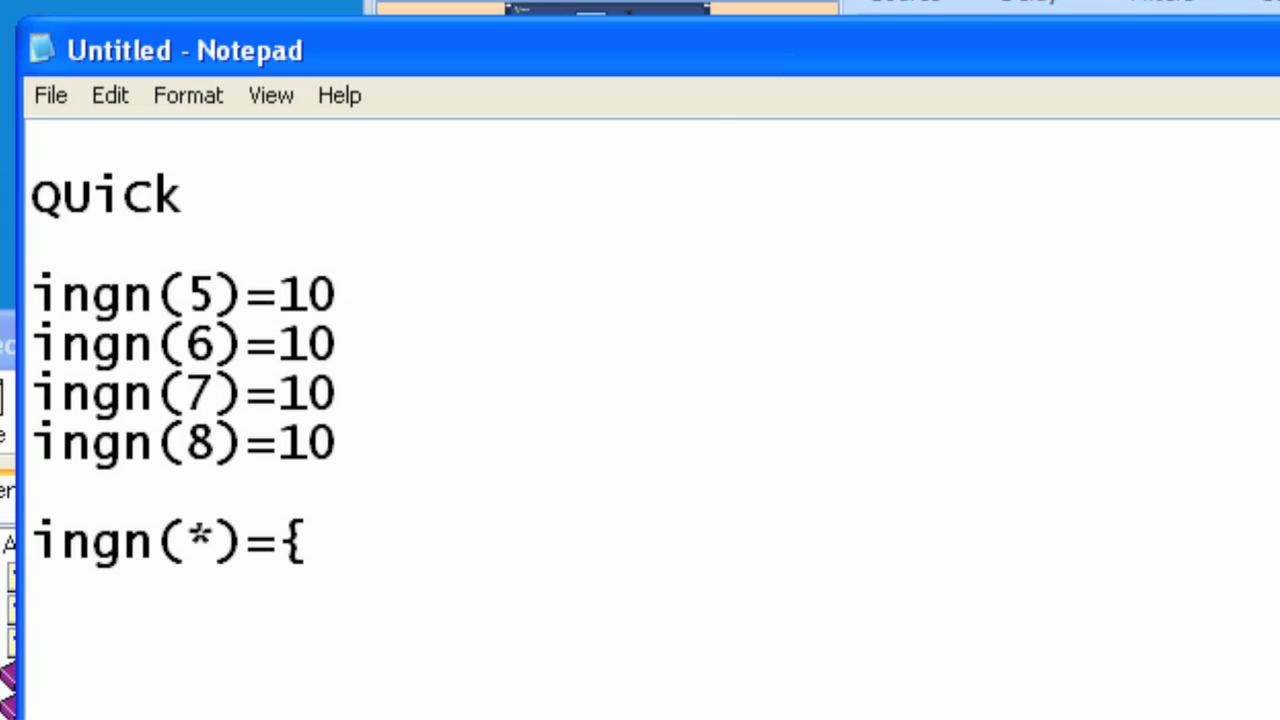
- Fill the array with 0,0,0,0,10,10,10,10 for the first eight inputs
type("0")
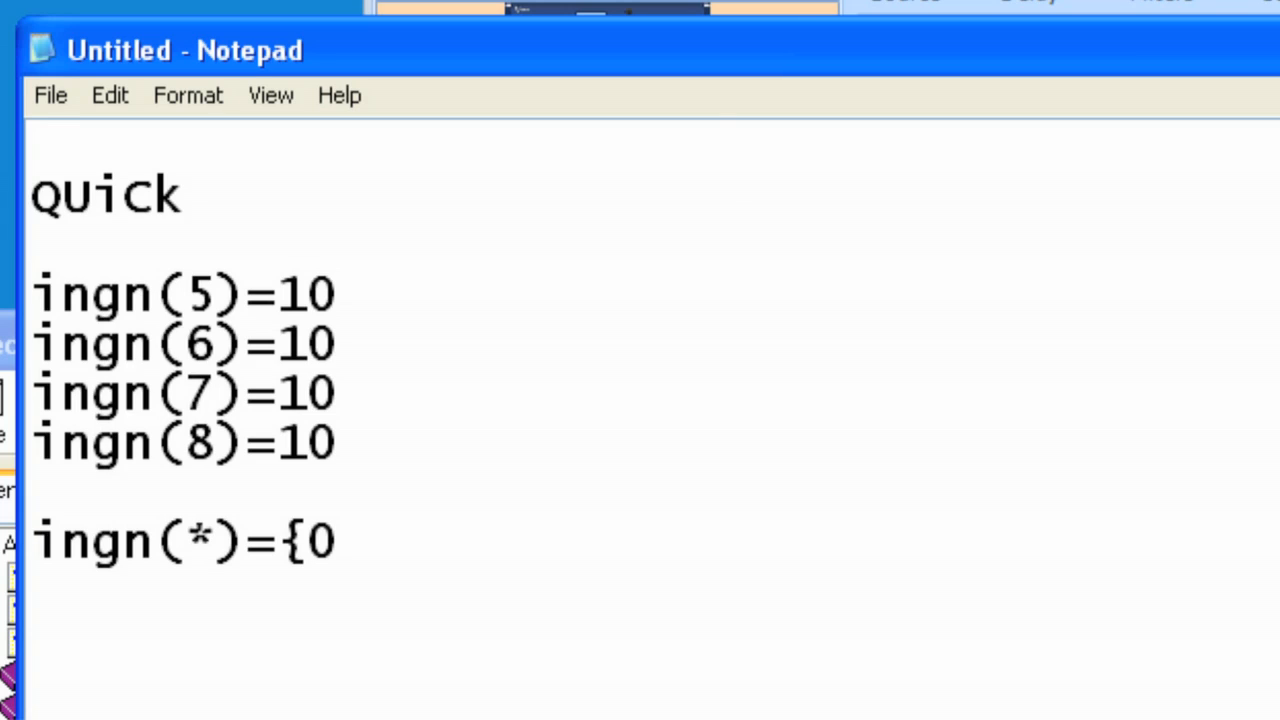
type(",0,")
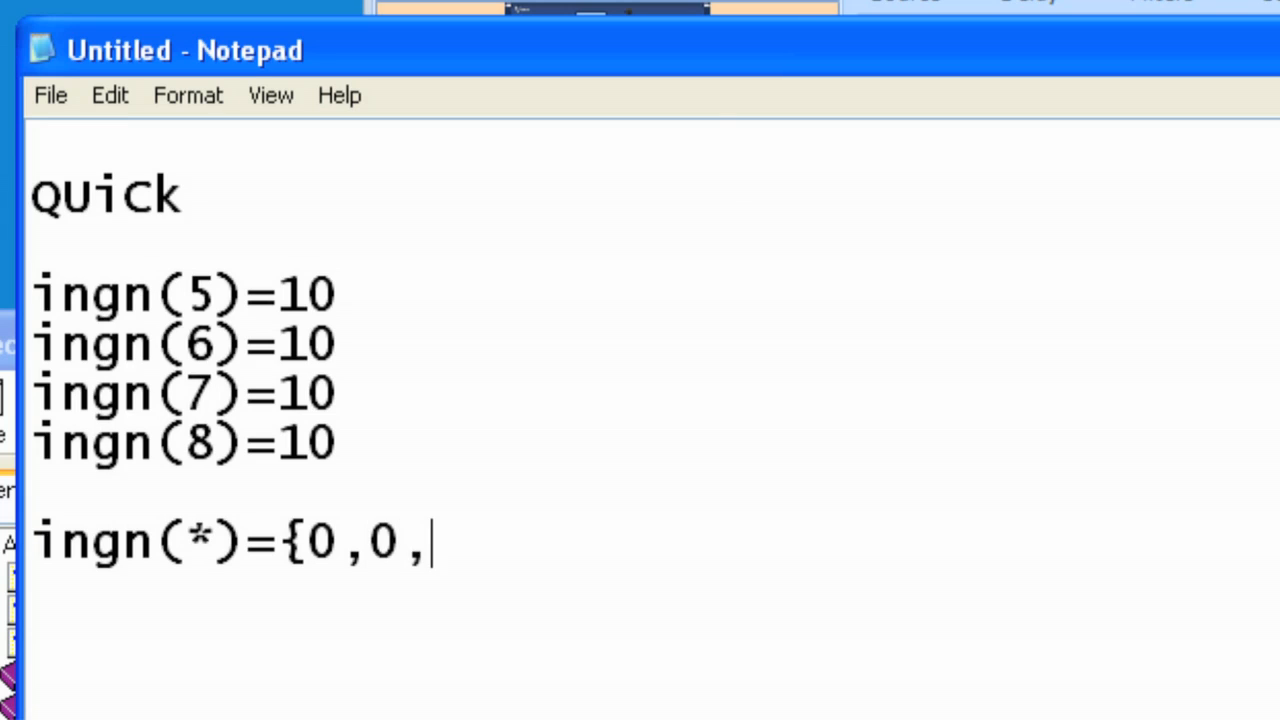
type("0,0")
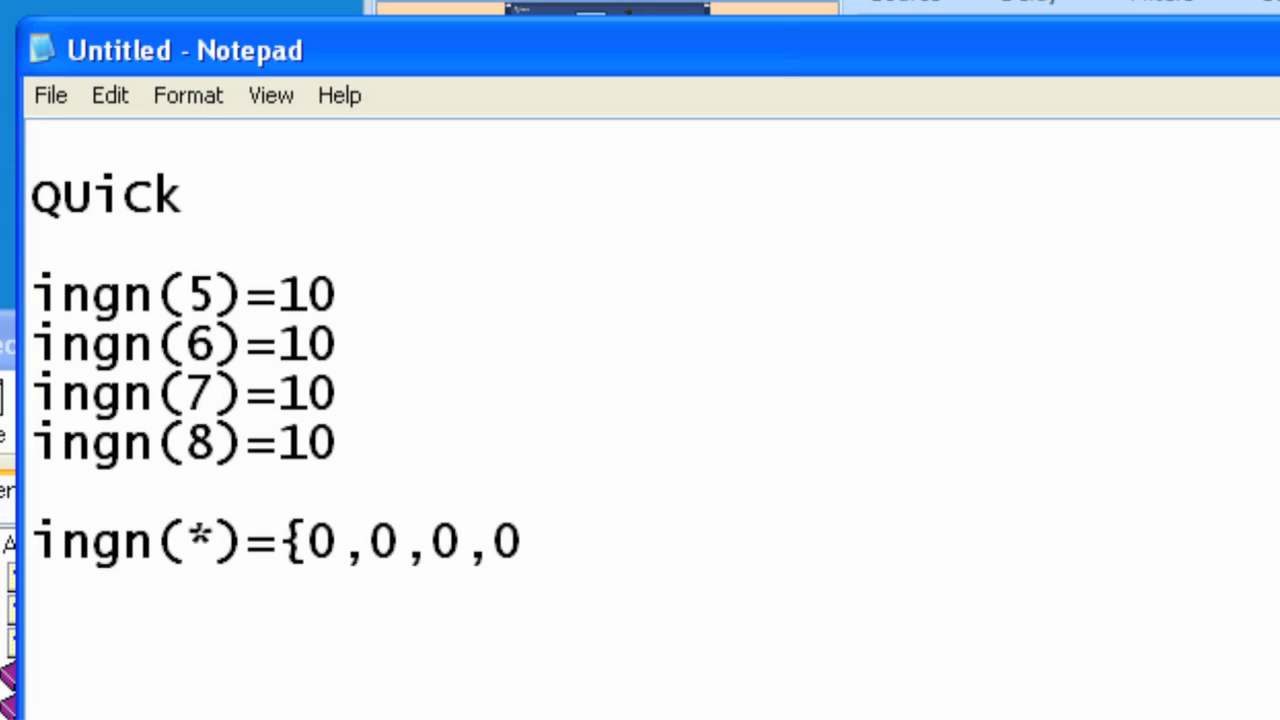
type(",")
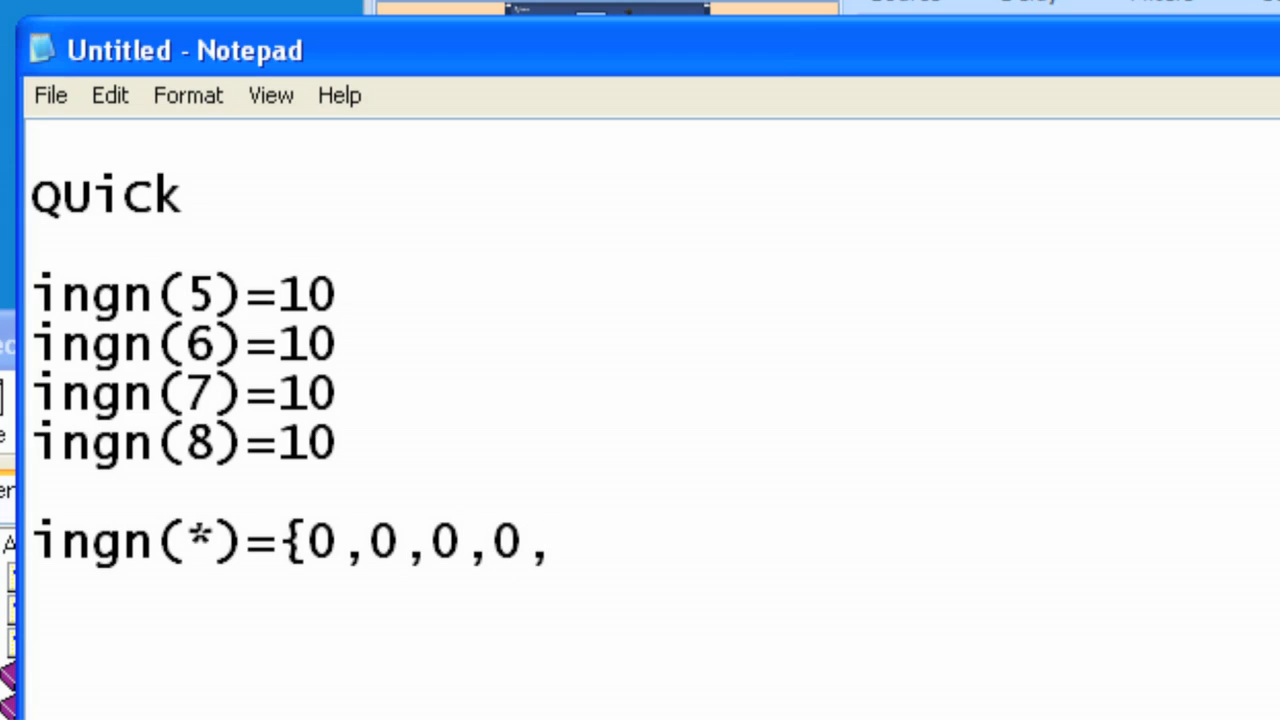
type("10,10,")
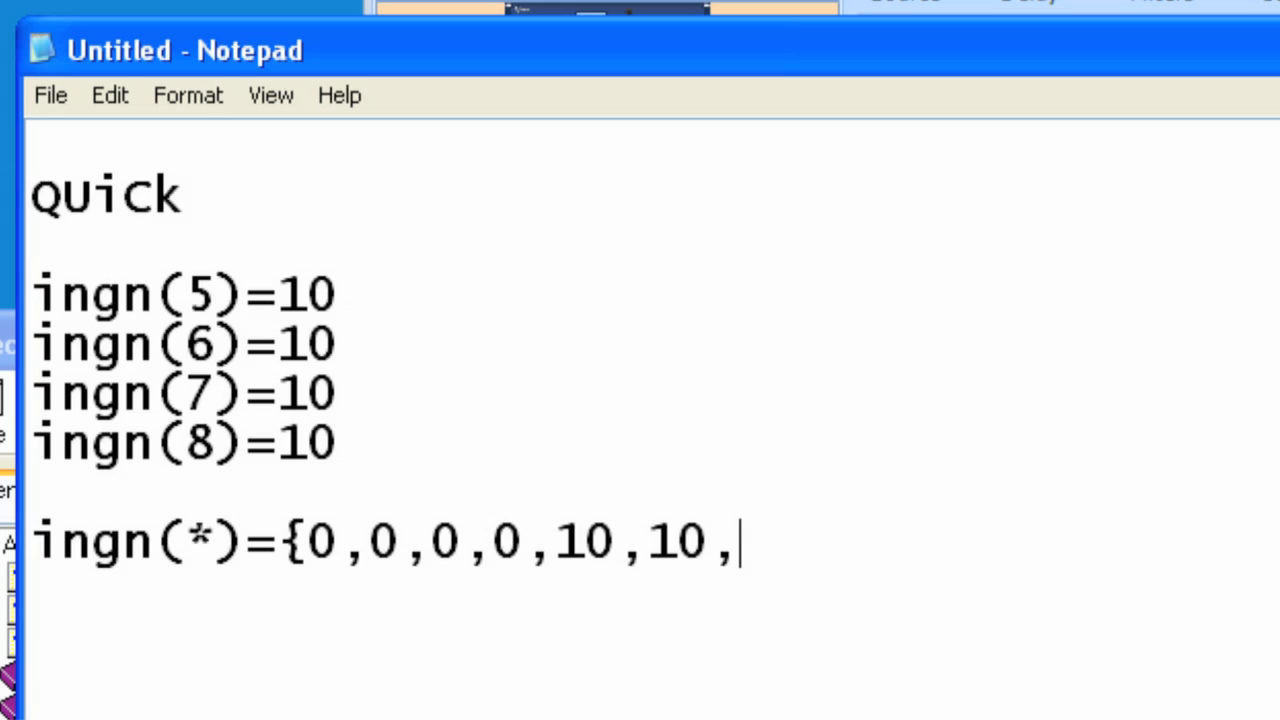
type("10,")
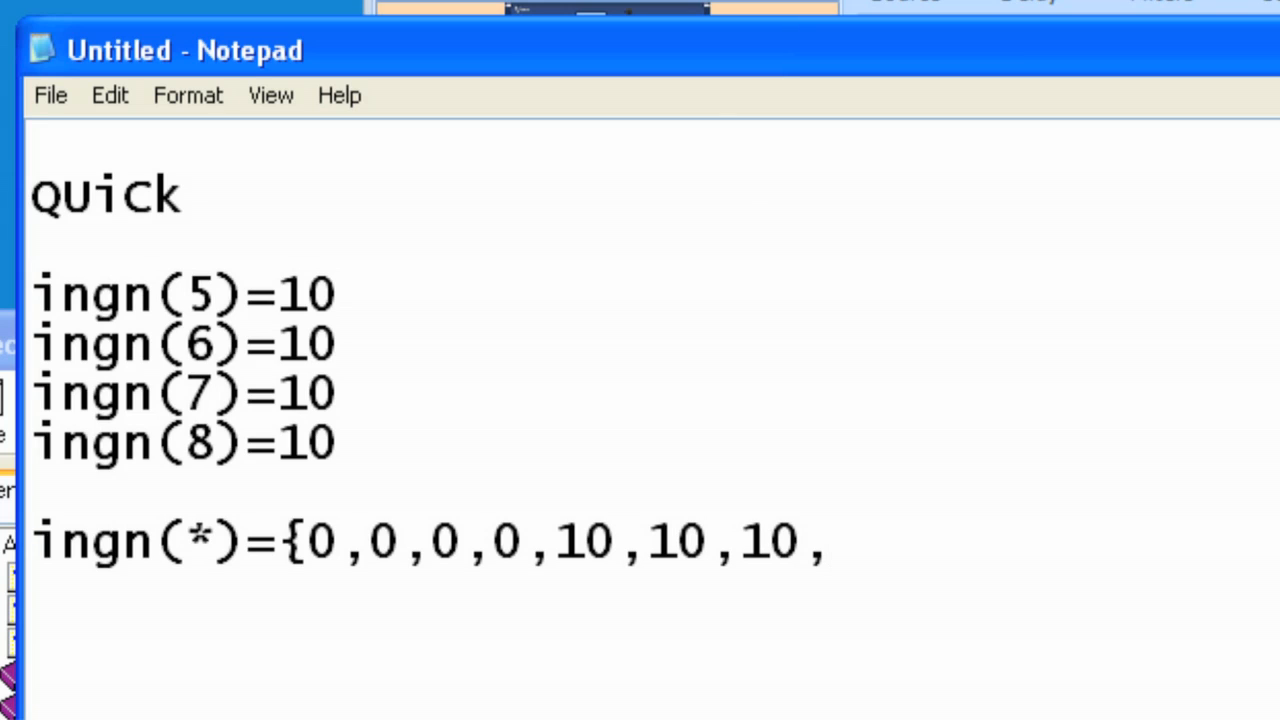
type("10")
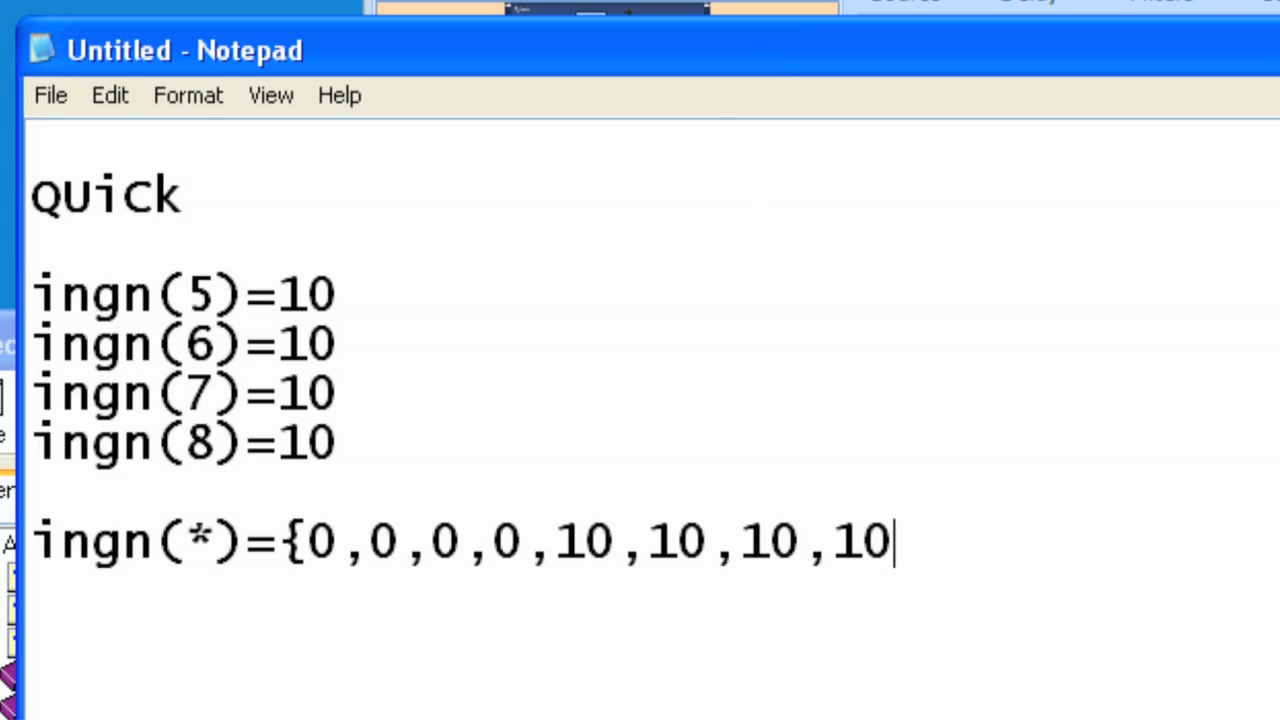
type(",")
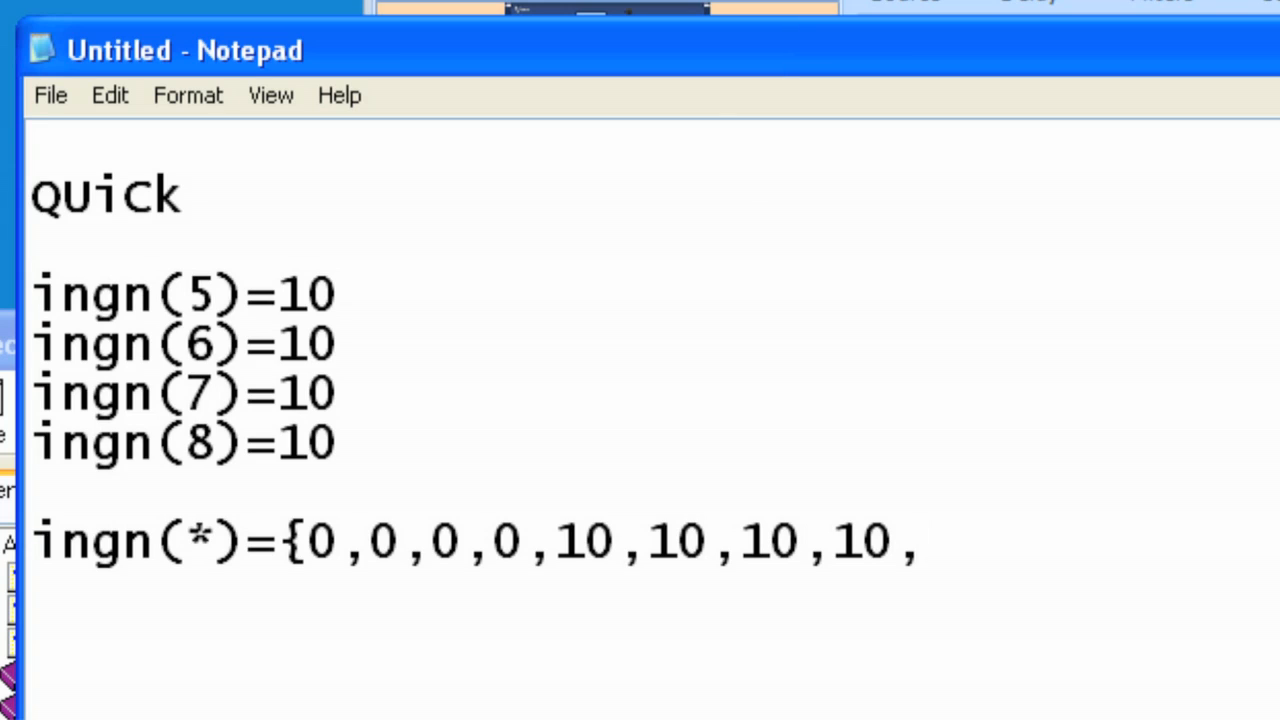
- Append the run of 99 values for the remaining inputs of the ingn(*) array
type("99")
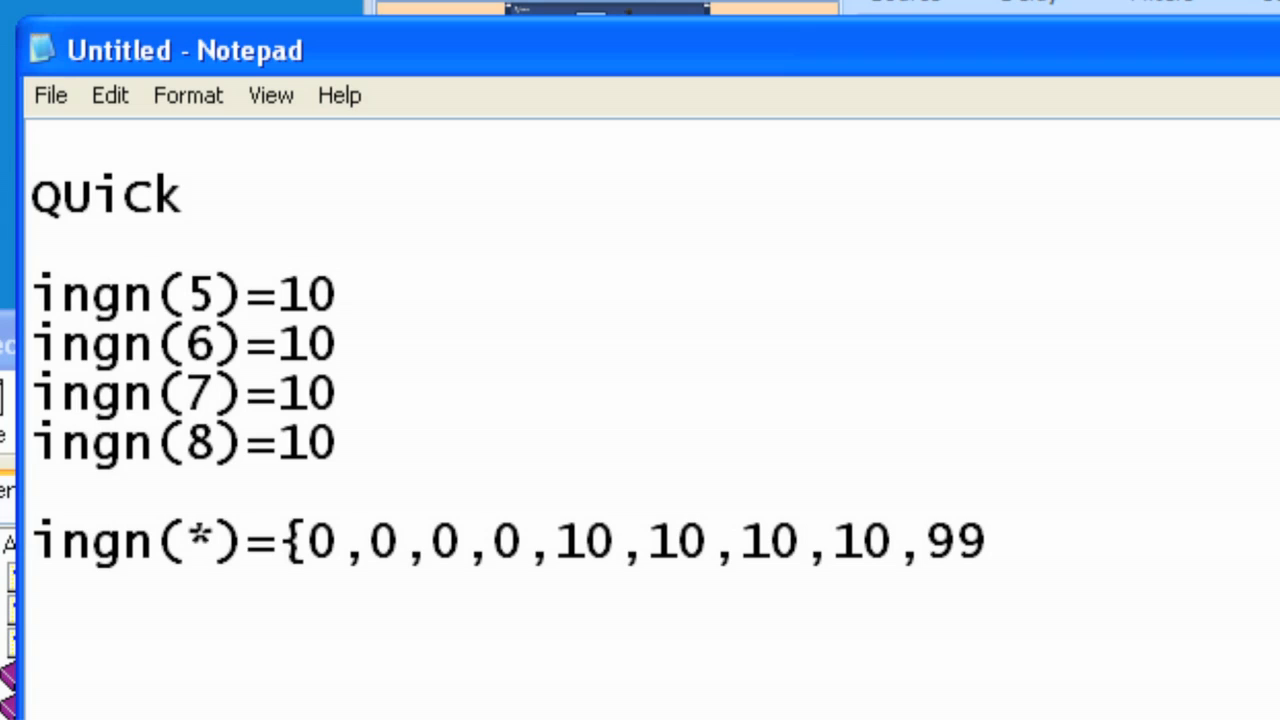
type(",99")
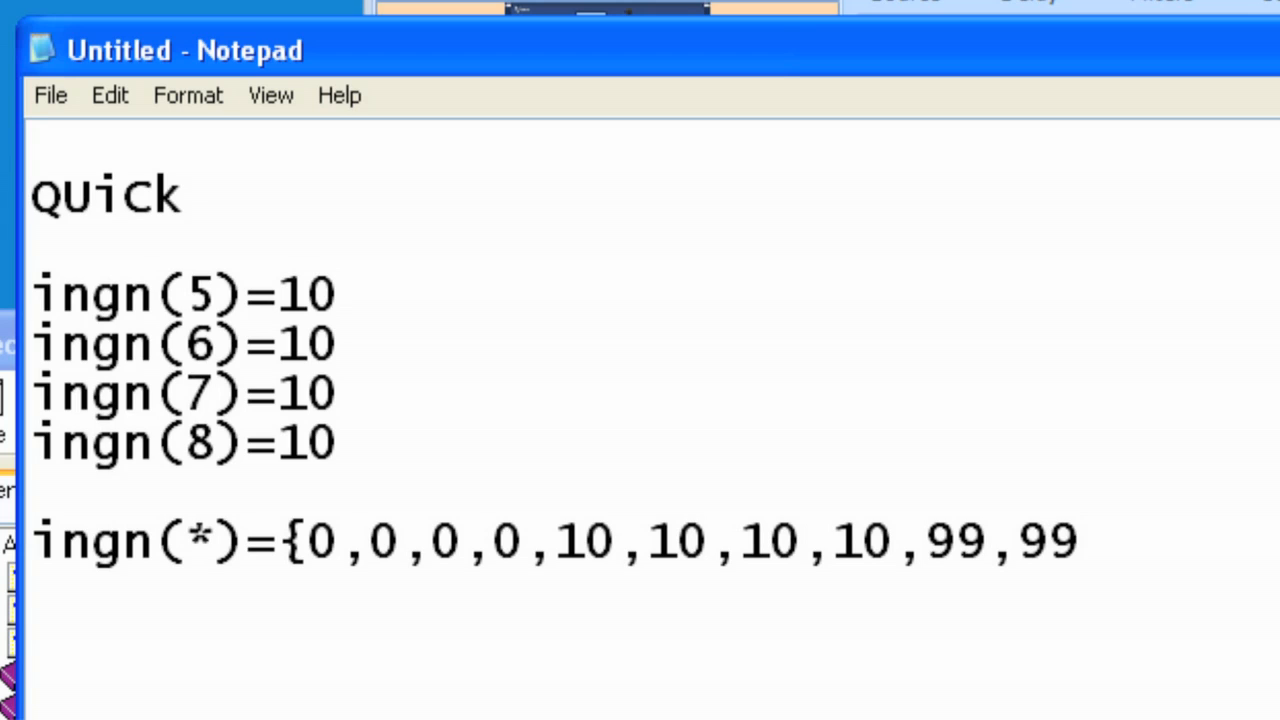
type(",99,99")
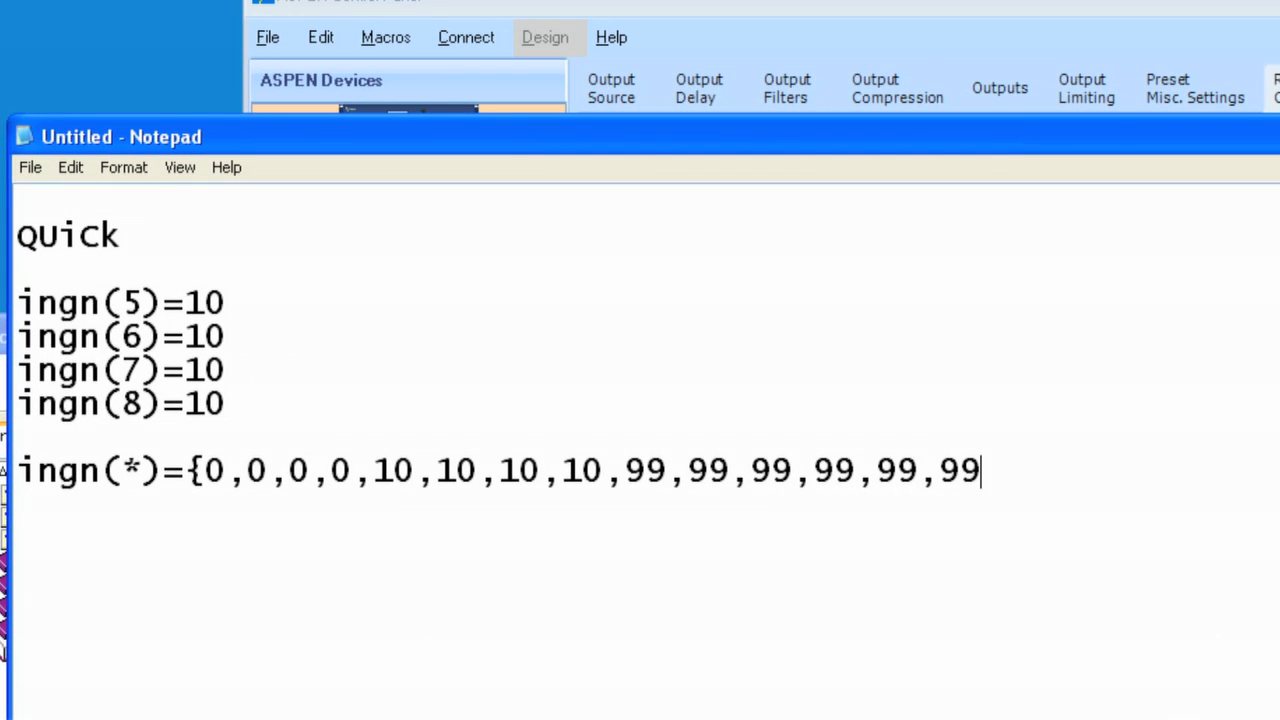
type(",99,99")
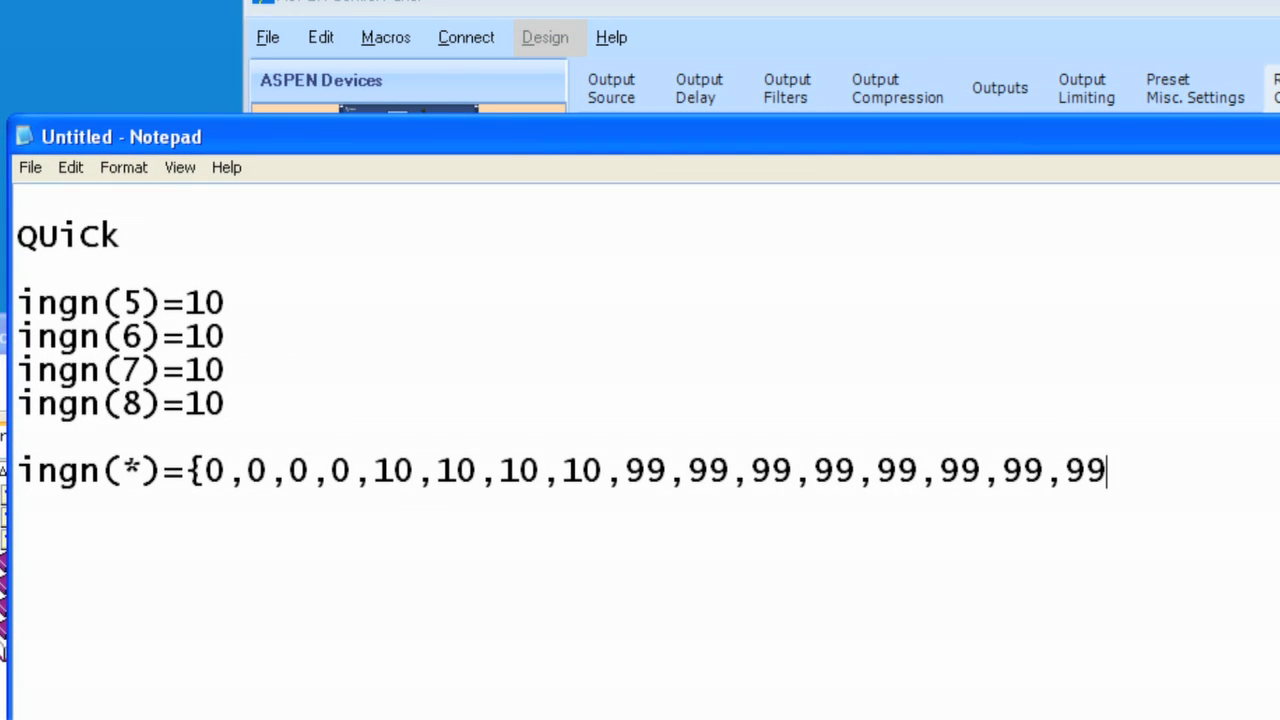
type(",99,99,")
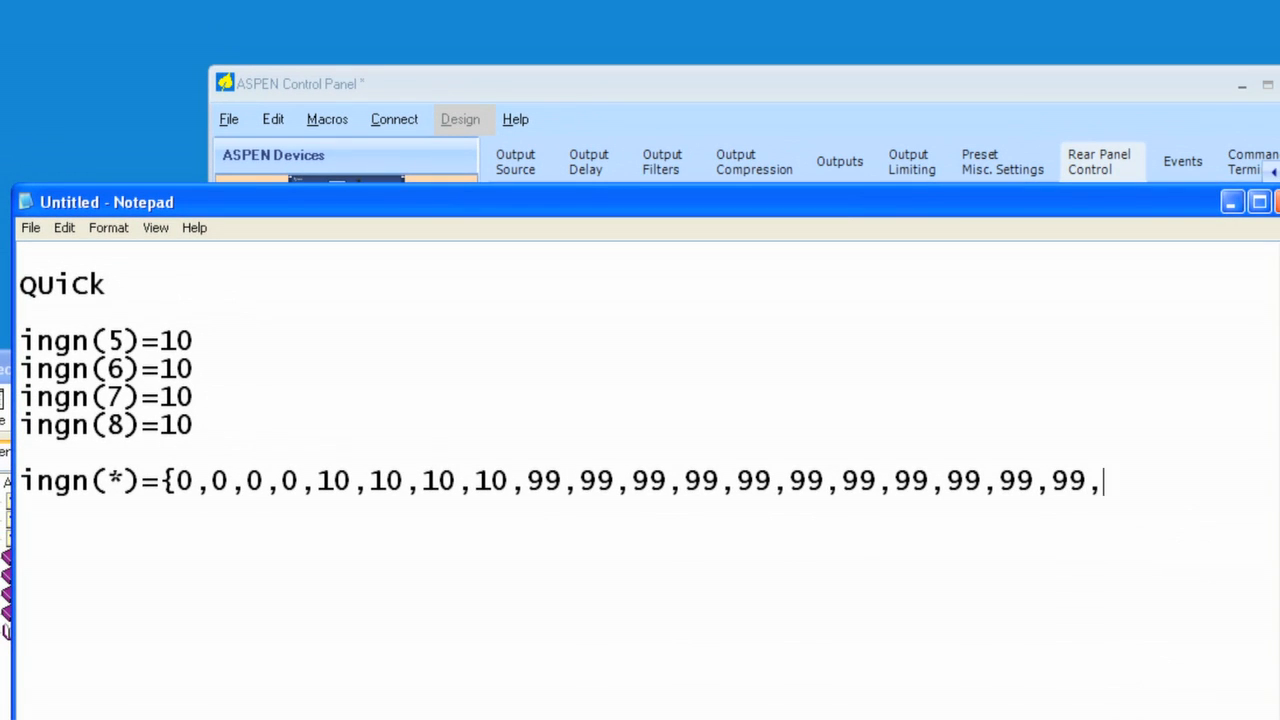
type("99")
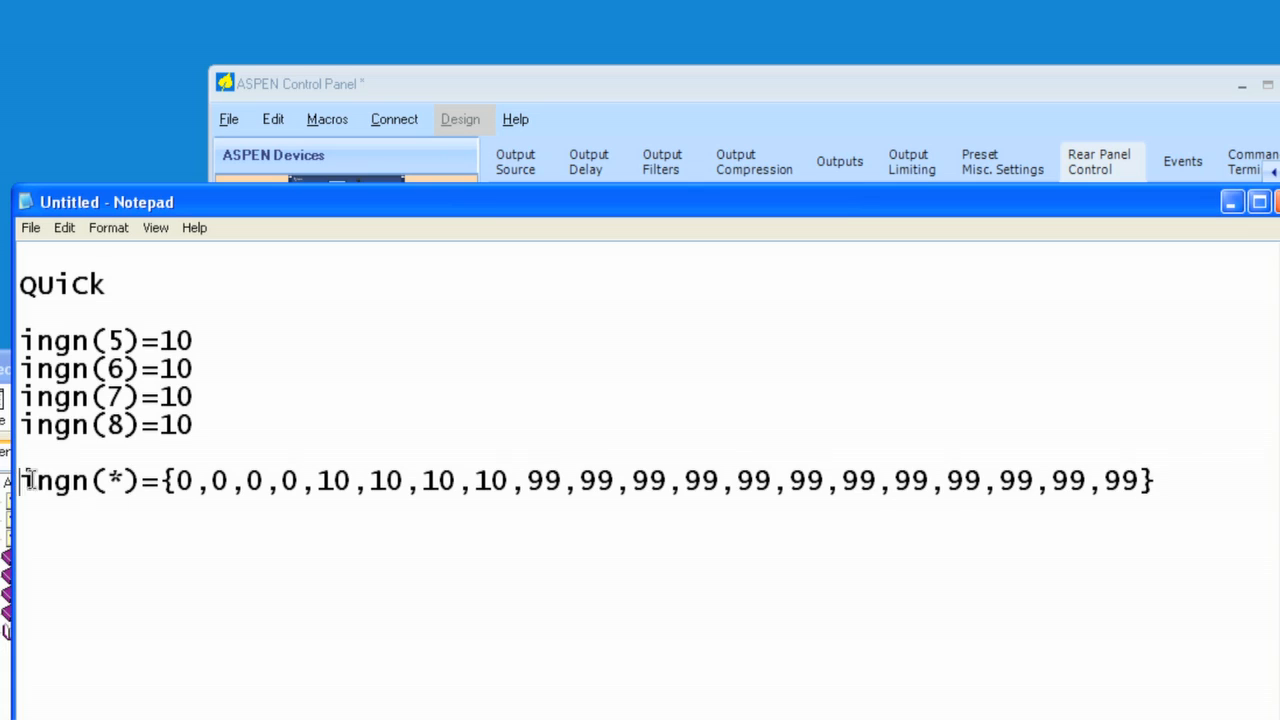
left_click_drag(20, 481, 1088, 481)
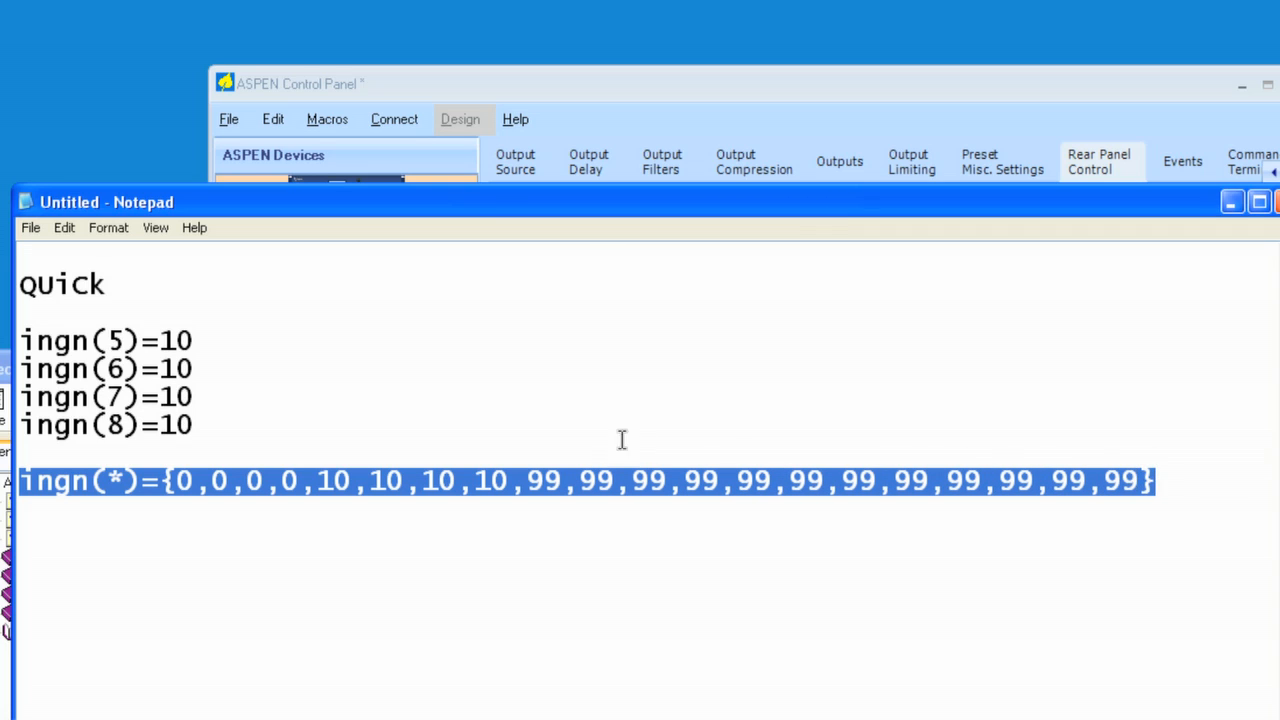
left_click(680, 507)
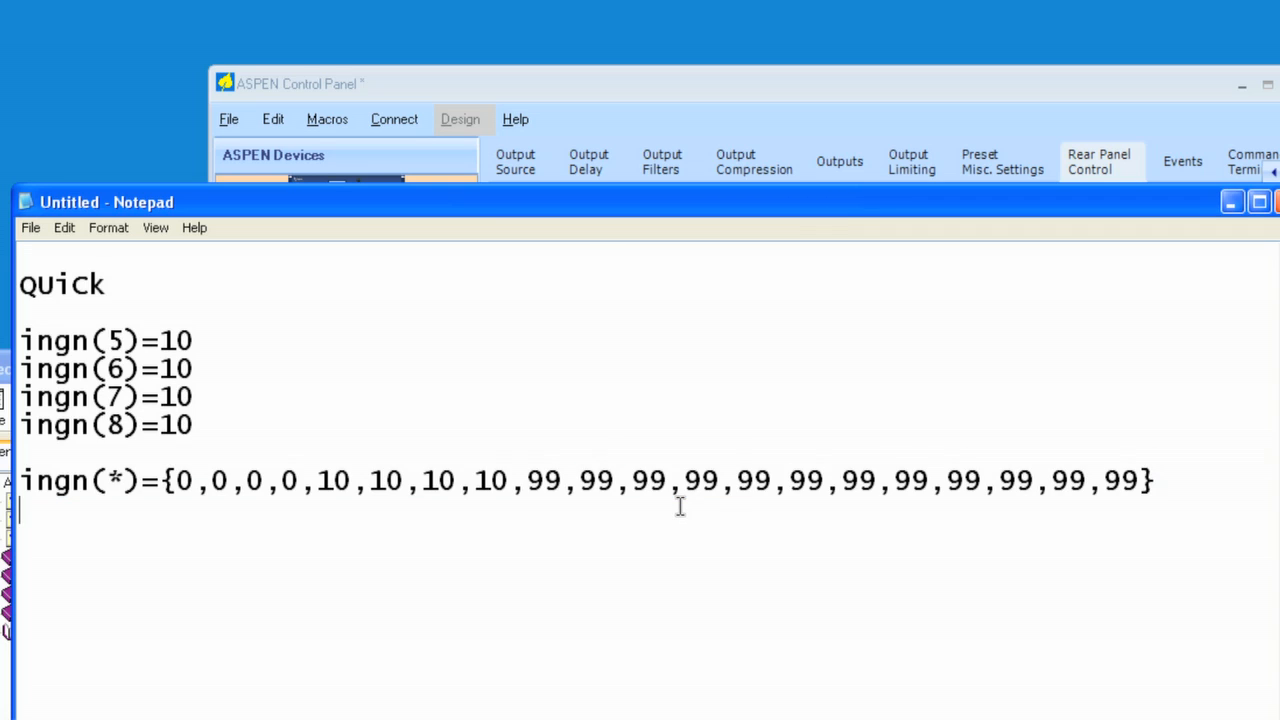
mouse_move(263, 215)
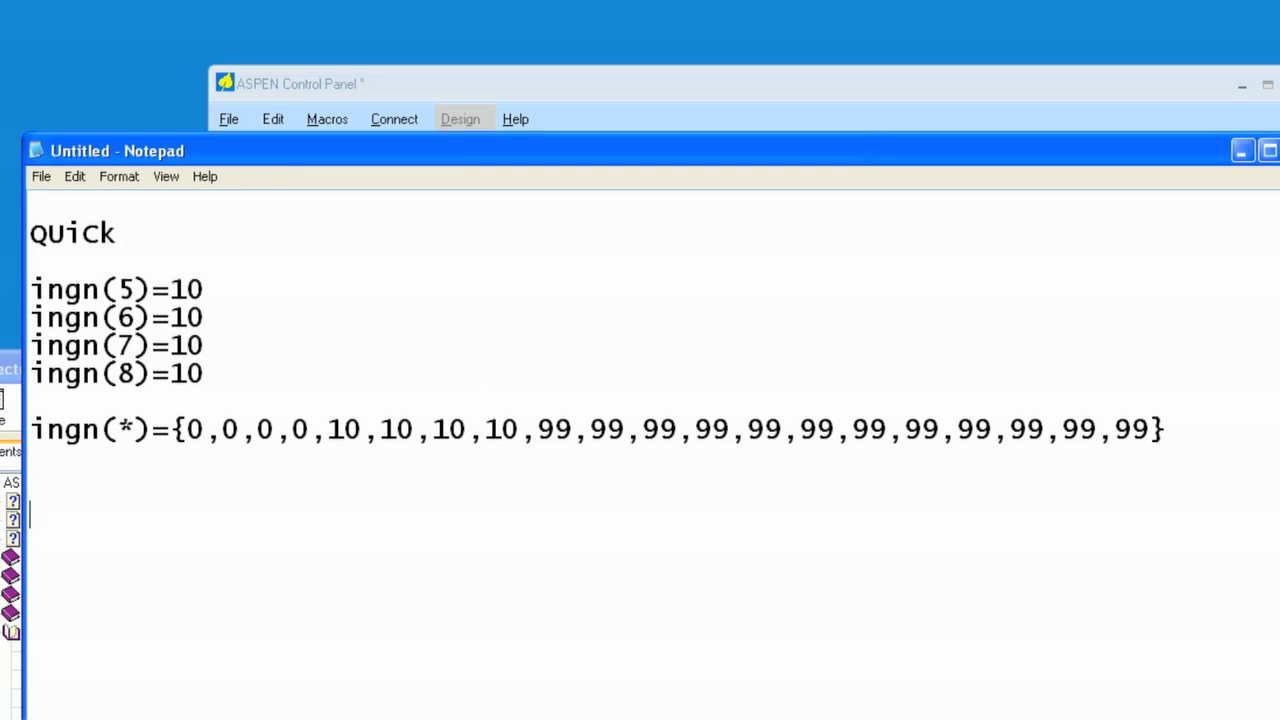
- Note the limits: 64 commands per macro and 256 macros
type("64 commands")
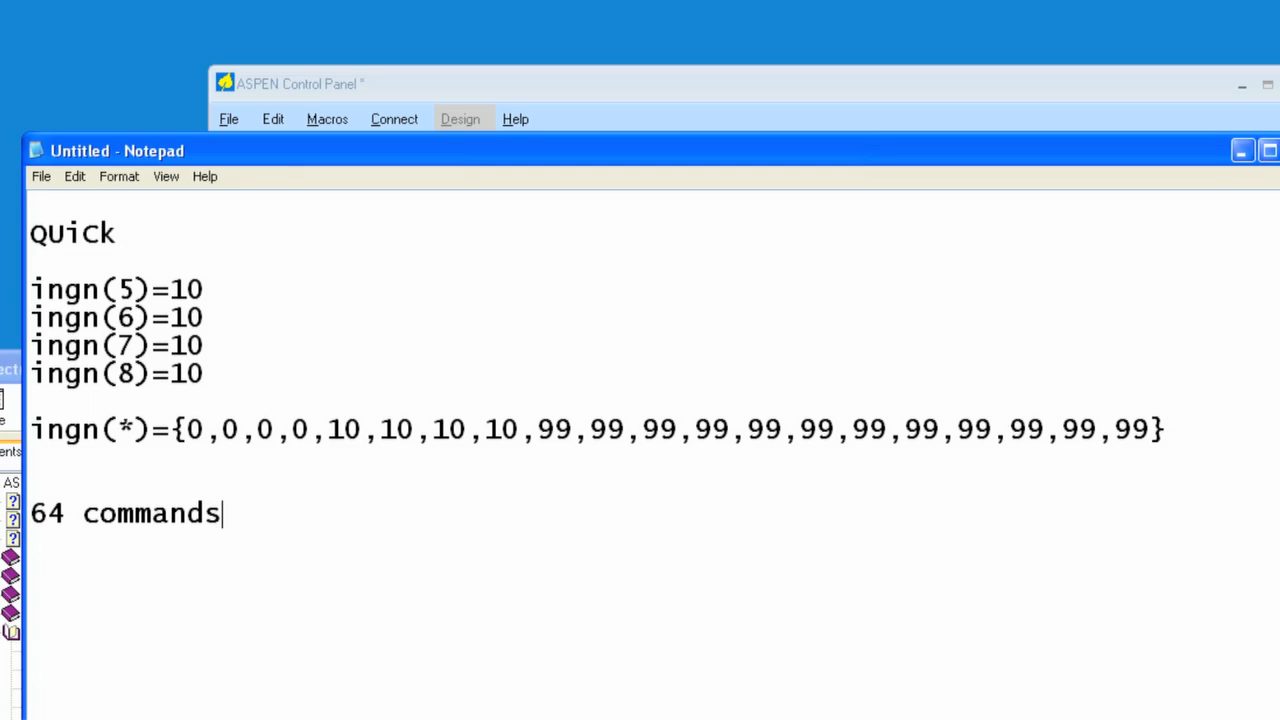
type("per m")
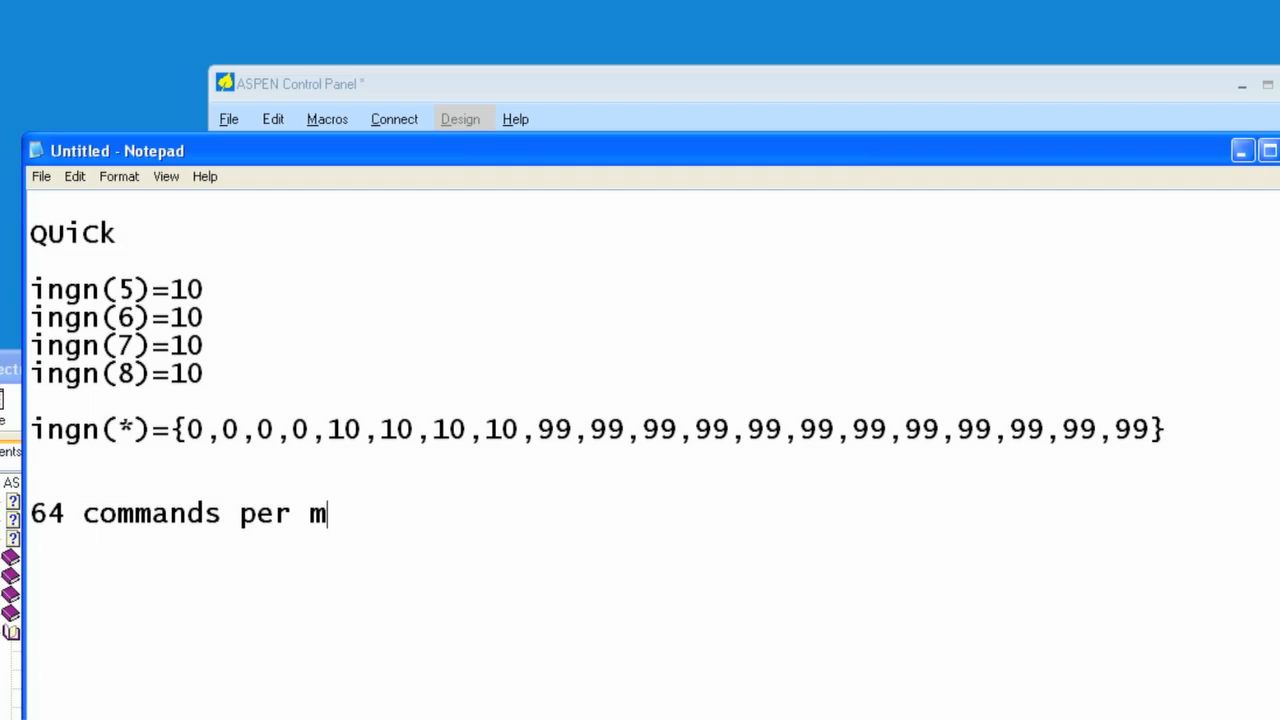
type("acro")
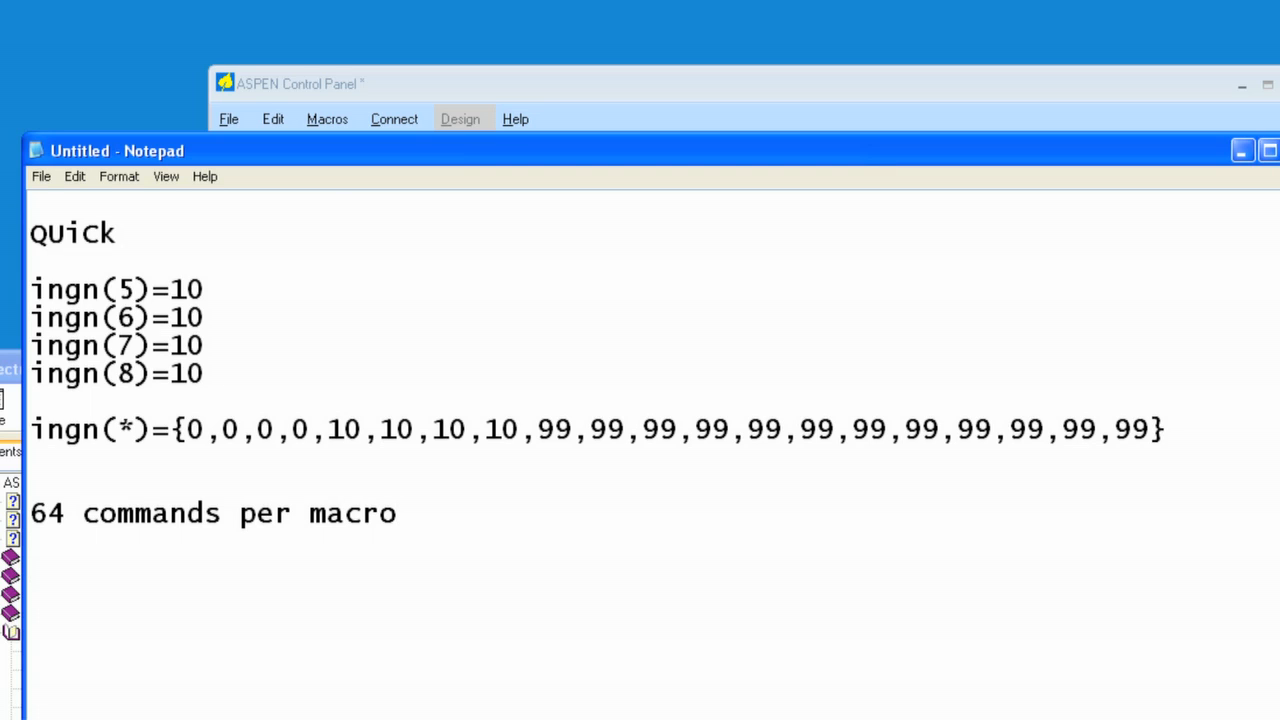
type("256 mac")
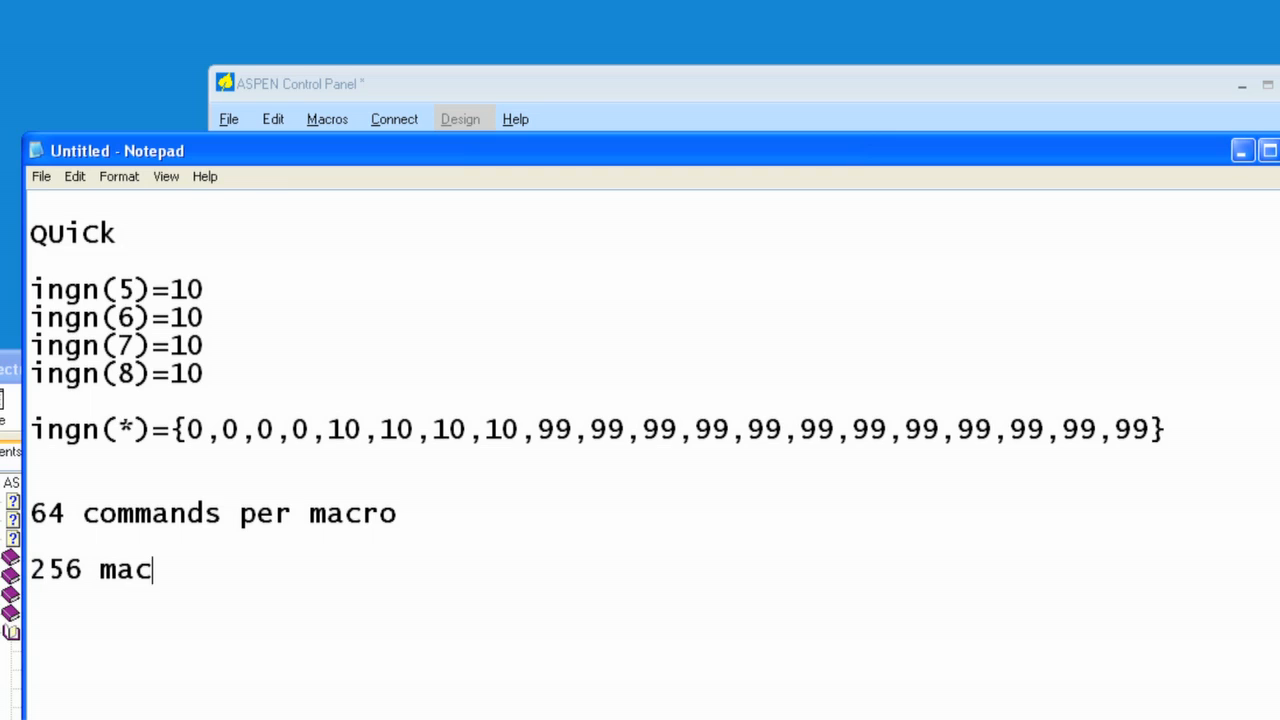
type("ros")
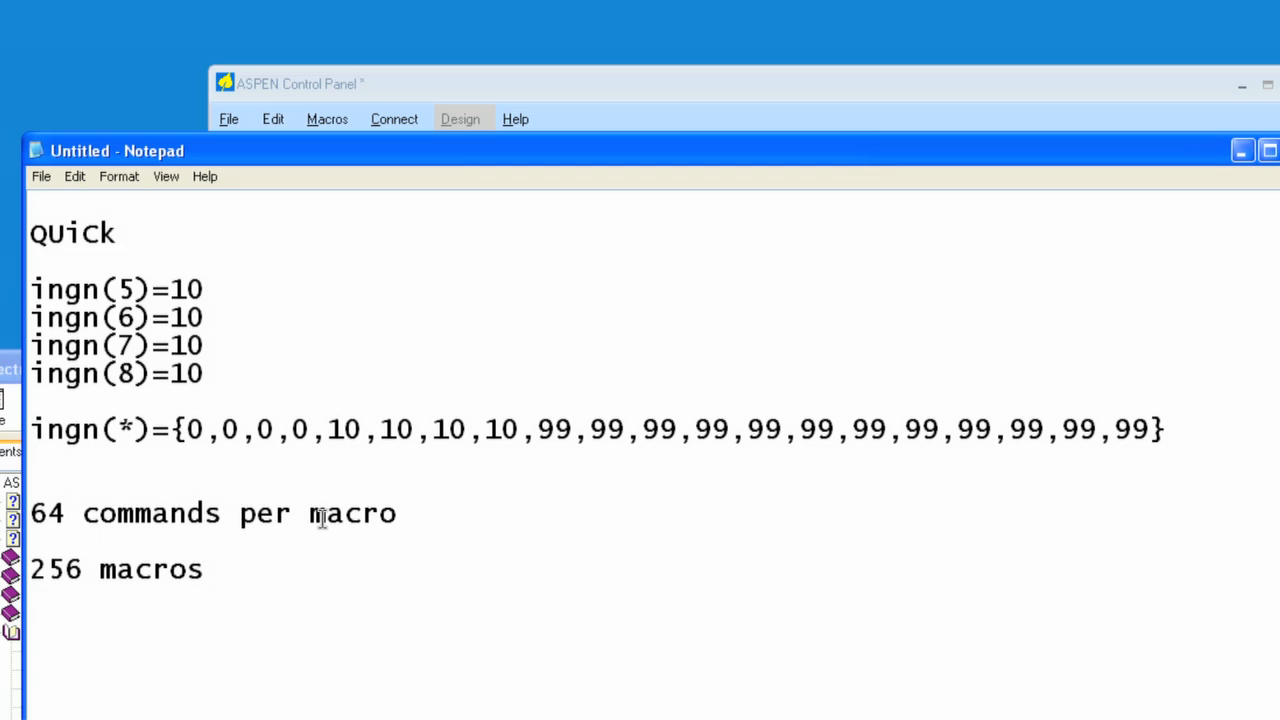
mouse_move(97, 522)
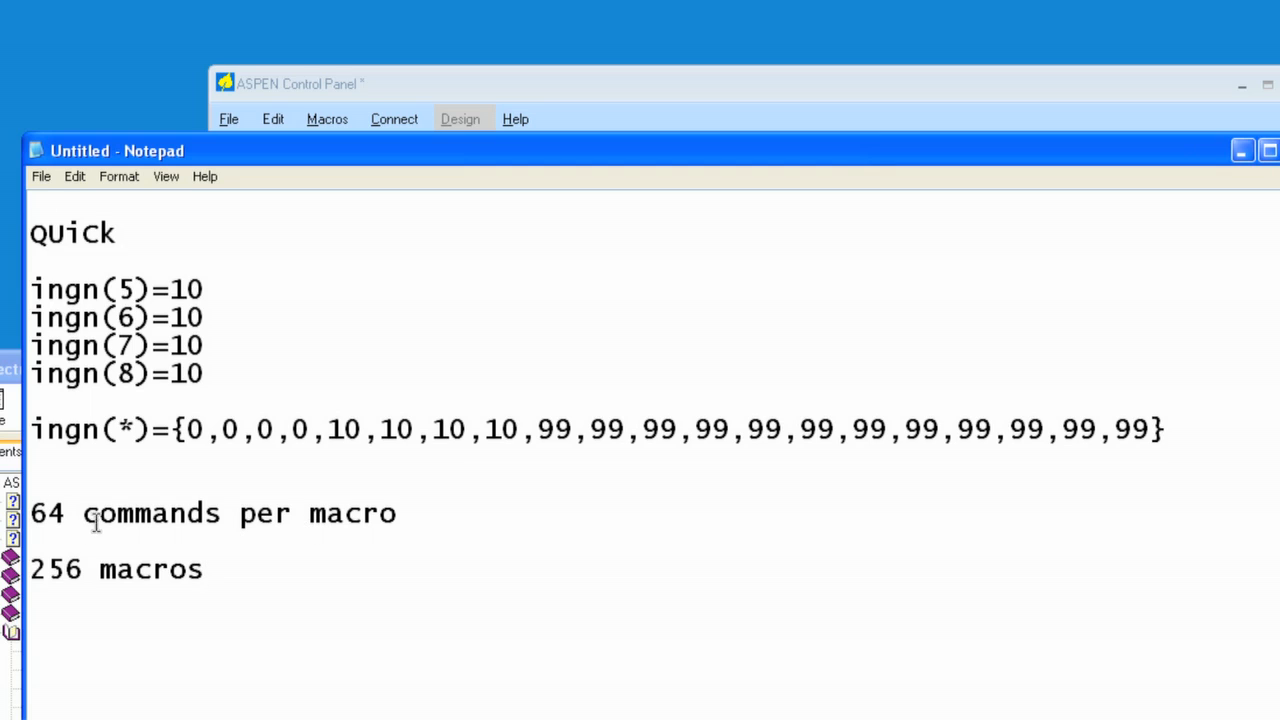
mouse_move(333, 549)
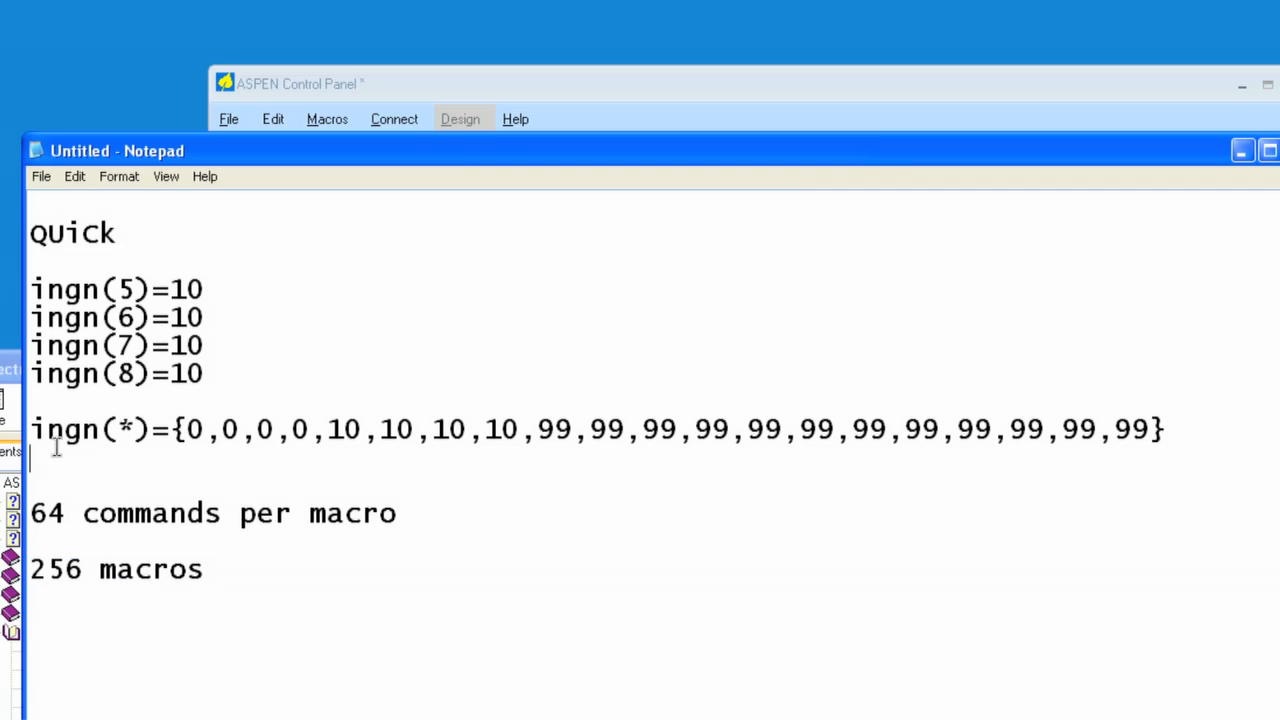
mouse_move(1062, 470)
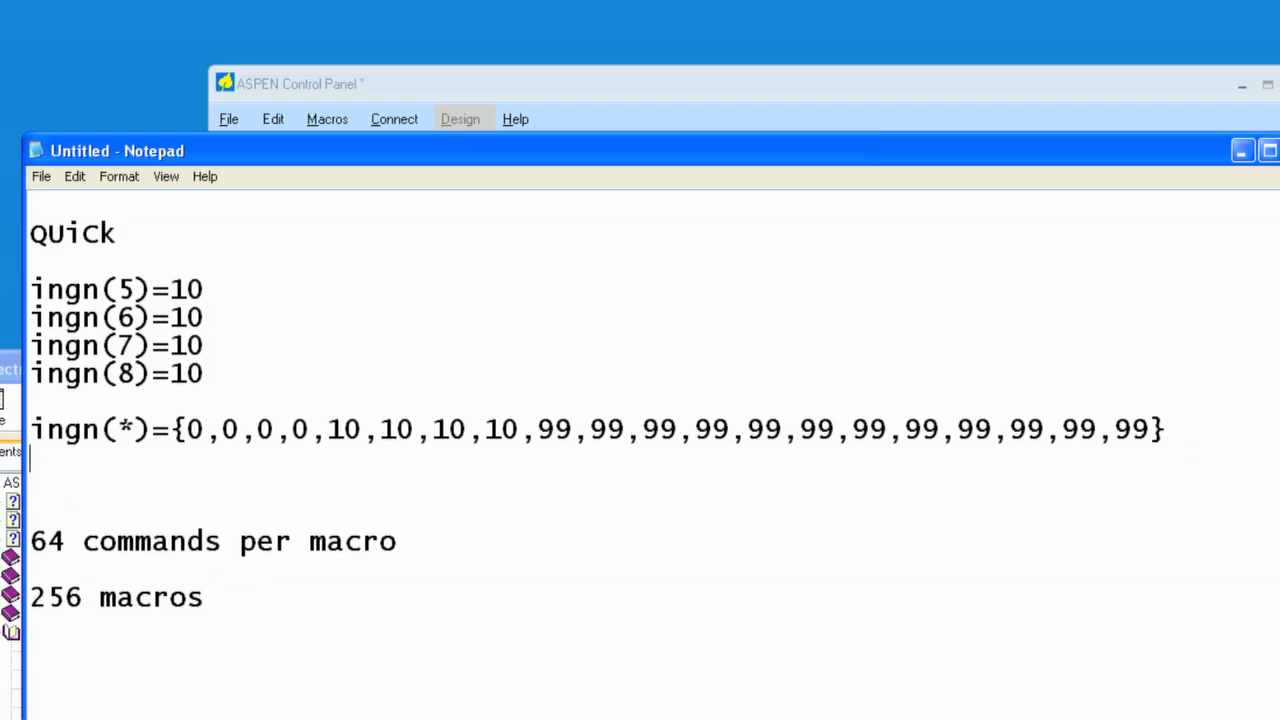
- Write inmt(9)=1 and xpgn(5,16)=0 on two lines under the array
type("inm")
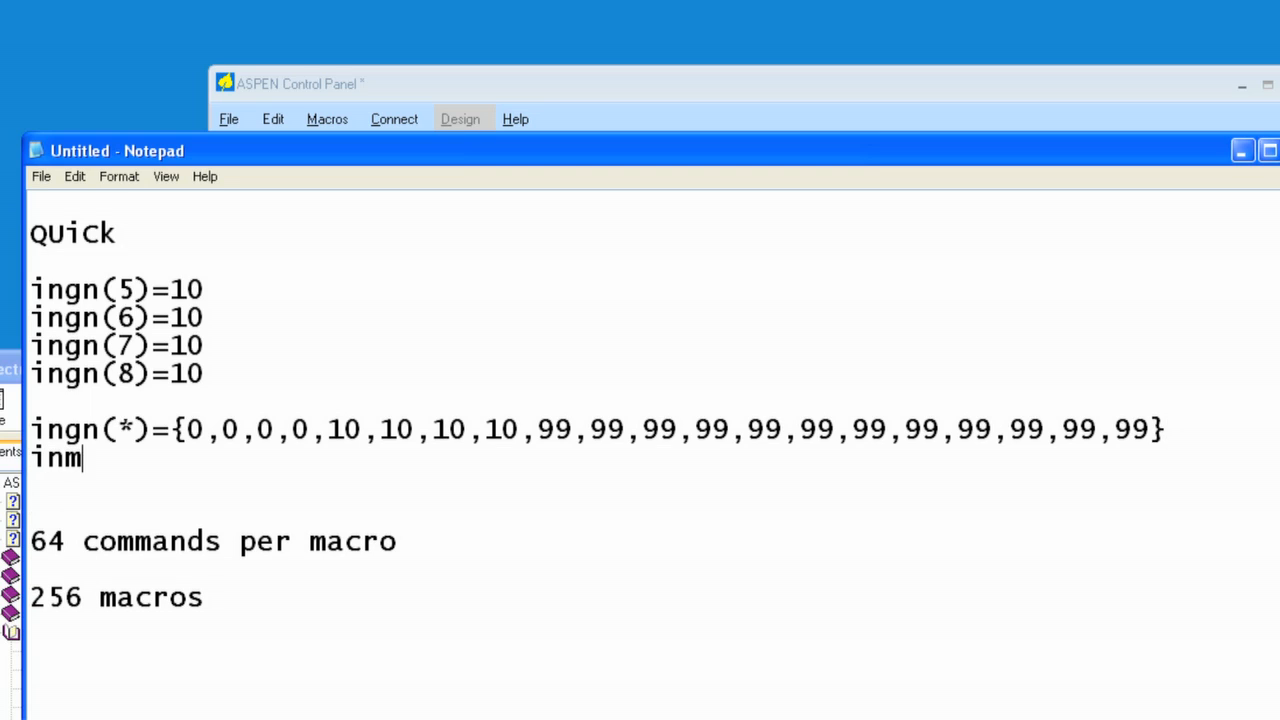
type("t(9)")
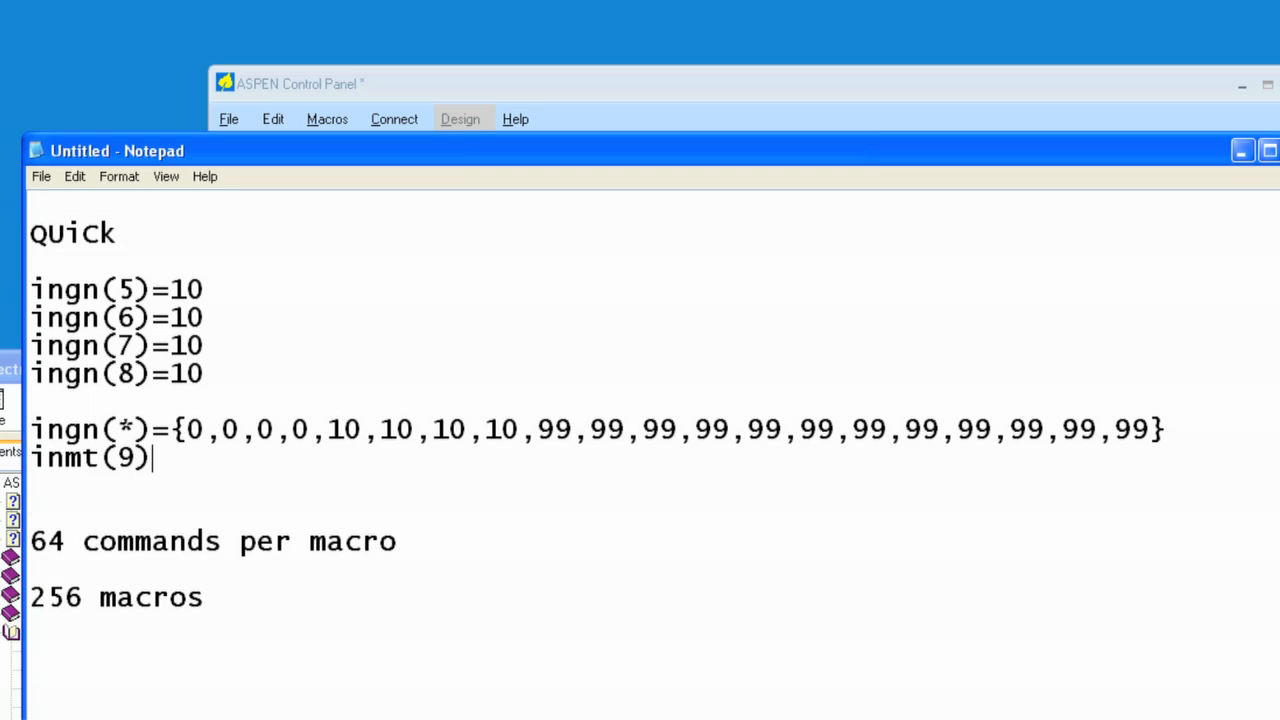
type("=1")
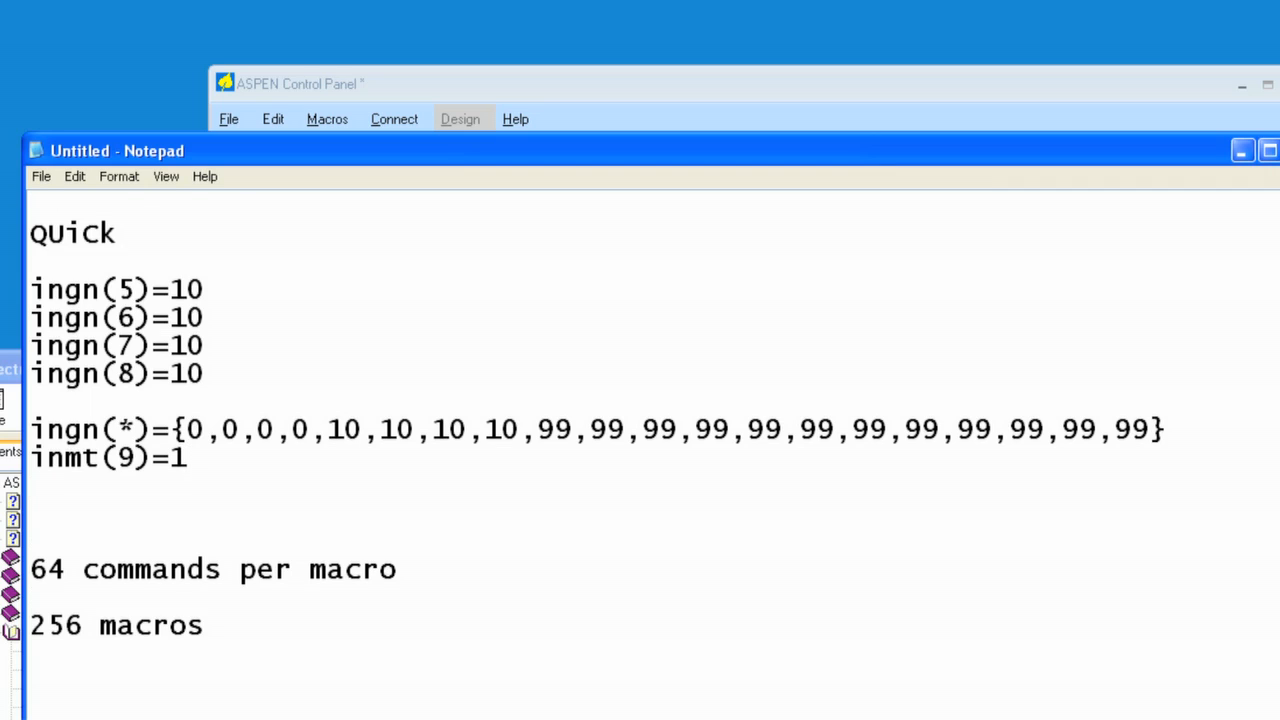
type("xpgn")
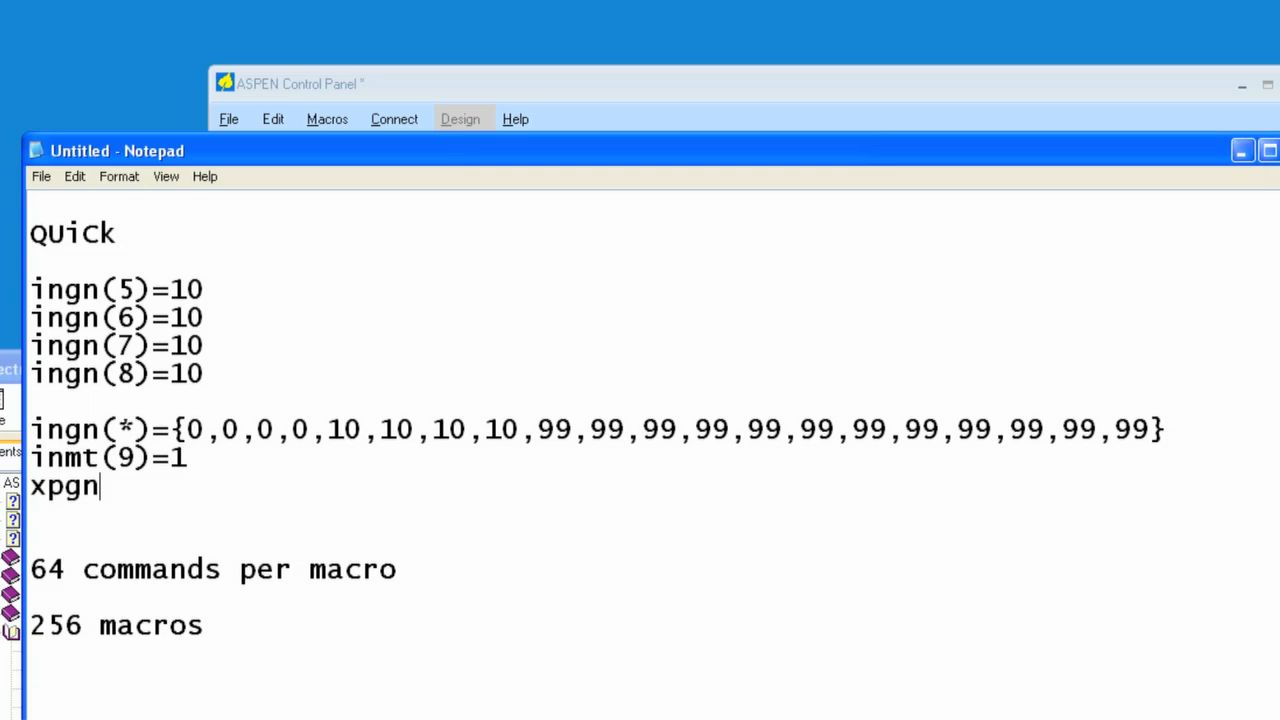
type("(5,")
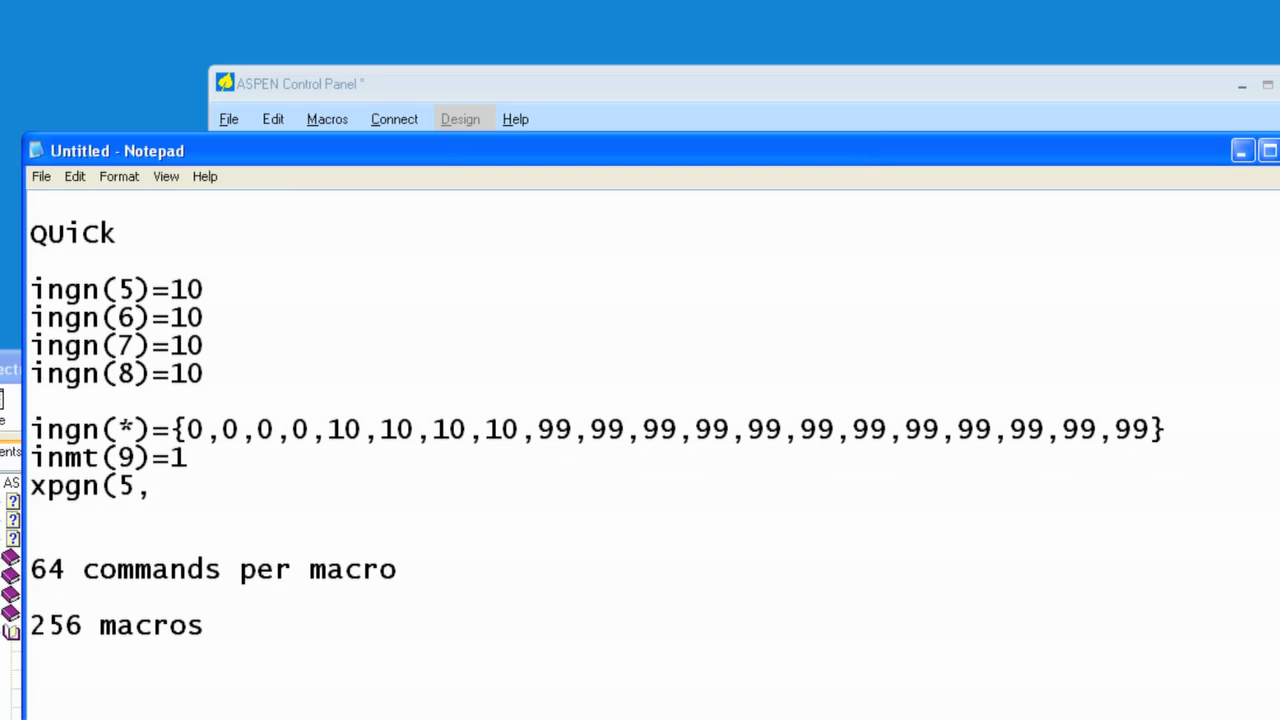
type("16")
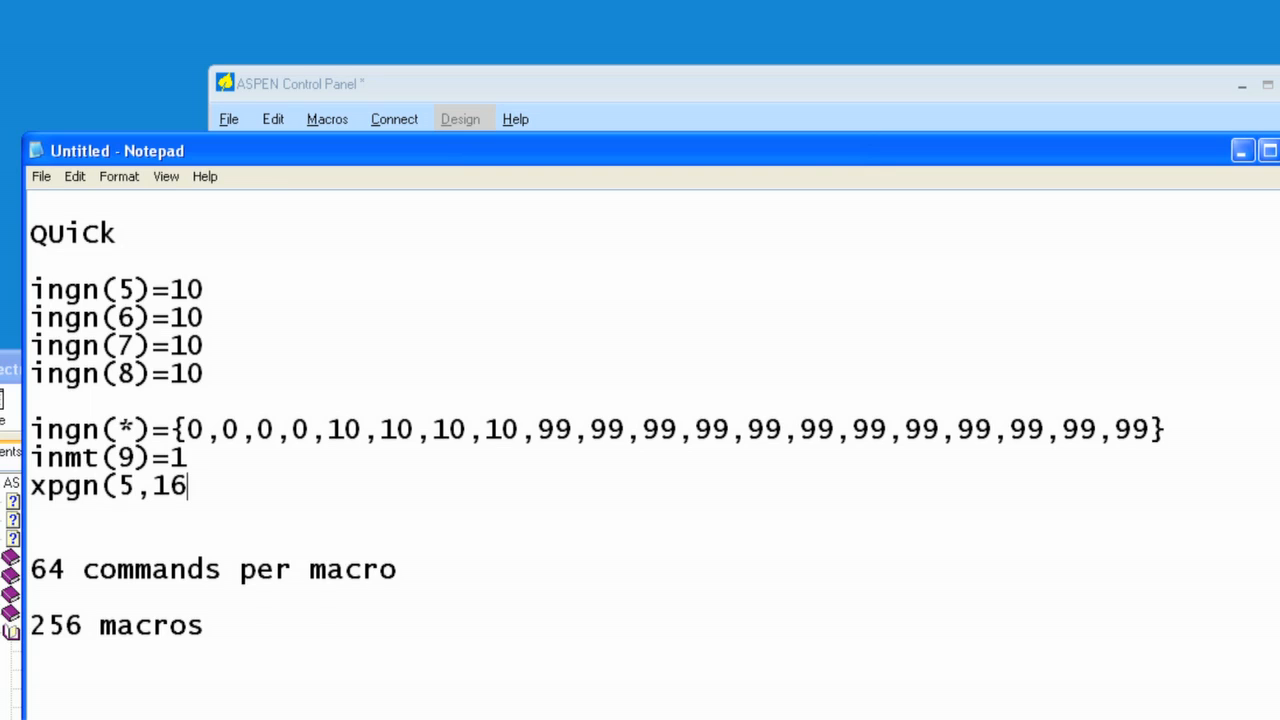
type(")")
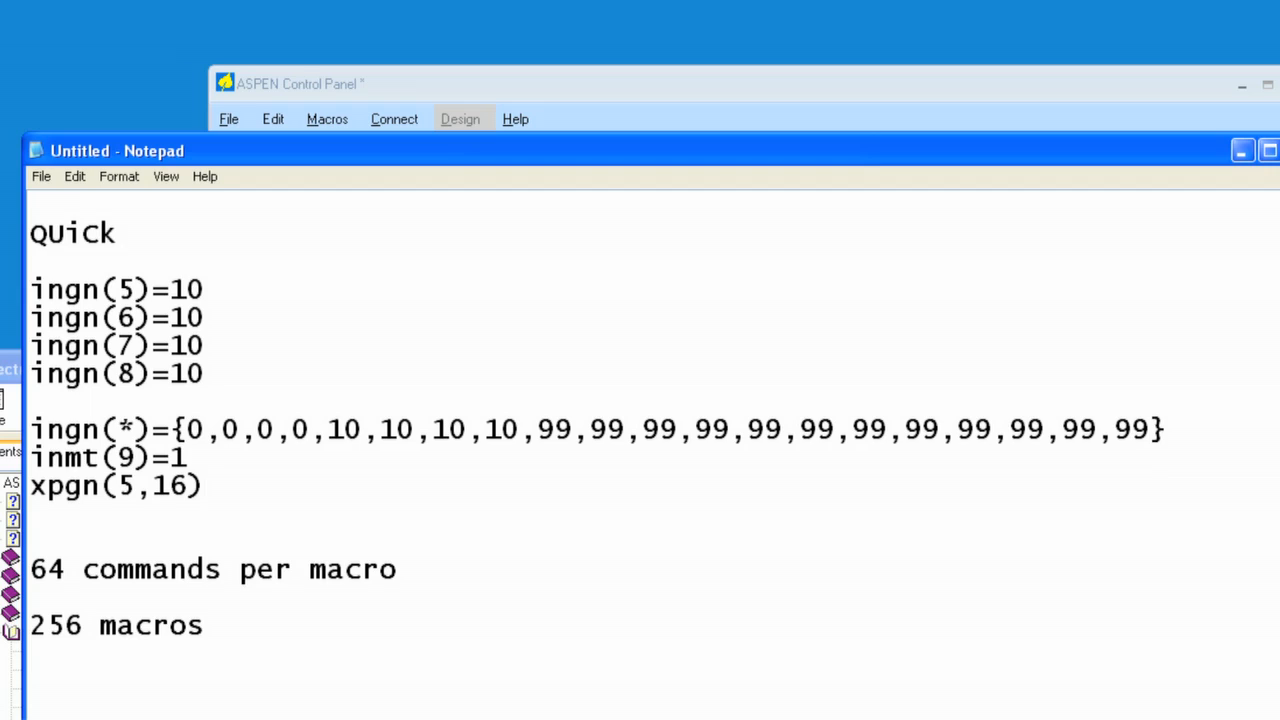
type("=0")
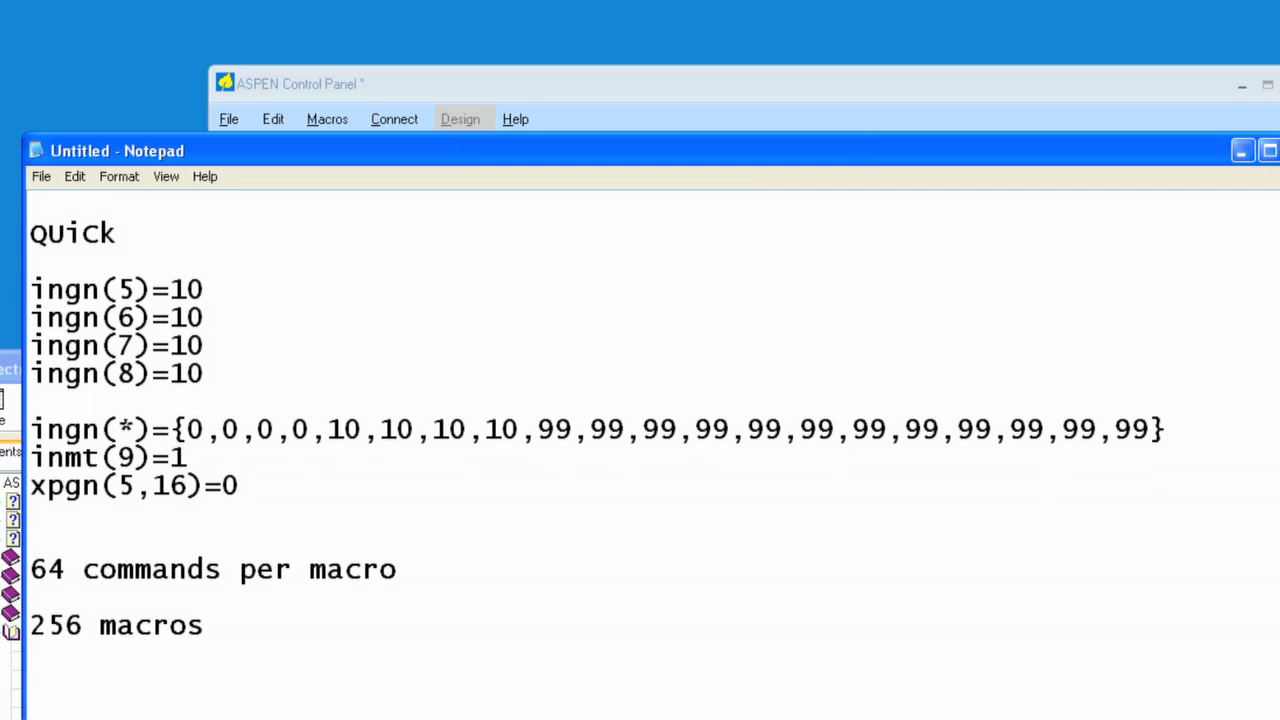
mouse_move(1088, 402)
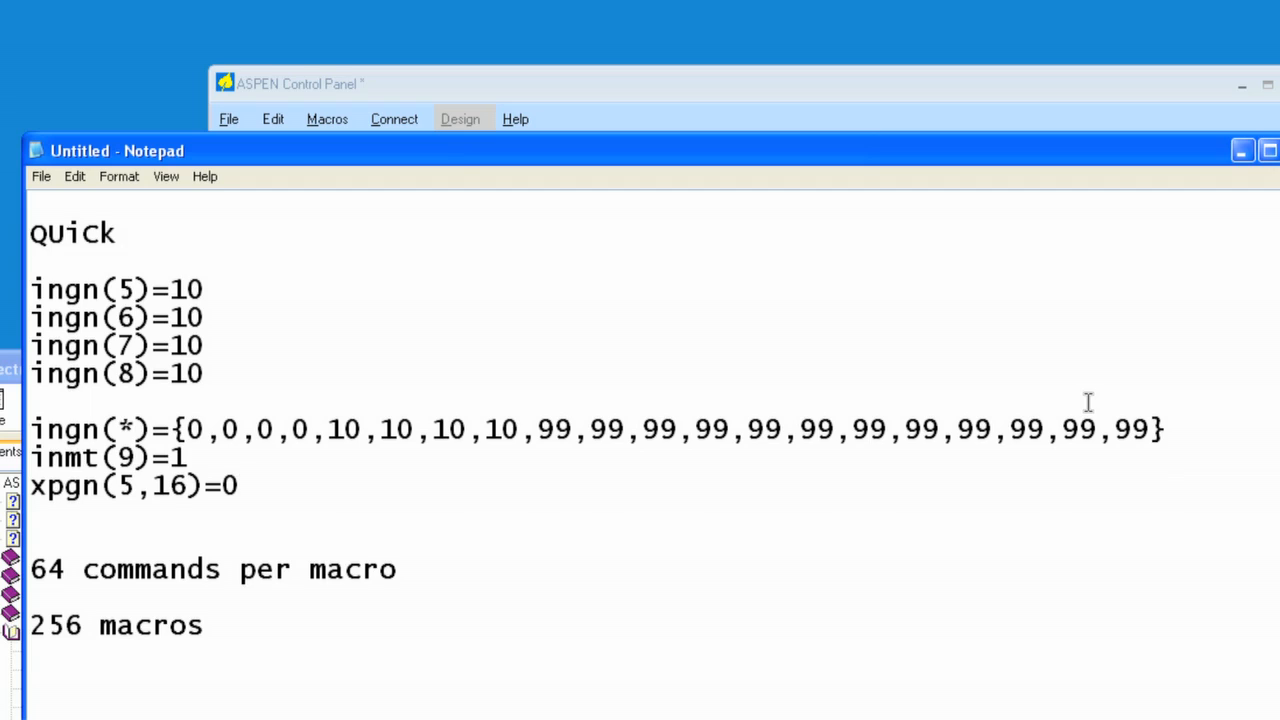
left_click(238, 485)
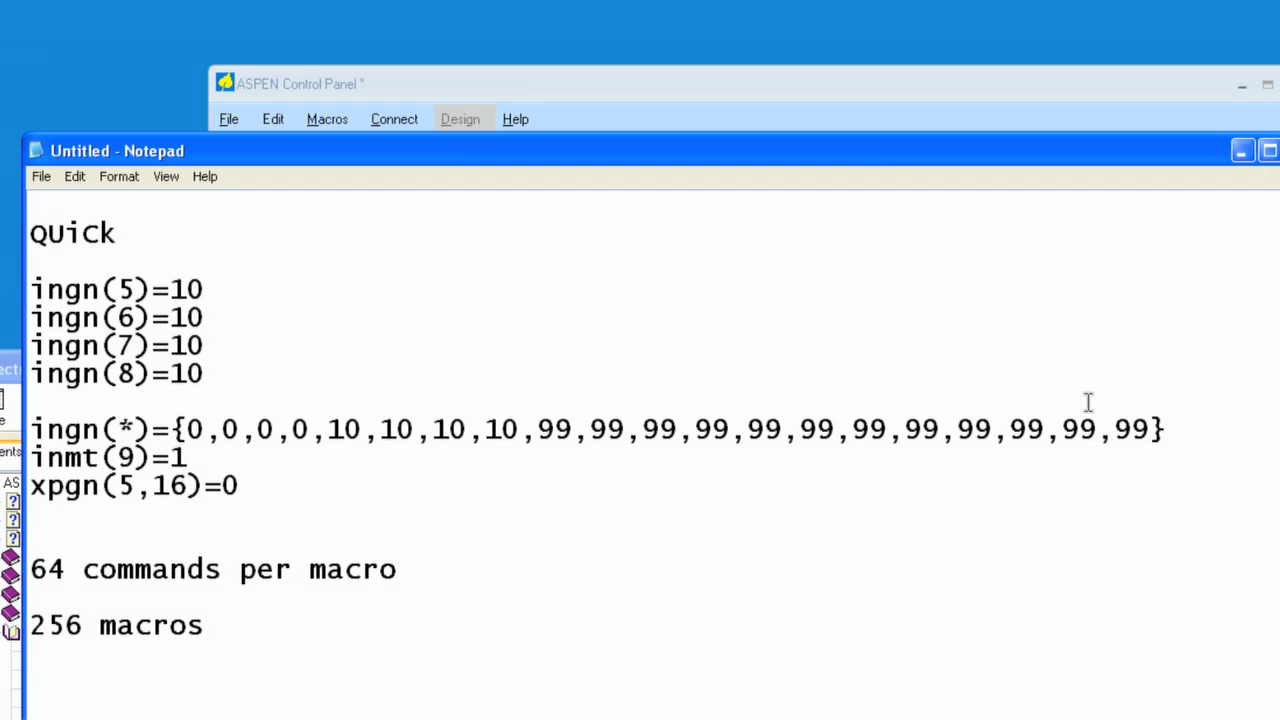
left_click(240, 486)
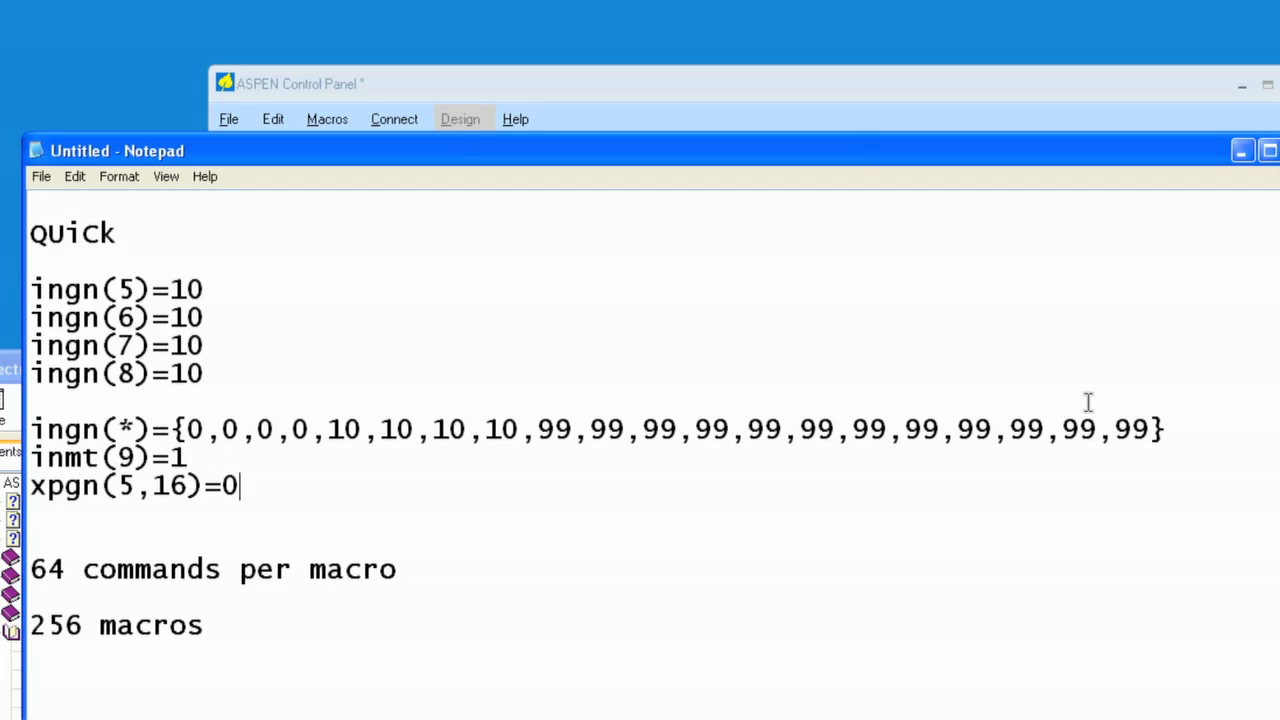